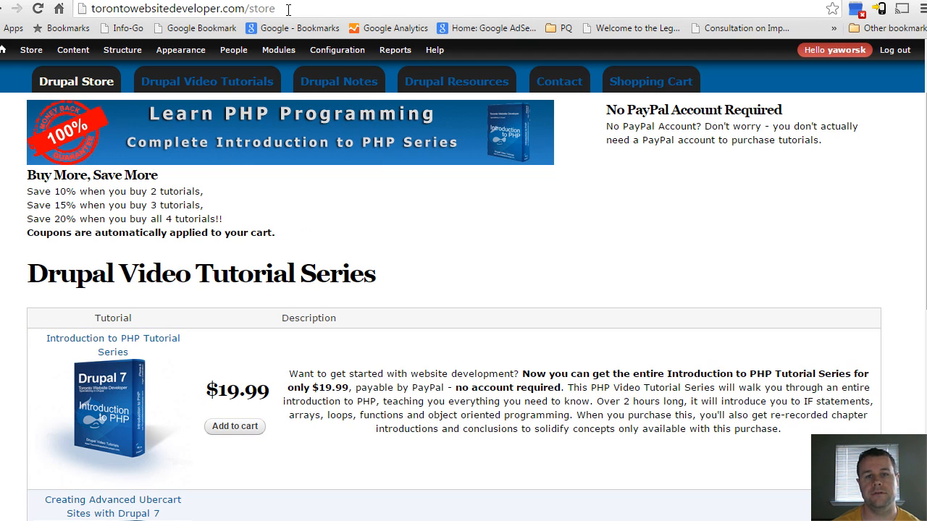
pyautogui.moveTo(260, 335)
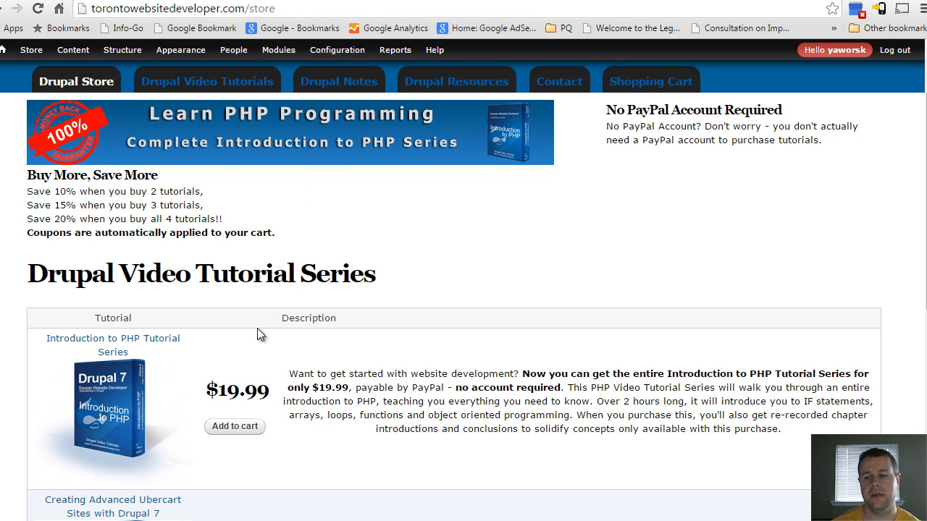
pyautogui.moveTo(259, 411)
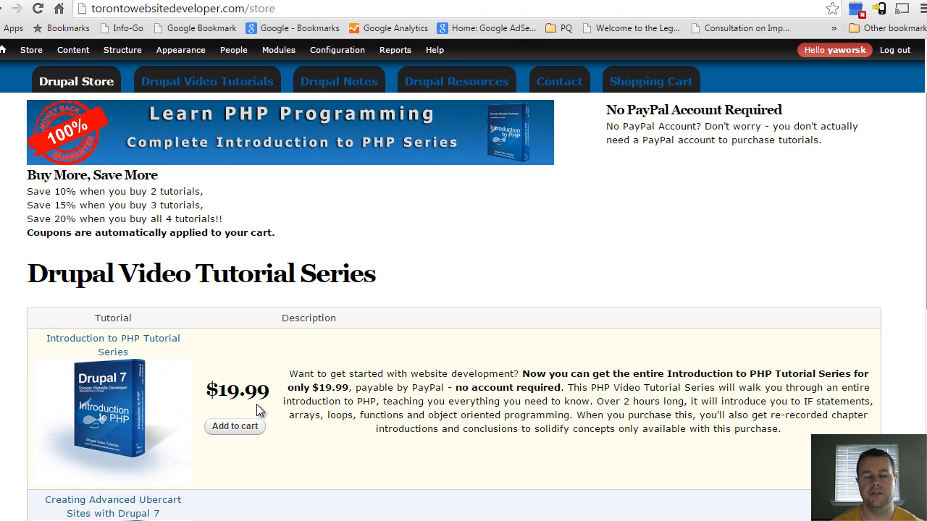
pyautogui.moveTo(264, 398)
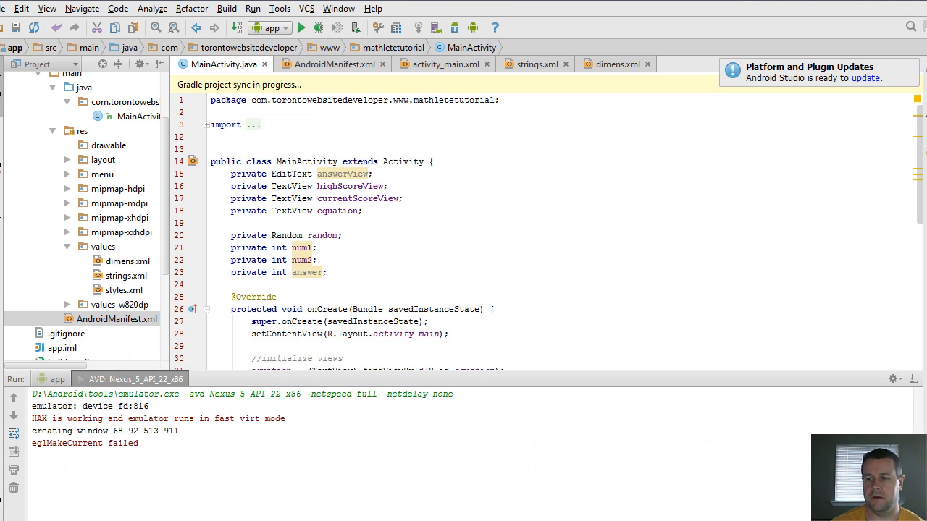
# - Start a new line after the answerView assignment with answerView.set for the editor action listener
pyautogui.scroll(-3)
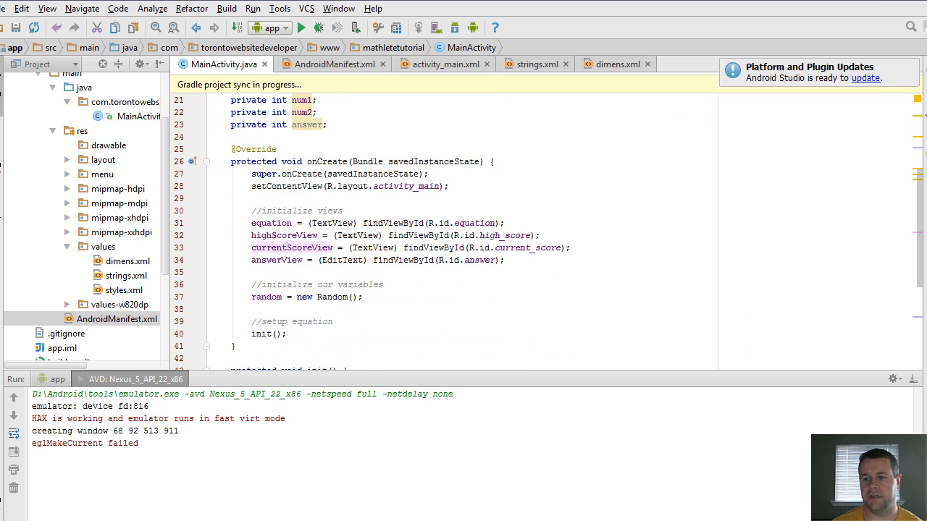
pyautogui.scroll(-3)
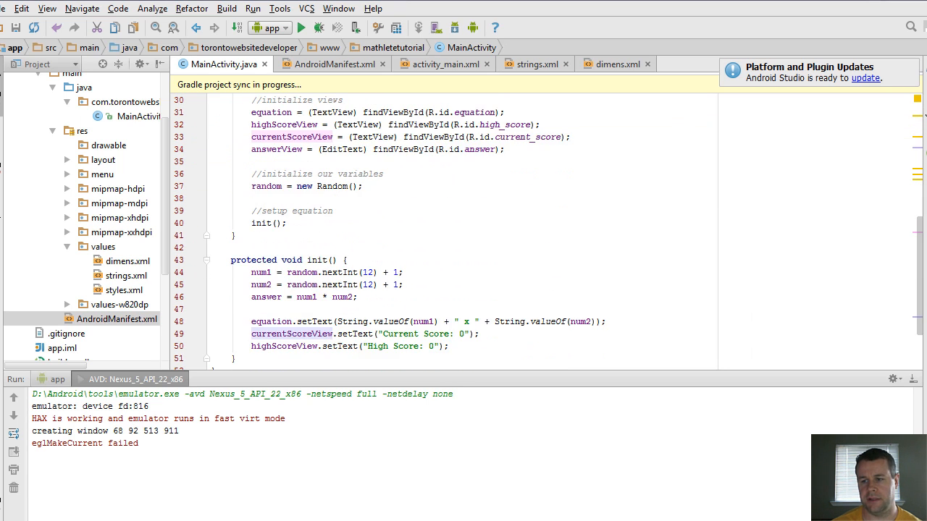
pyautogui.scroll(-3)
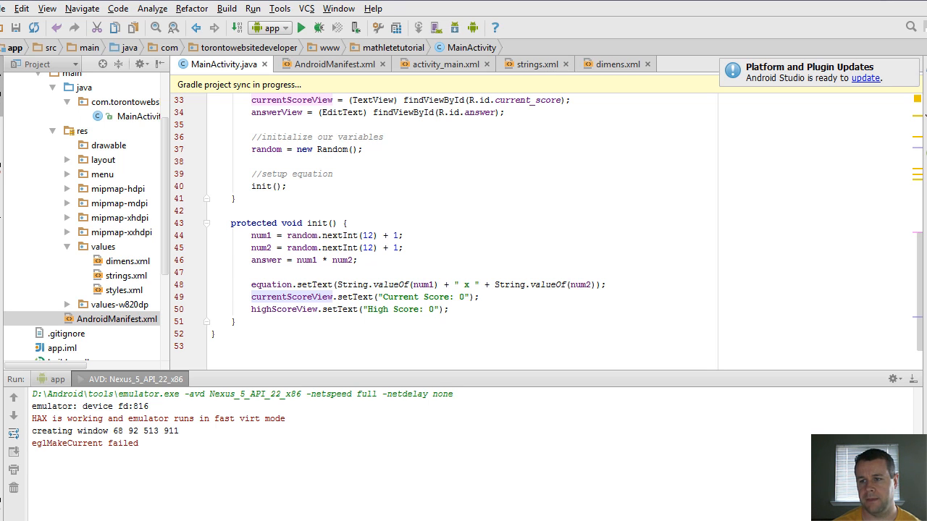
pyautogui.scroll(3)
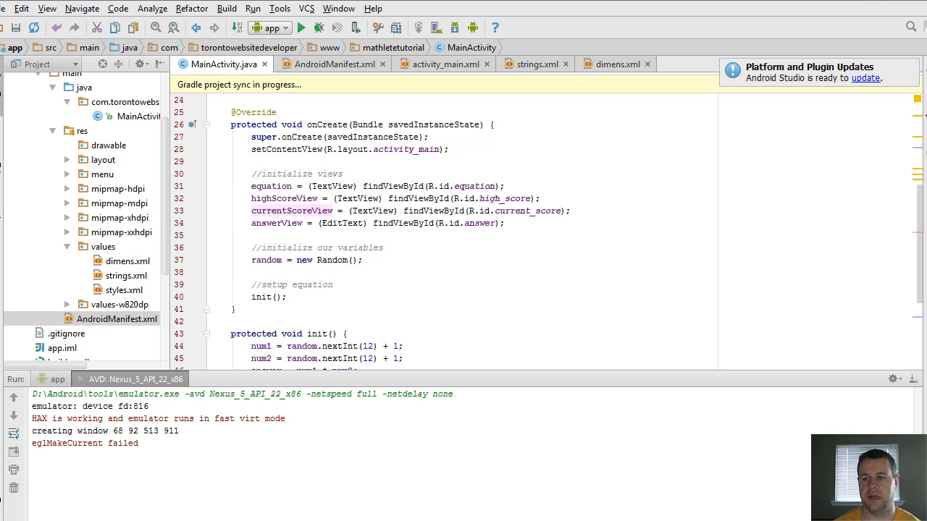
pyautogui.doubleClick(275, 223)
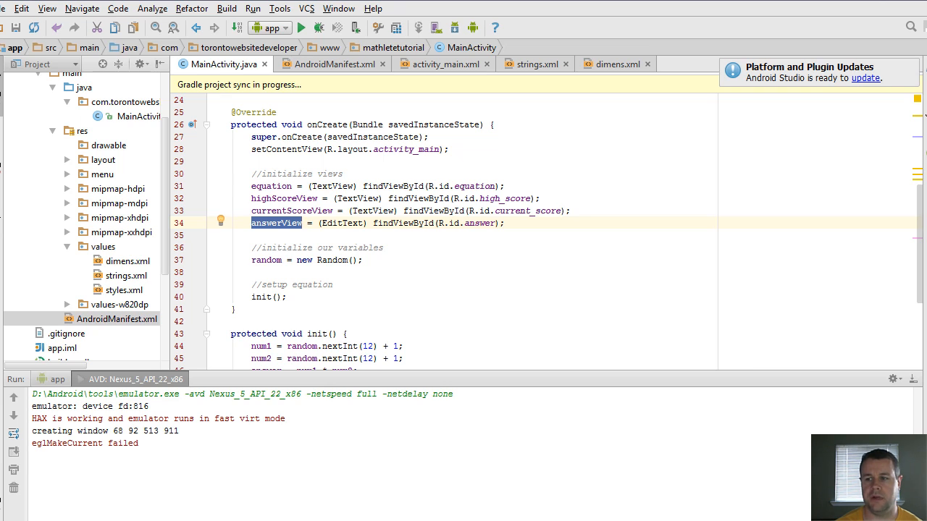
pyautogui.click(504, 223)
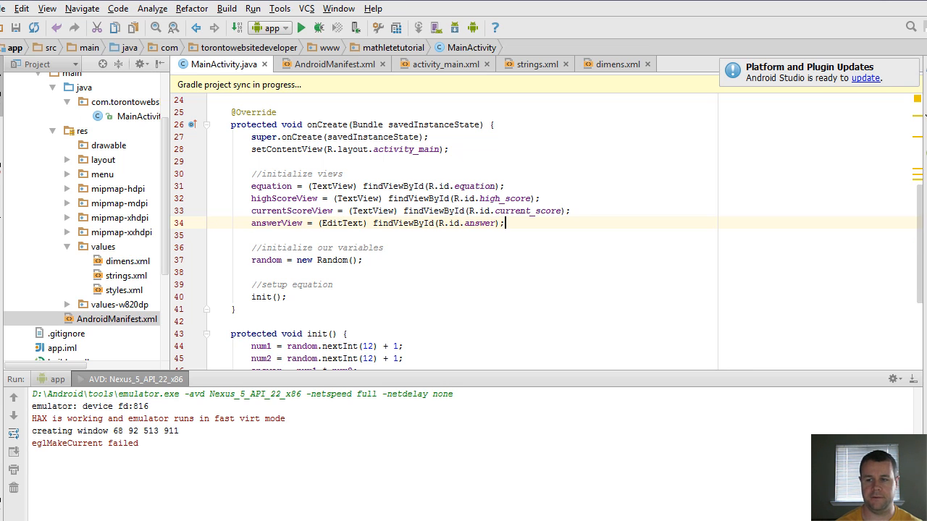
pyautogui.write('answer')
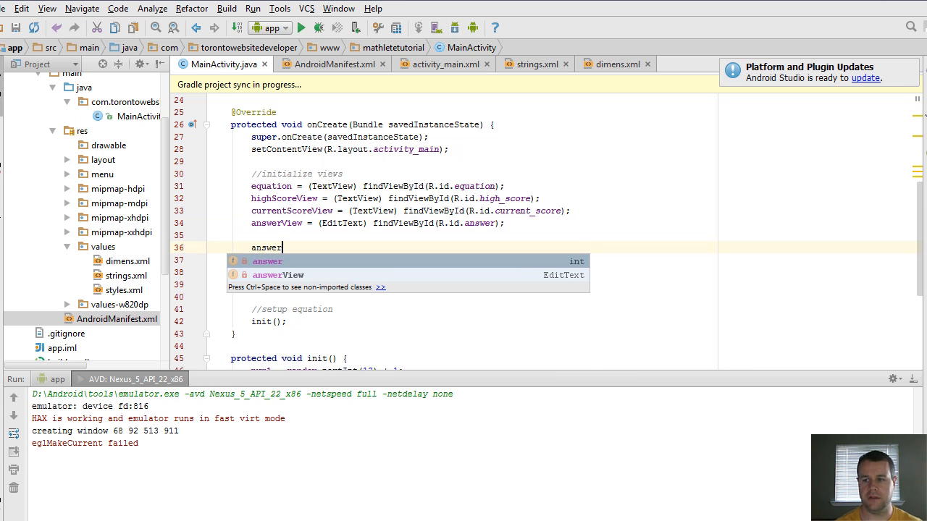
pyautogui.write('View.set')
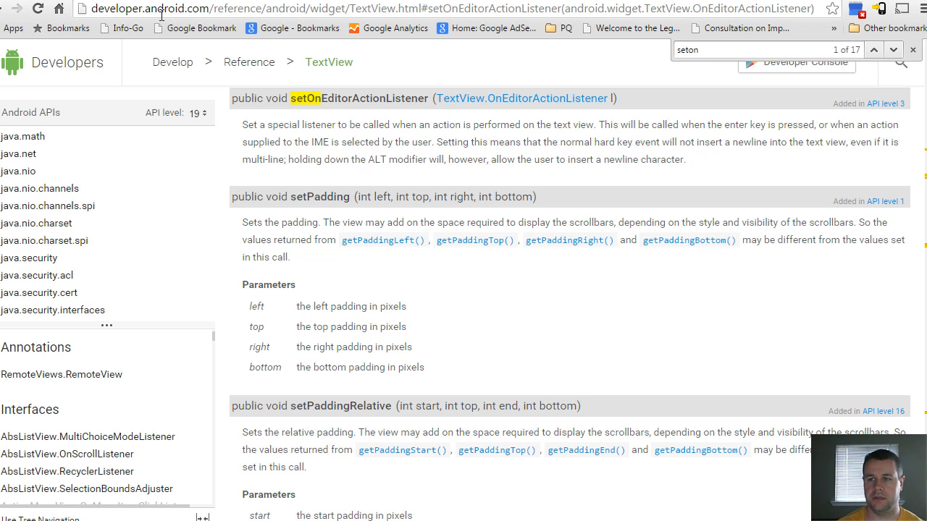
pyautogui.moveTo(264, 101)
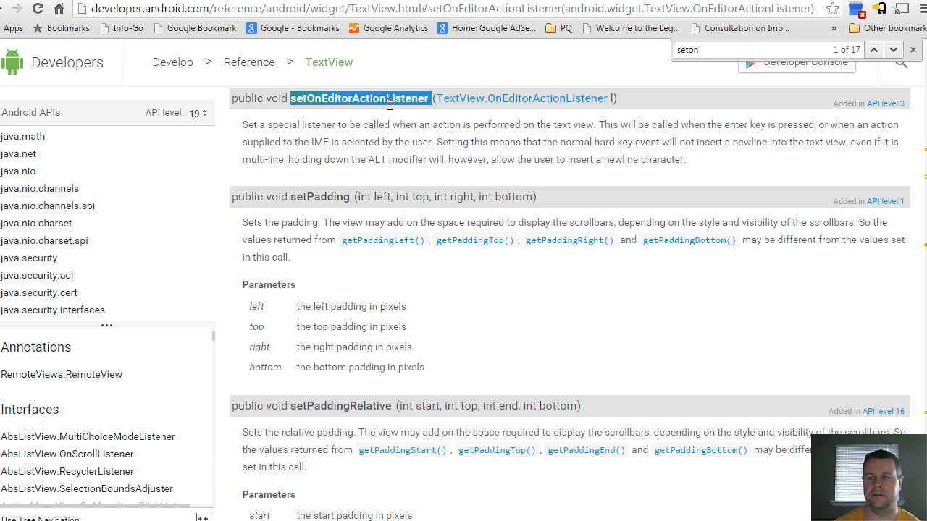
pyautogui.moveTo(187, 72)
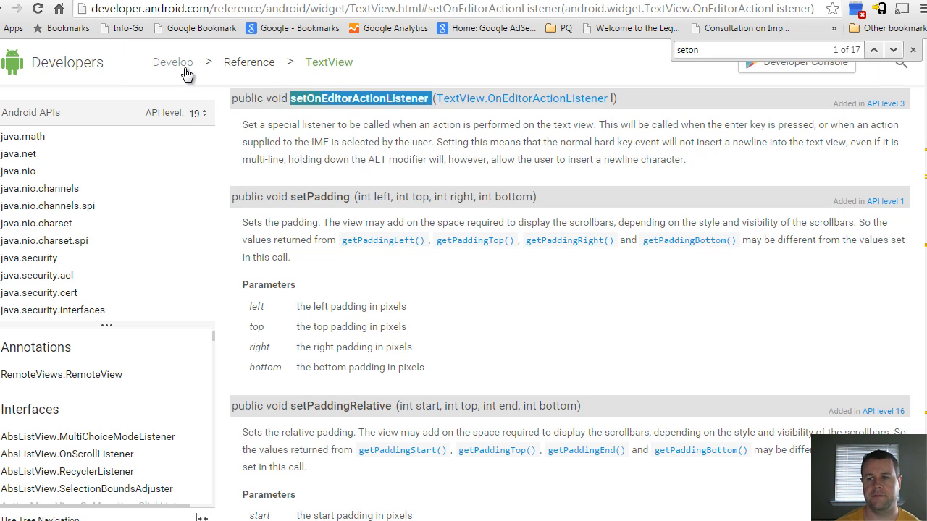
pyautogui.moveTo(502, 119)
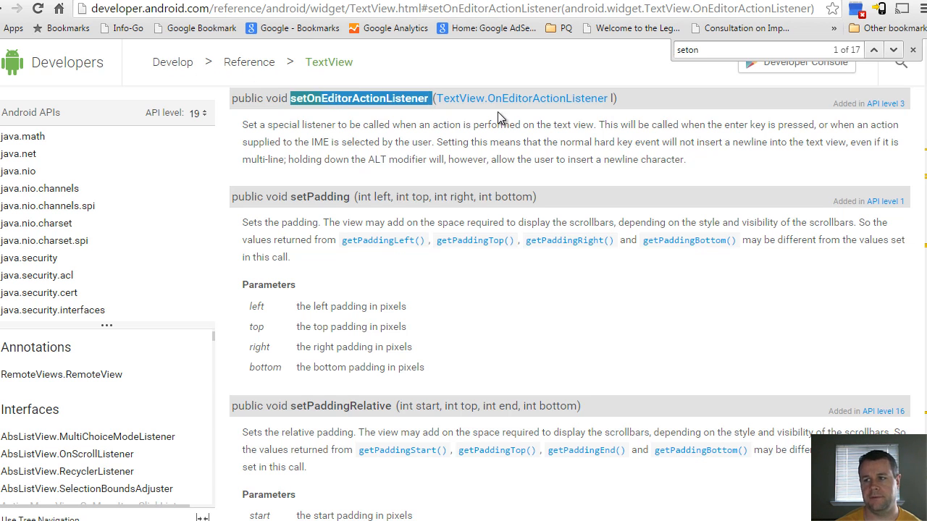
pyautogui.moveTo(448, 98)
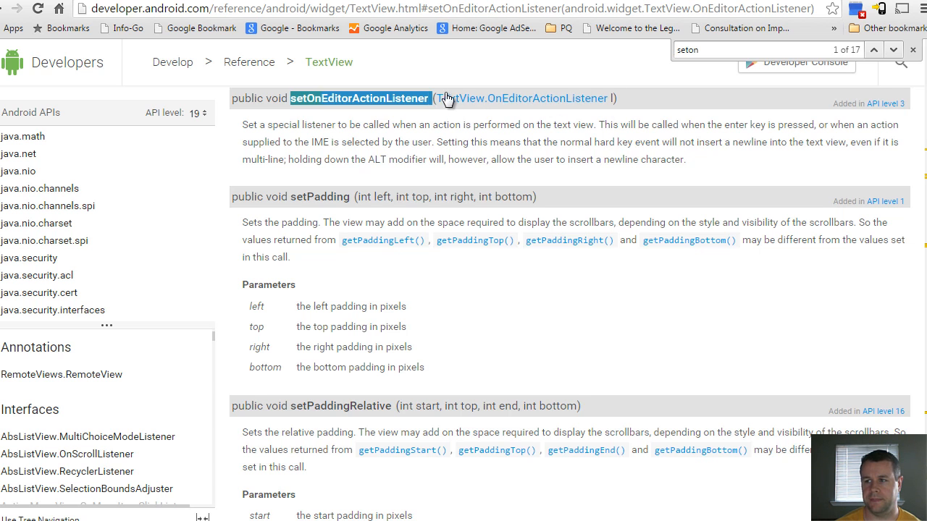
pyautogui.moveTo(533, 110)
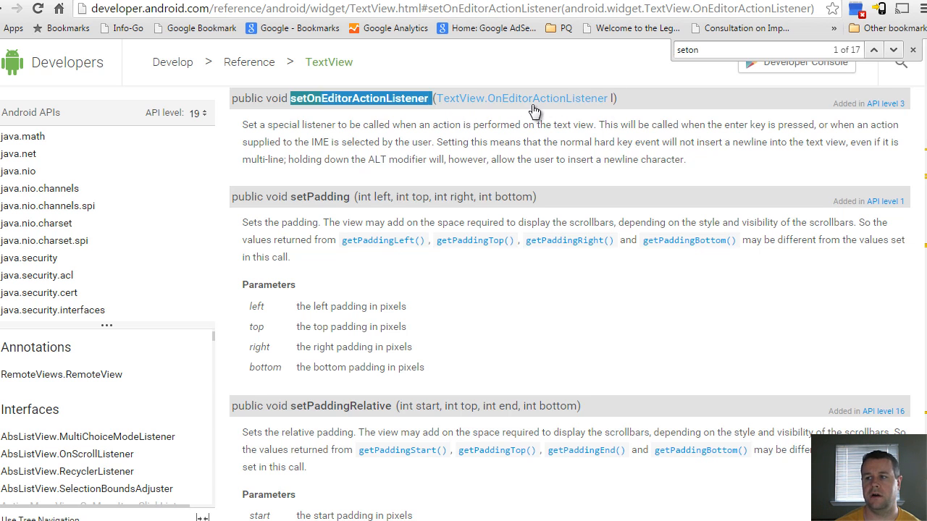
# - View the TextView.OnEditorActionListener interface reference page from the setOnEditorActionListener entry
pyautogui.click(520, 99)
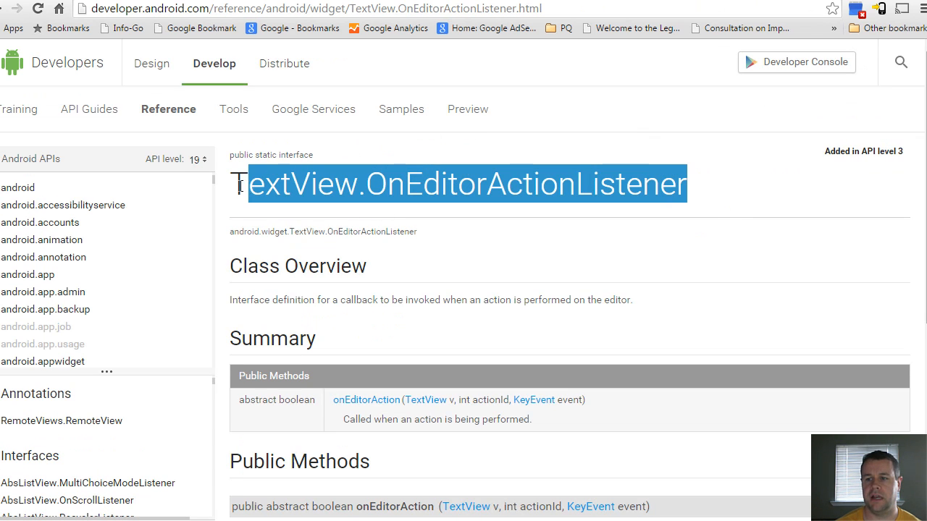
pyautogui.doubleClick(249, 299)
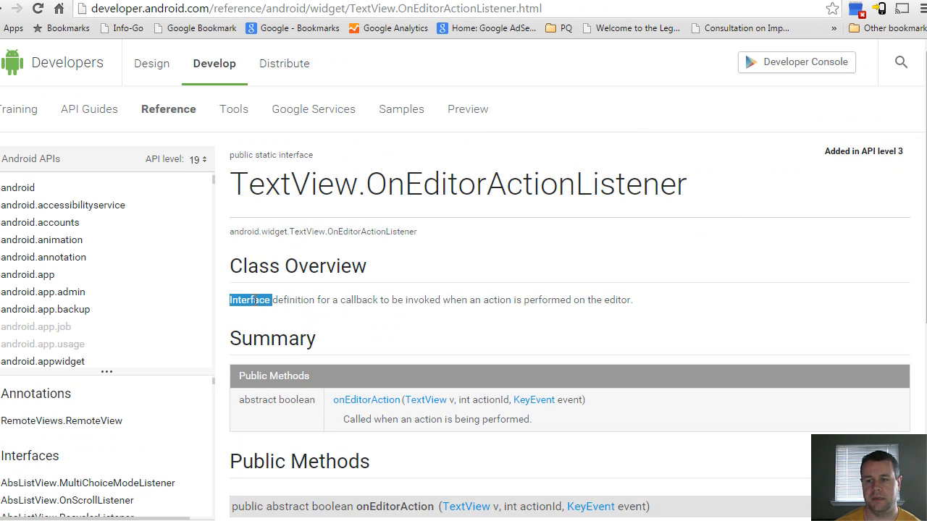
pyautogui.moveTo(151, 64)
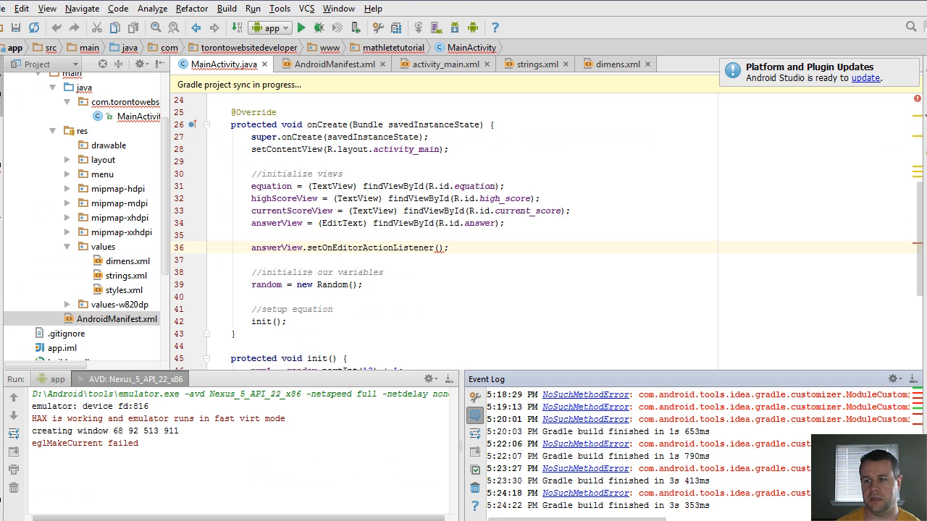
# - Pass a new TextView.OnEditorActionListener anonymous class to setOnEditorActionListener
pyautogui.click(440, 247)
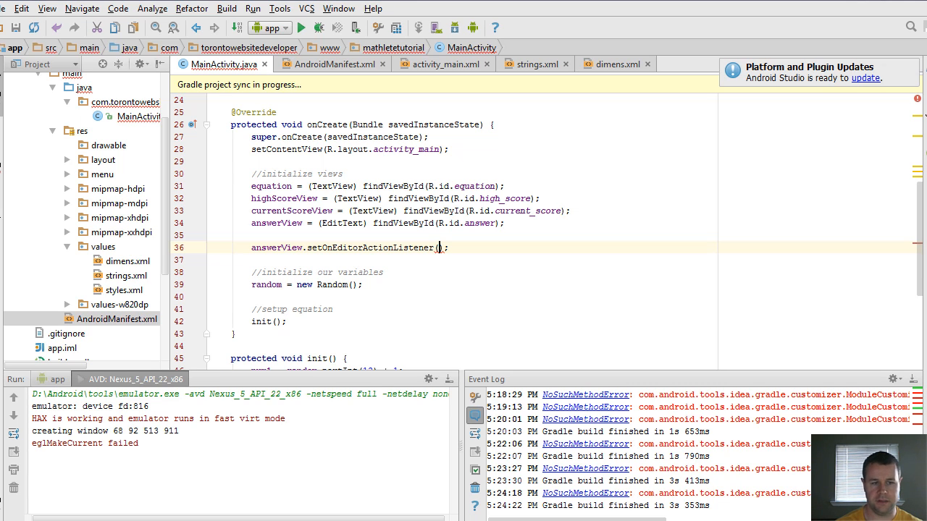
pyautogui.write('new')
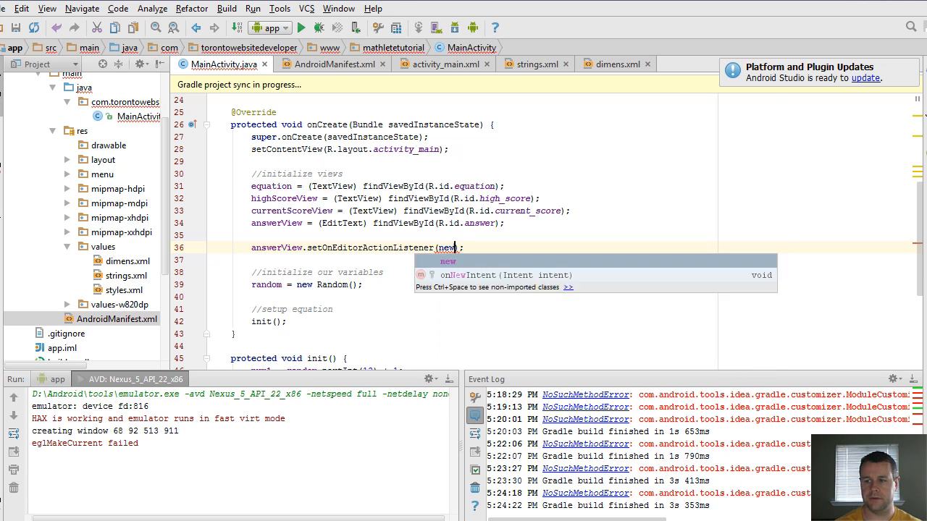
pyautogui.write('_Text')
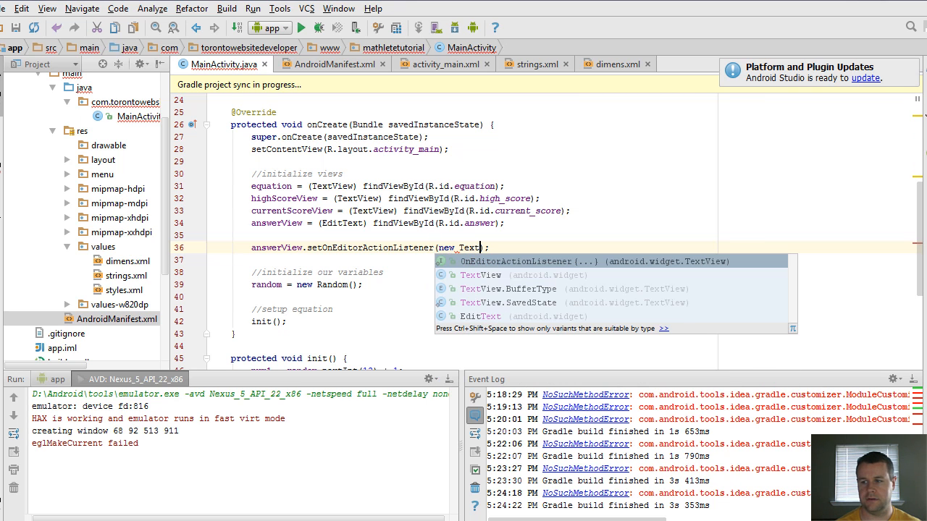
pyautogui.write('TextView.onEditor')
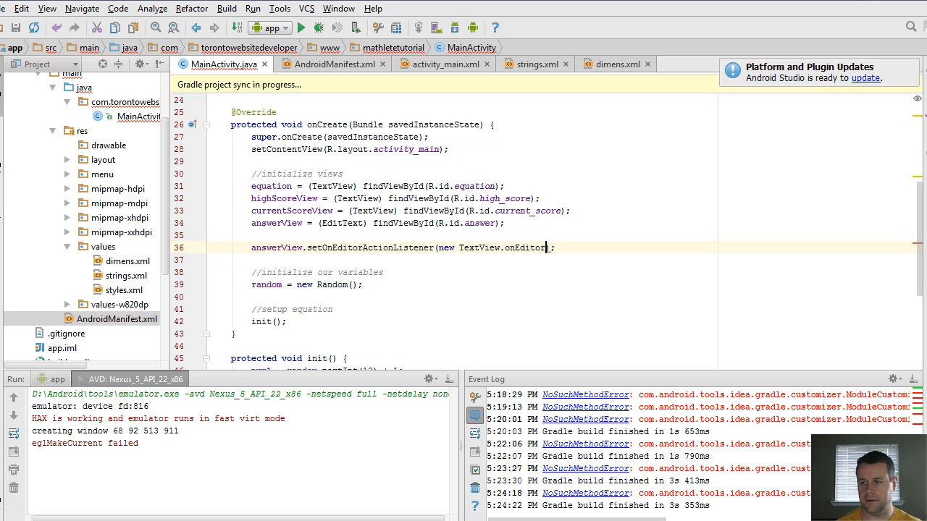
pyautogui.write('ActionListener(')
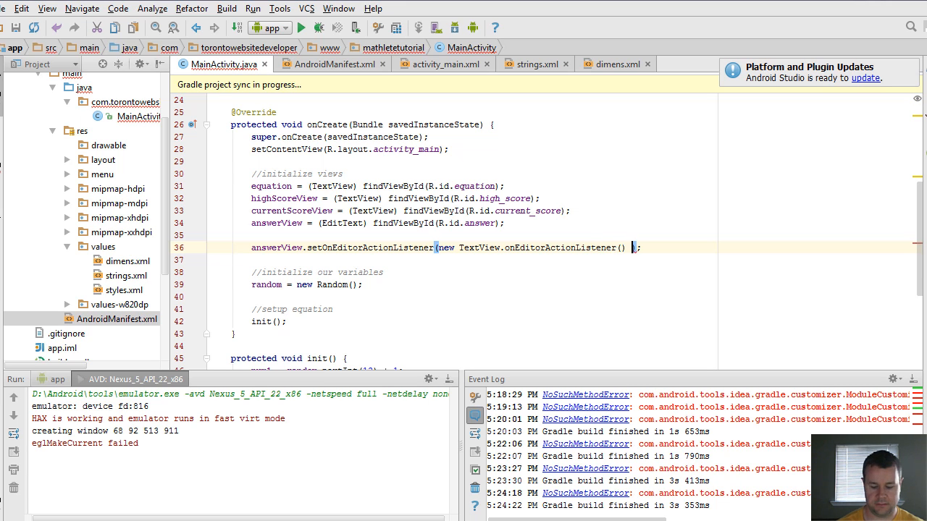
pyautogui.write('{')
pyautogui.press('Enter')
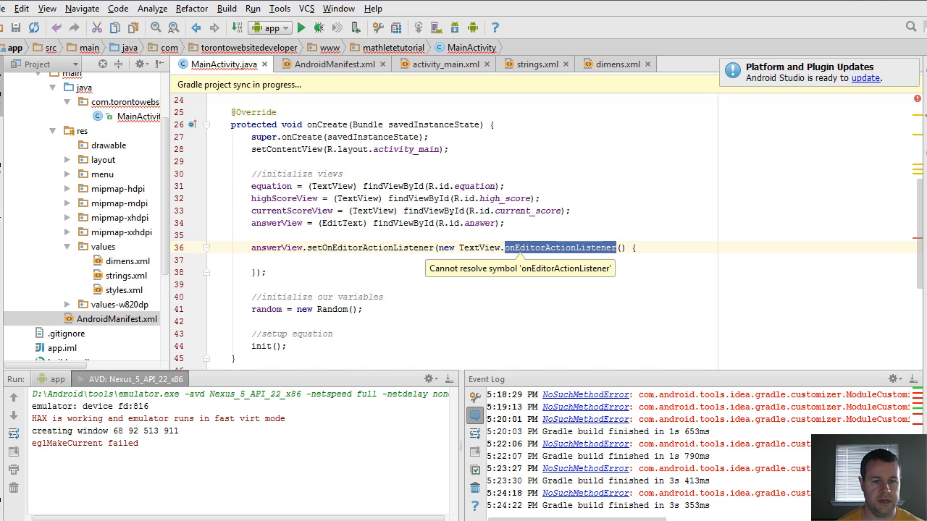
# - Declare public boolean onEditorAction(TextView v, int actionId, KeyEvent event) inside the listener
pyautogui.click(290, 259)
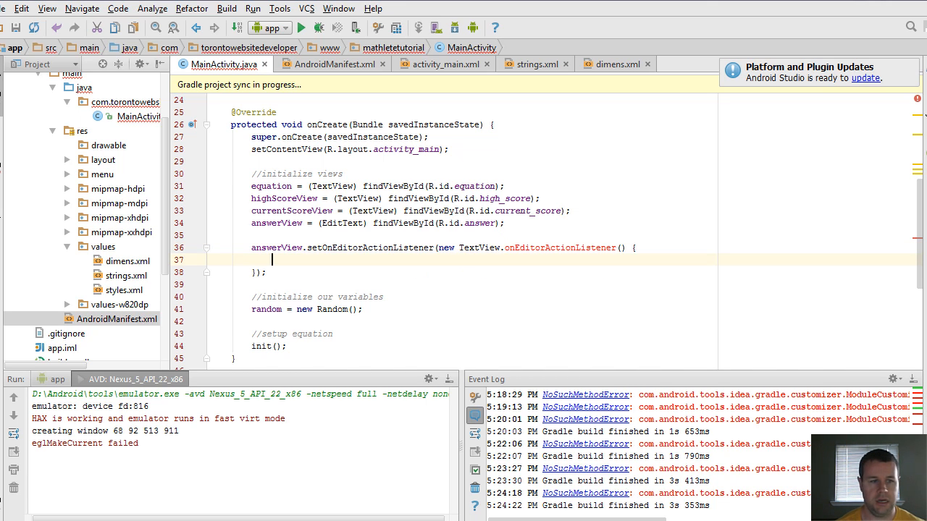
pyautogui.write('public')
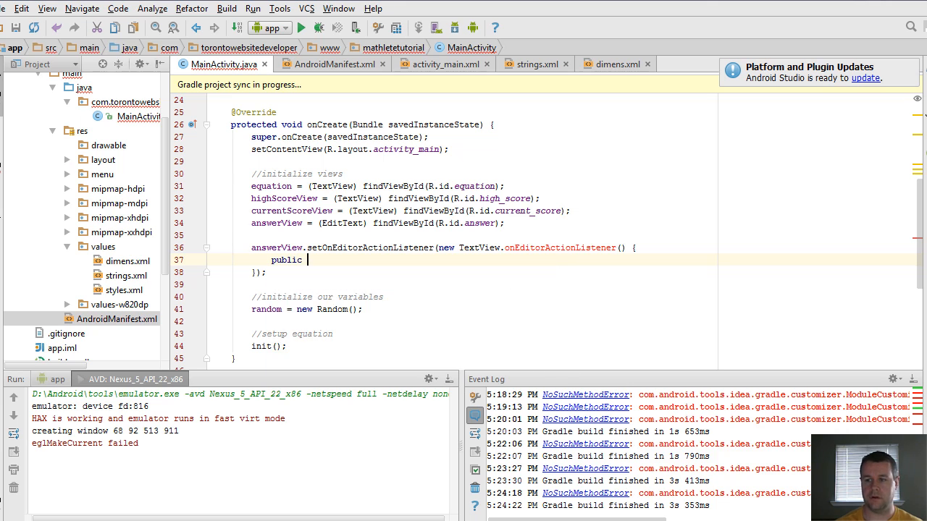
pyautogui.write('boolean onEditorAction')
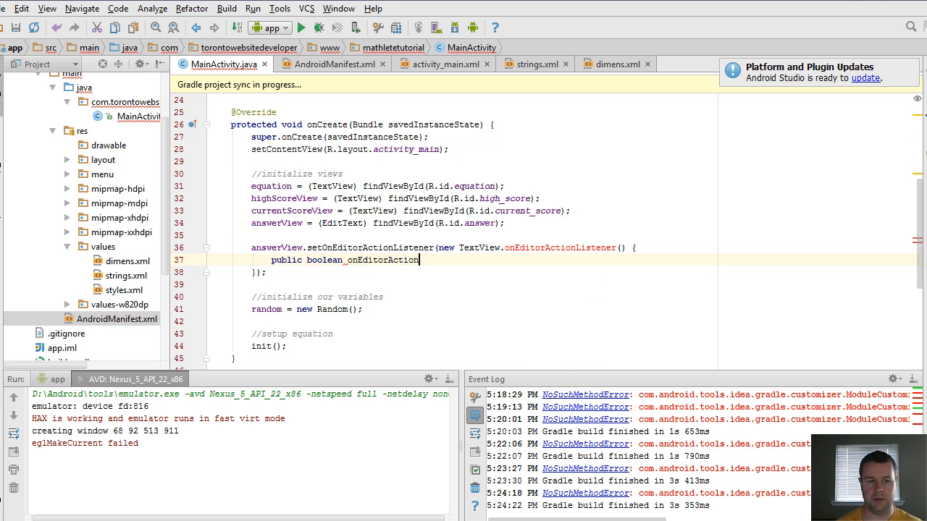
pyautogui.write('TextView v, )')
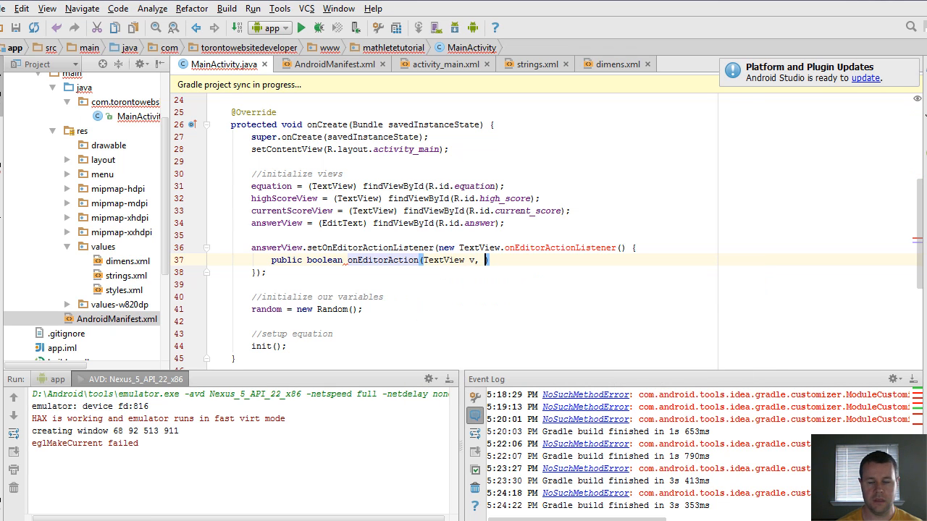
pyautogui.write('int actionId,')
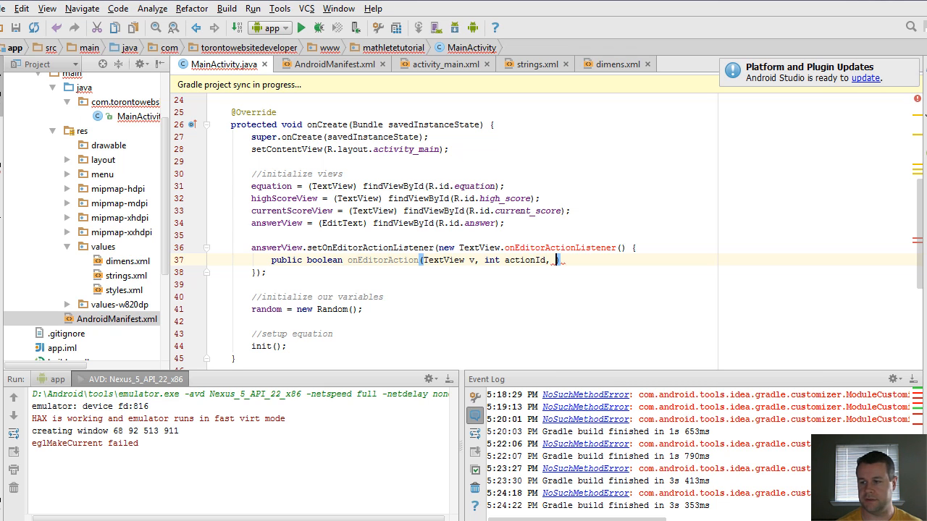
pyautogui.write('KeyE')
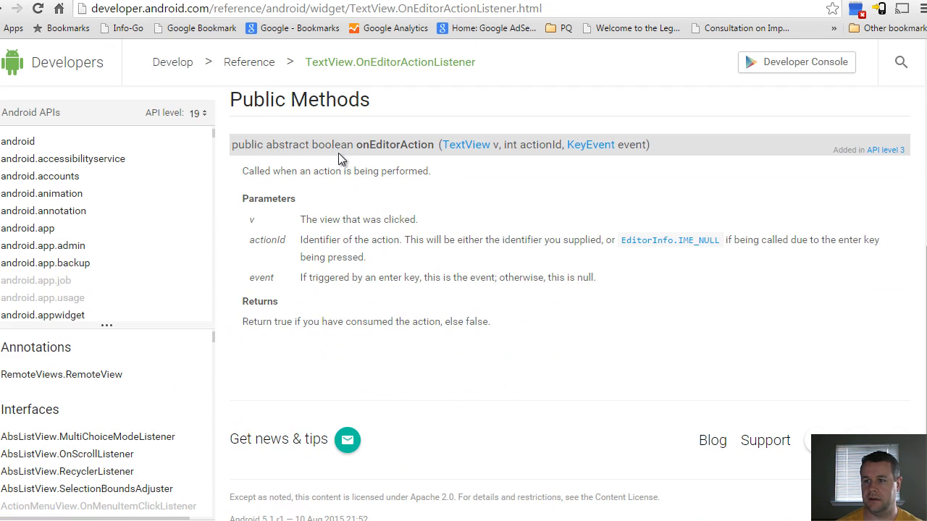
pyautogui.doubleClick(333, 145)
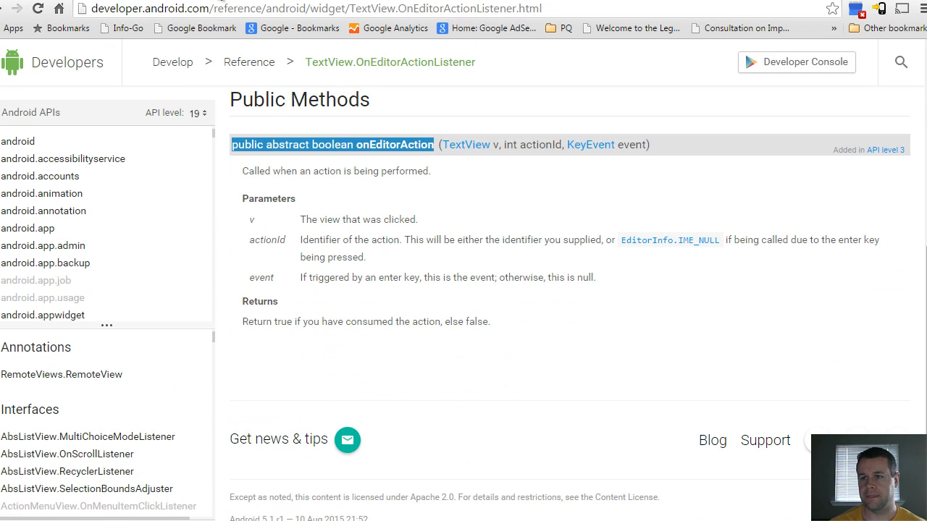
pyautogui.doubleClick(359, 220)
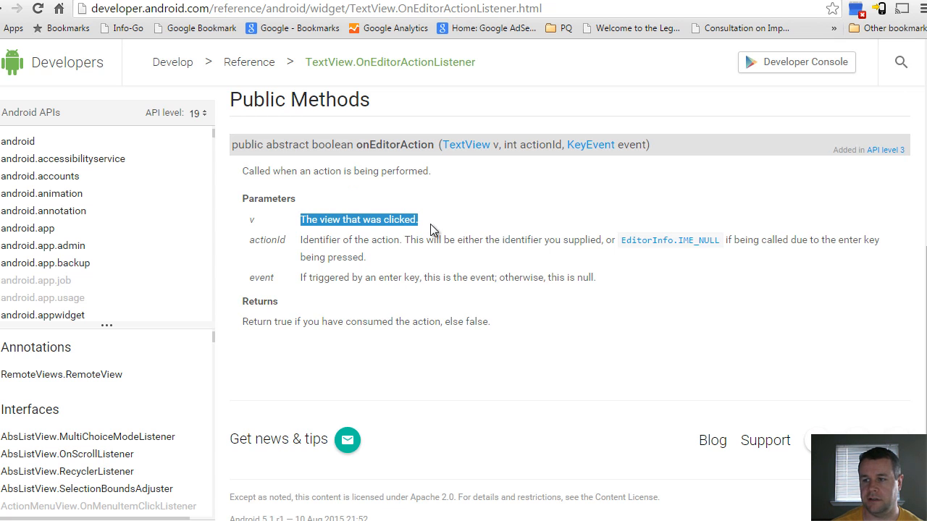
pyautogui.moveTo(325, 274)
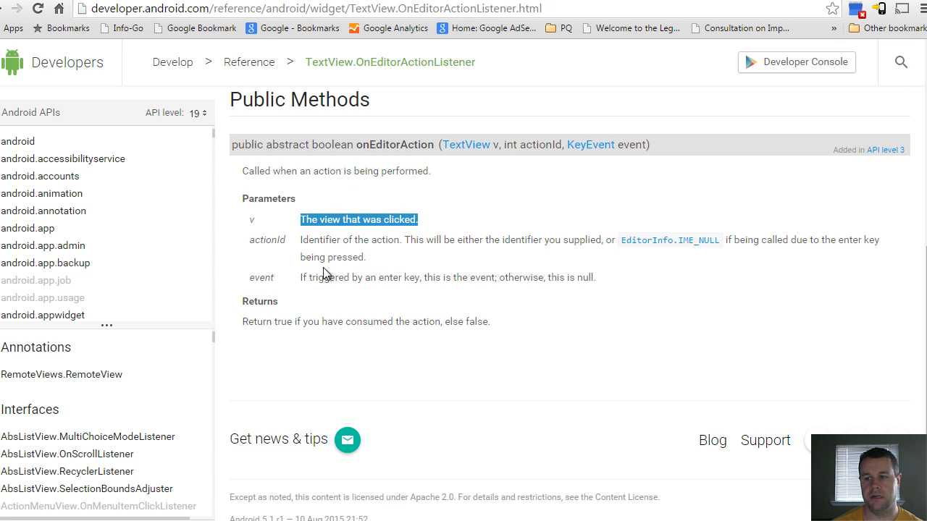
pyautogui.click(362, 241)
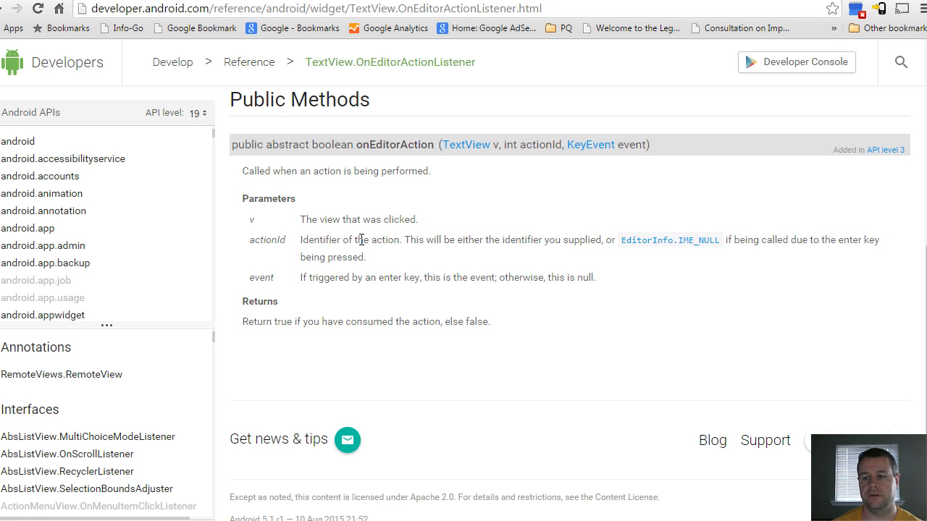
pyautogui.moveTo(301, 278); pyautogui.dragTo(556, 278)
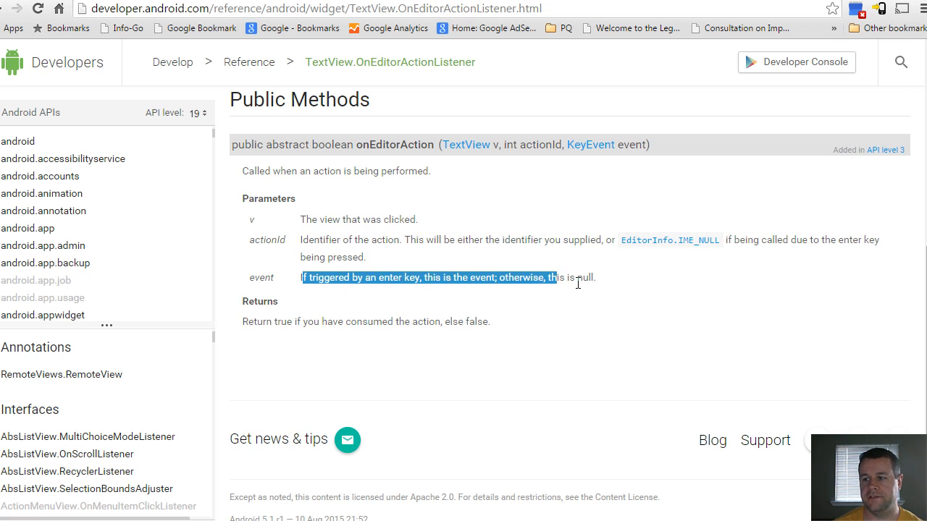
pyautogui.click(445, 278)
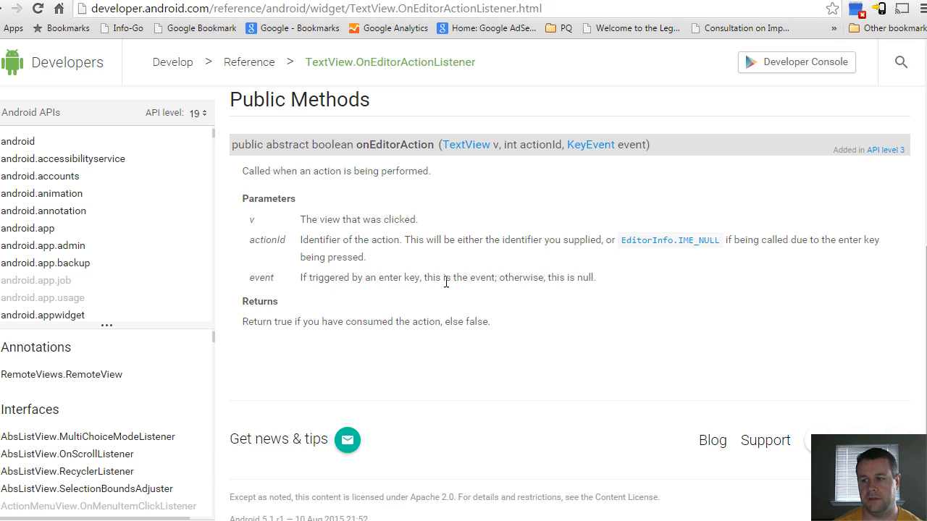
pyautogui.moveTo(446, 281)
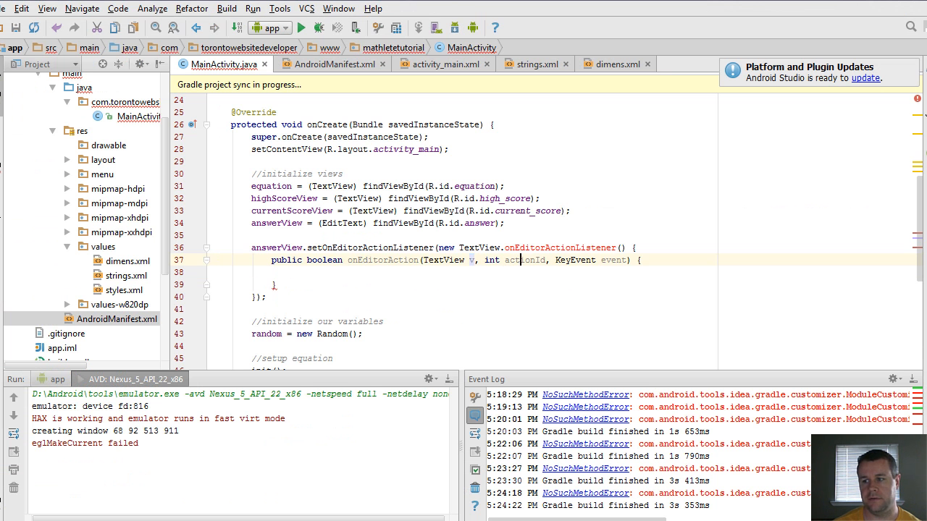
# - Check in activity_main.xml that the answer EditText's imeOptions is actionDone
pyautogui.click(326, 64)
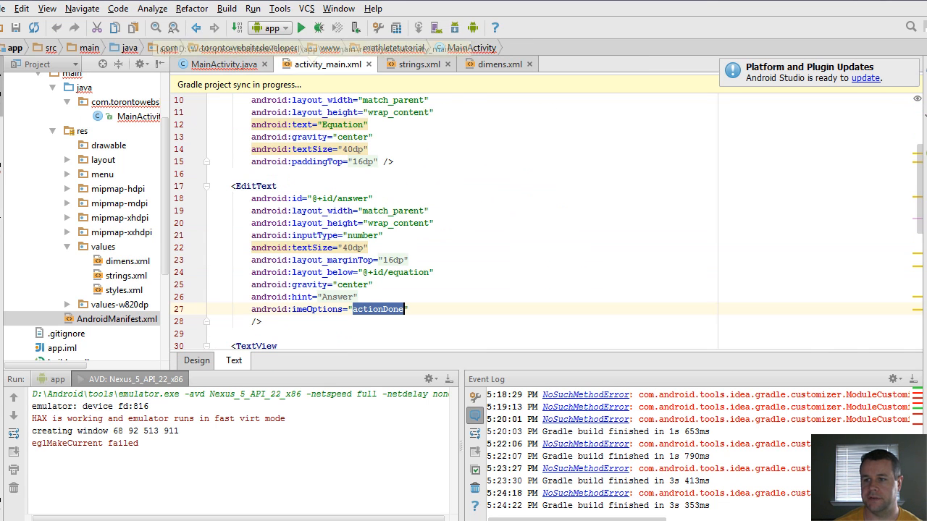
pyautogui.doubleClick(315, 310)
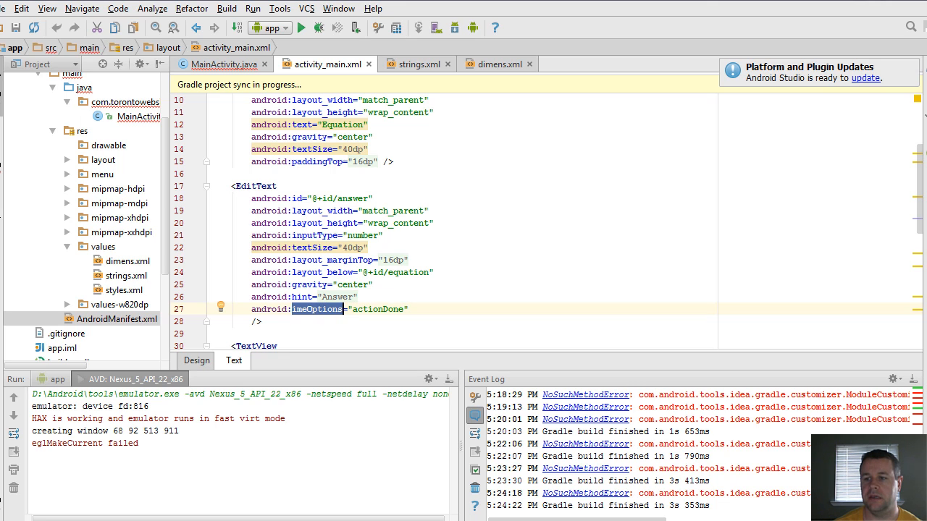
pyautogui.doubleClick(376, 310)
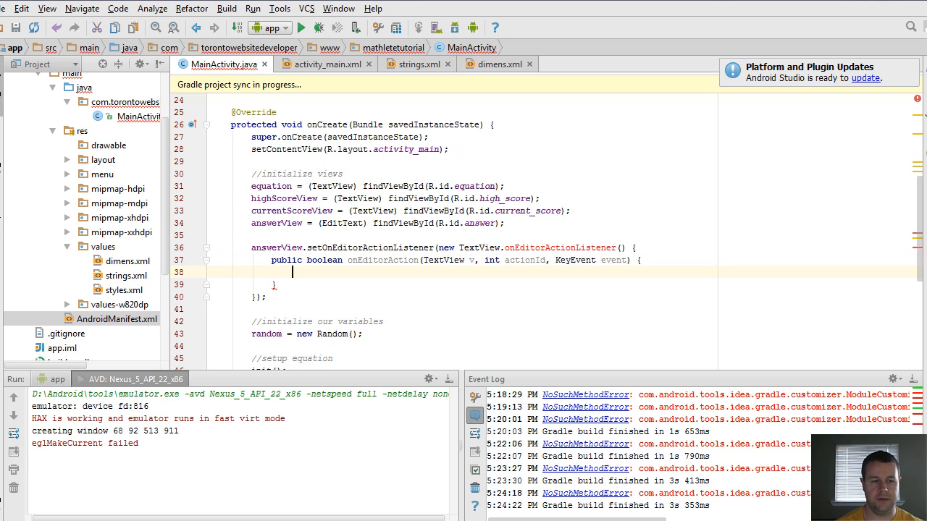
# - Add an if check comparing actionId with EditorInfo.IME_ACTION_DONE
pyautogui.write('if (actionId == E')
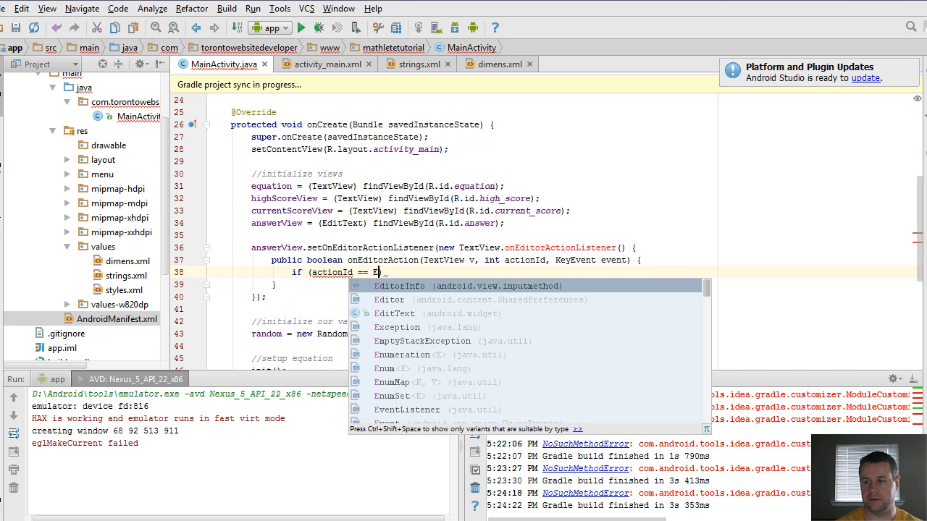
pyautogui.write('ditorInfo.IME_ACTION_DONE) {')
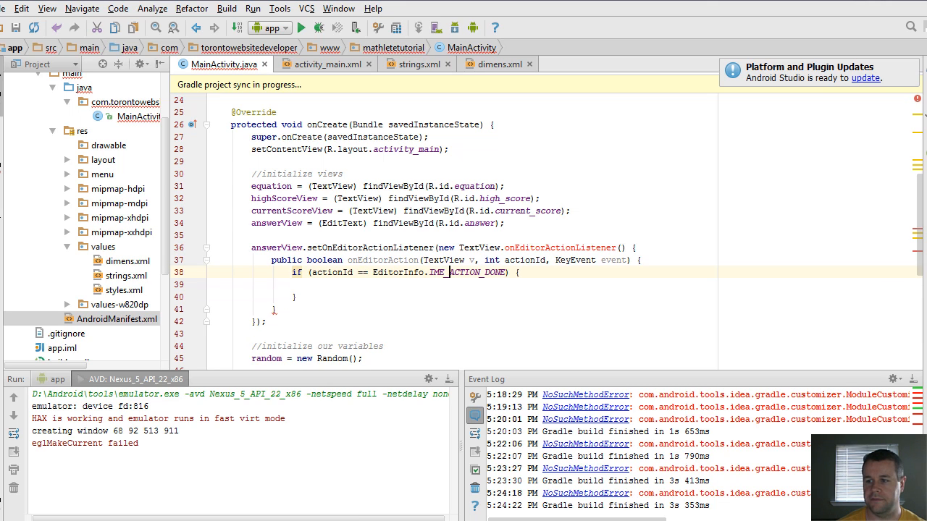
pyautogui.doubleClick(469, 272)
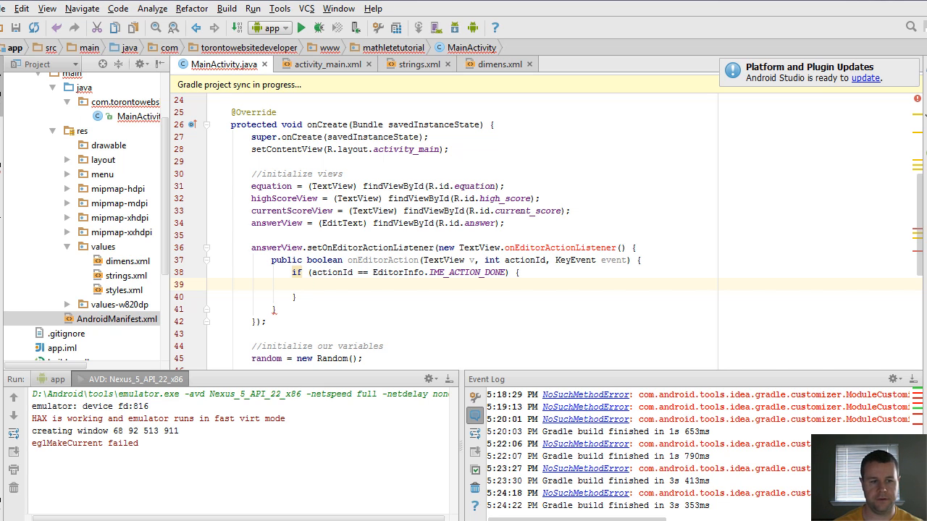
# - Declare String input from v.getText().toString(), defaulting to "0" when the field is empty
pyautogui.write('String input = (')
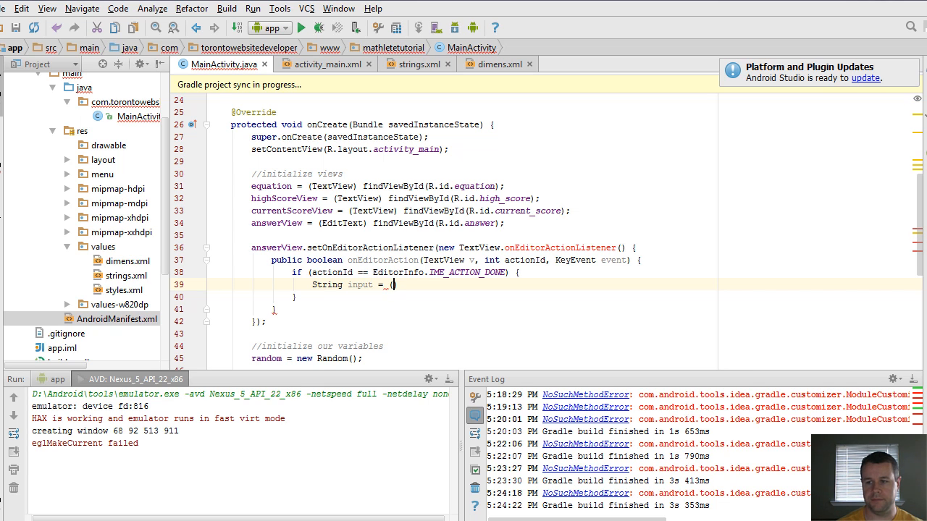
pyautogui.write('v.get')
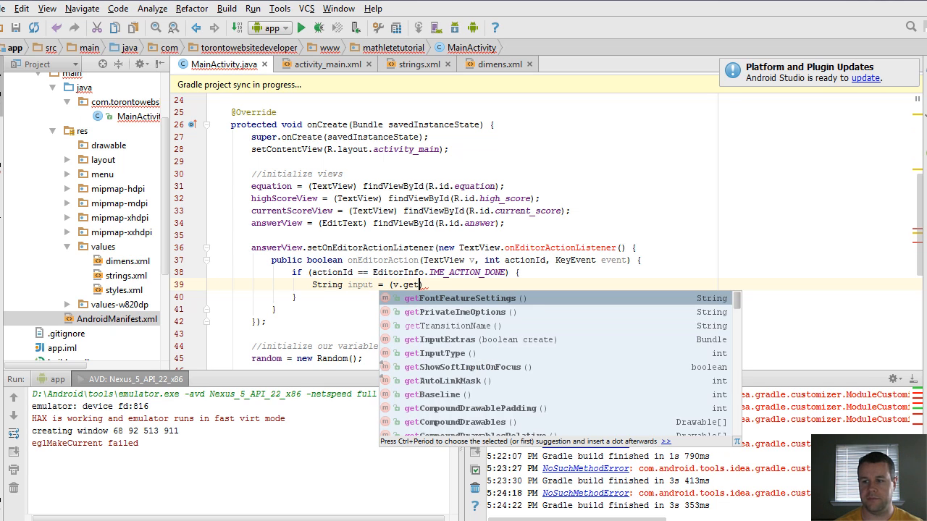
pyautogui.write('g')
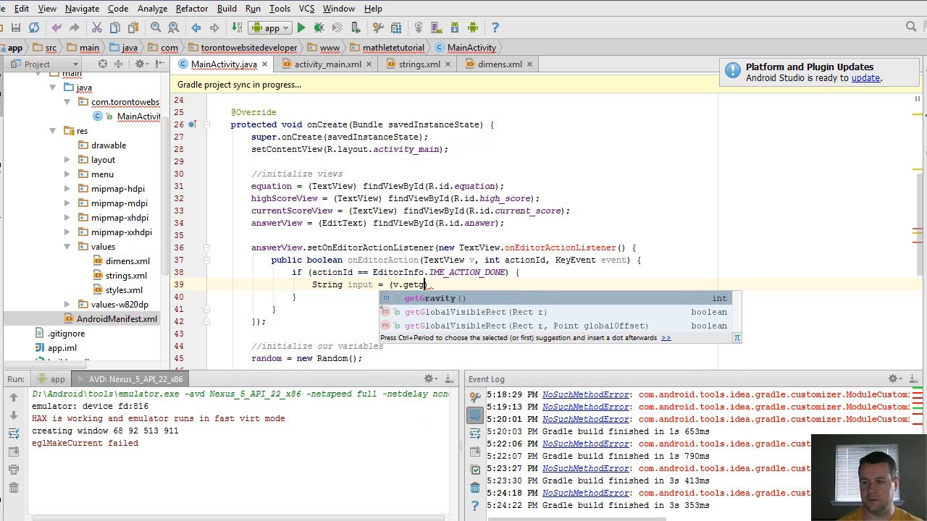
pyautogui.write('Text)')
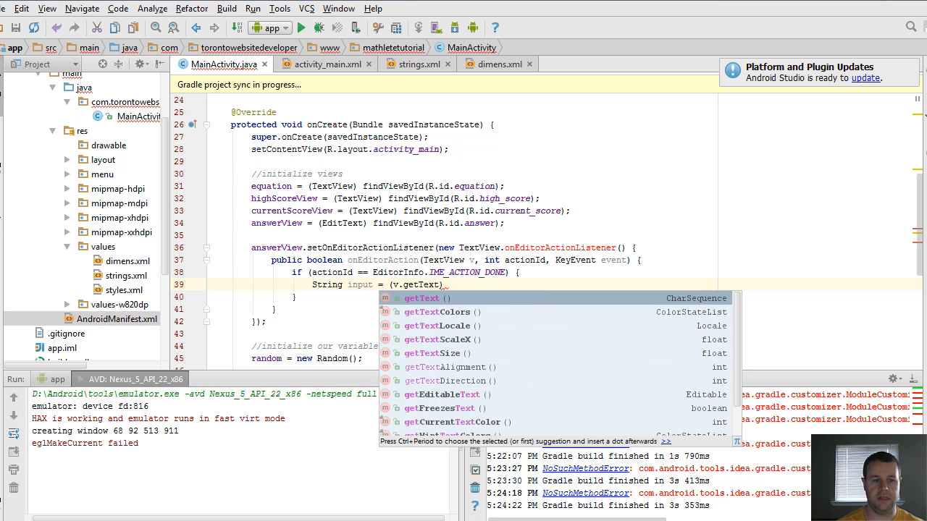
pyautogui.write('.toString().)')
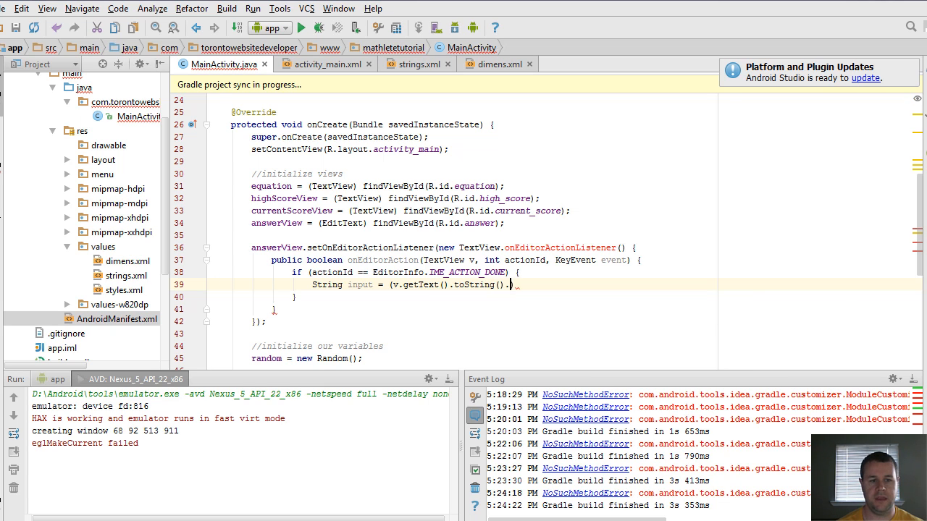
pyautogui.write('isEmpty(')
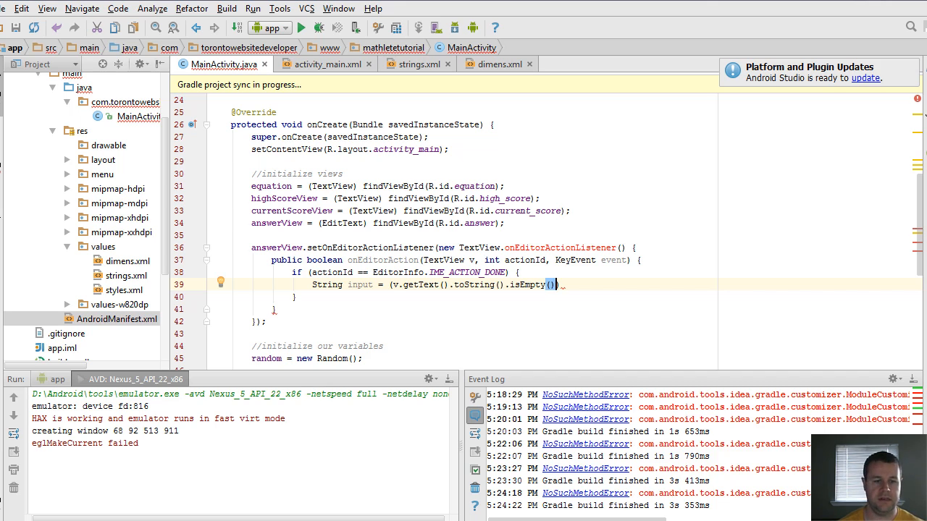
pyautogui.write('? "0"')
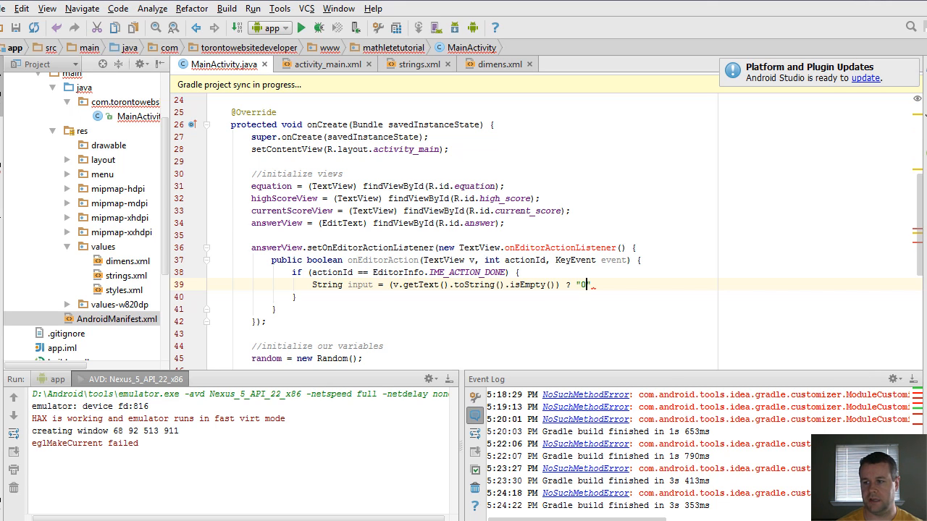
pyautogui.write(':')
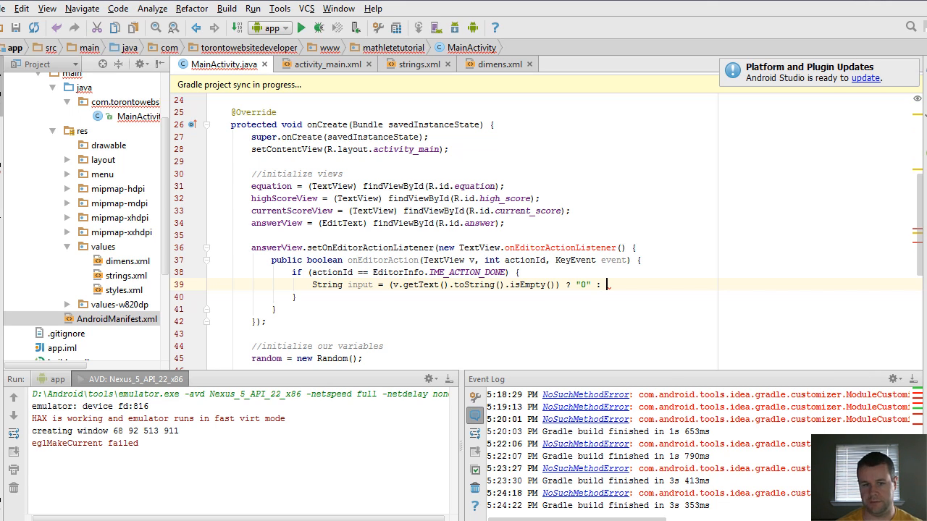
pyautogui.write('v.')
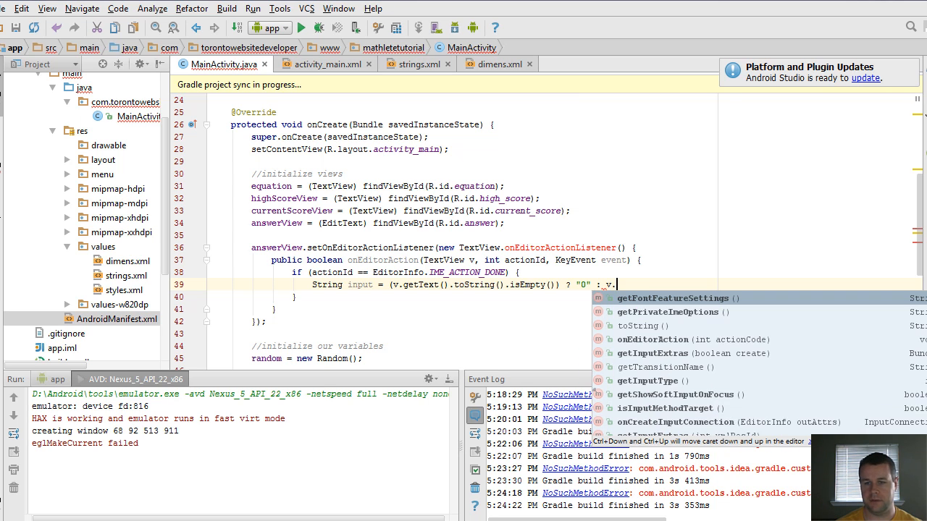
pyautogui.write('getText().toString();')
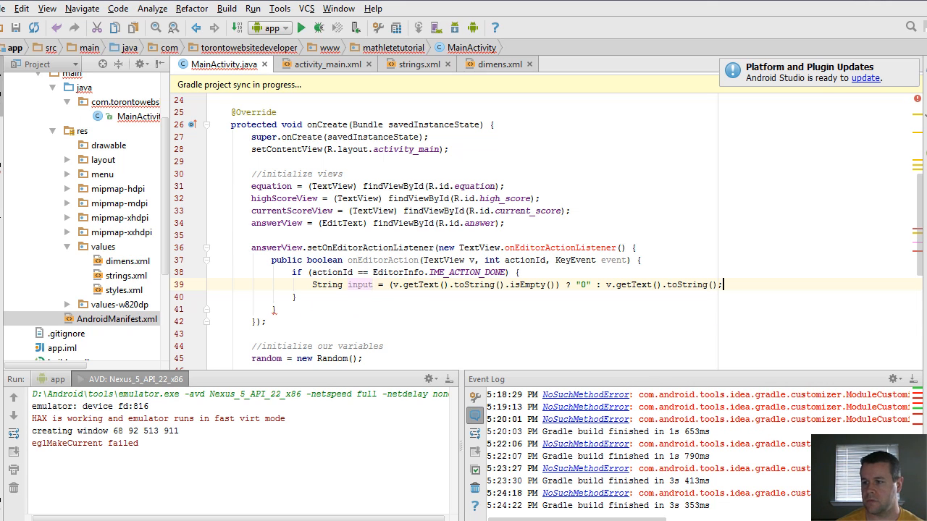
# - Call reinit(checkAnswer(Integer.parseInt(input))) inside the done-action branch
pyautogui.write('in')
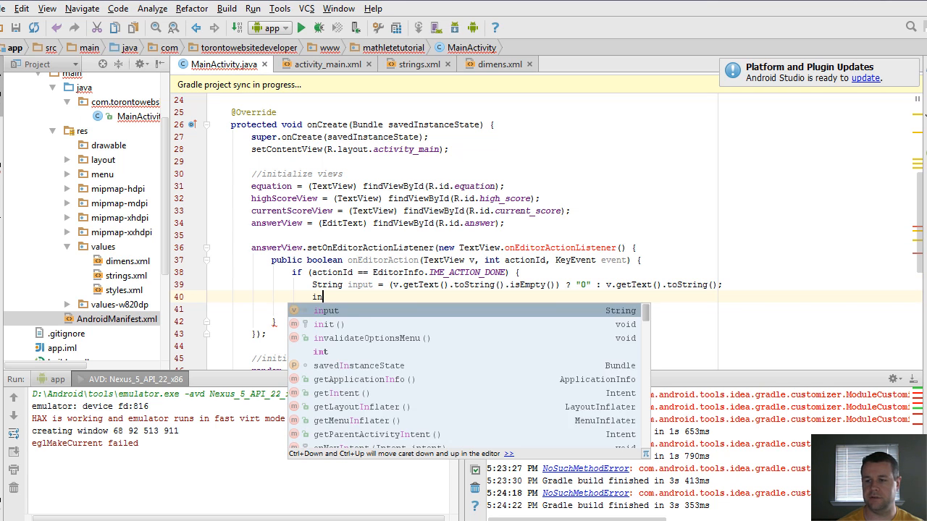
pyautogui.write('rel')
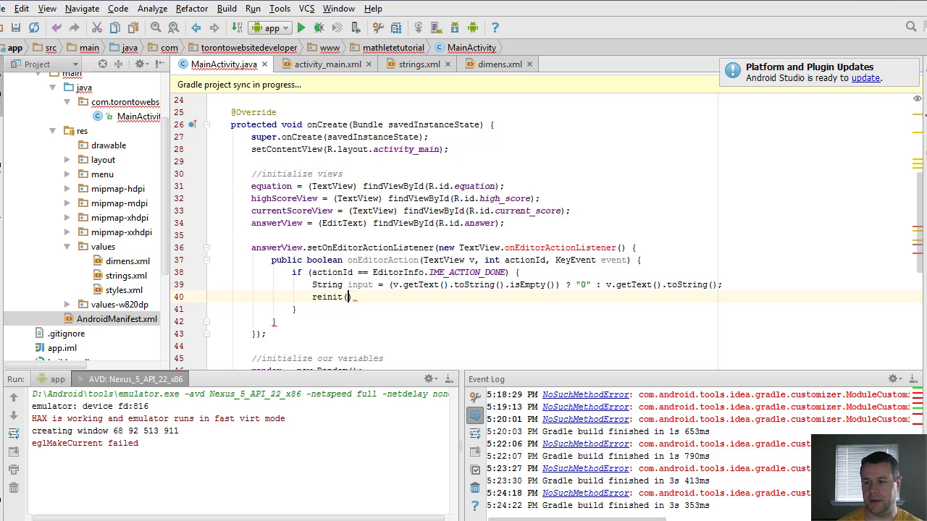
pyautogui.write('checkAnswer')
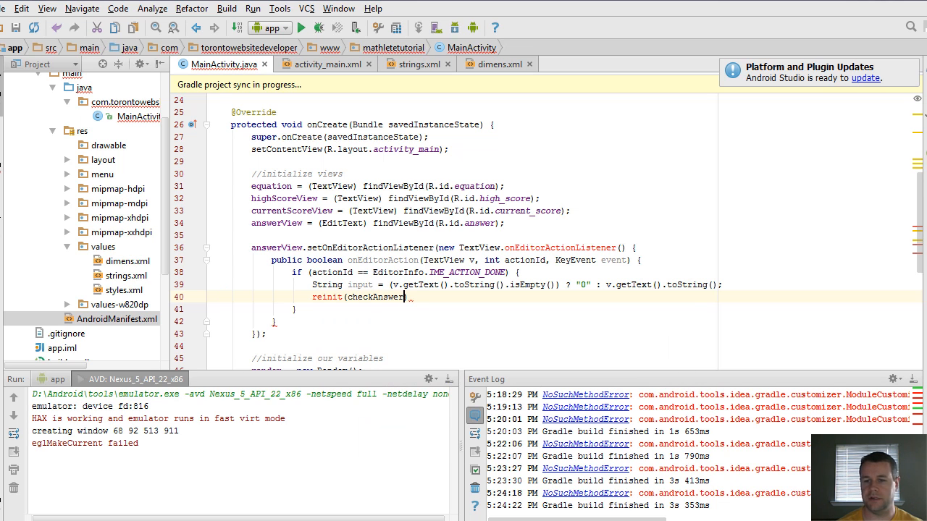
pyautogui.write('(Integer.parseInt(input)));')
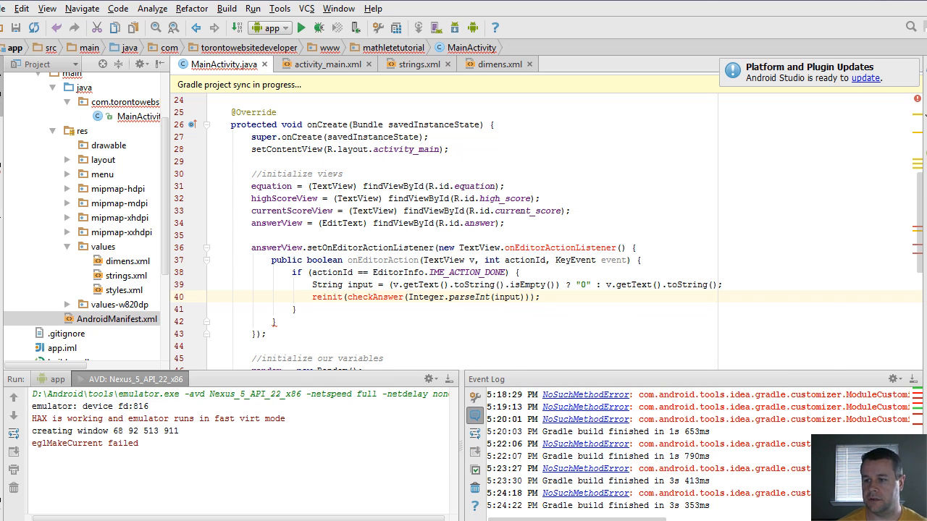
pyautogui.click(368, 297)
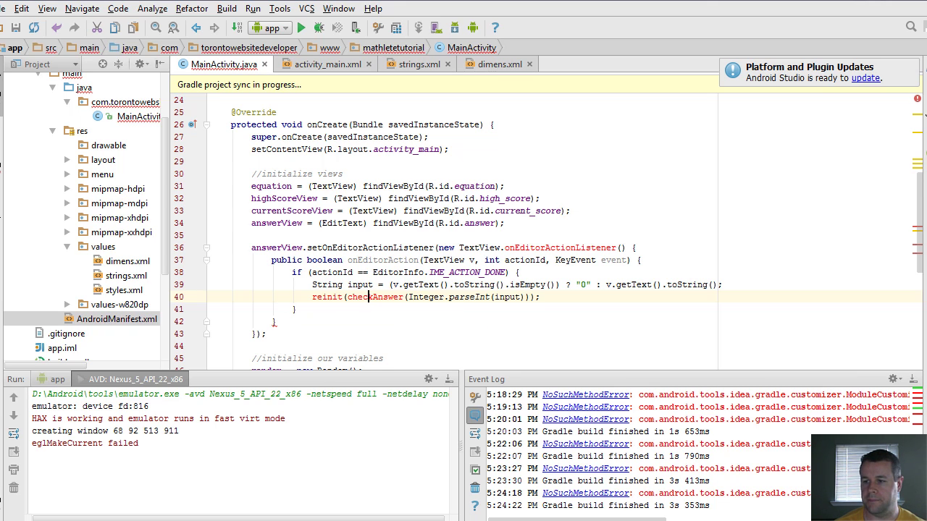
pyautogui.doubleClick(375, 297)
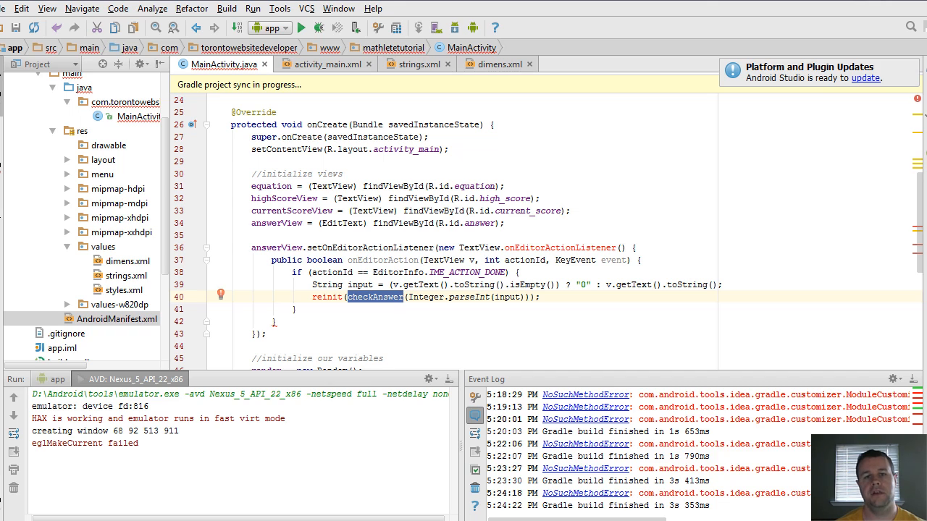
pyautogui.click(330, 296)
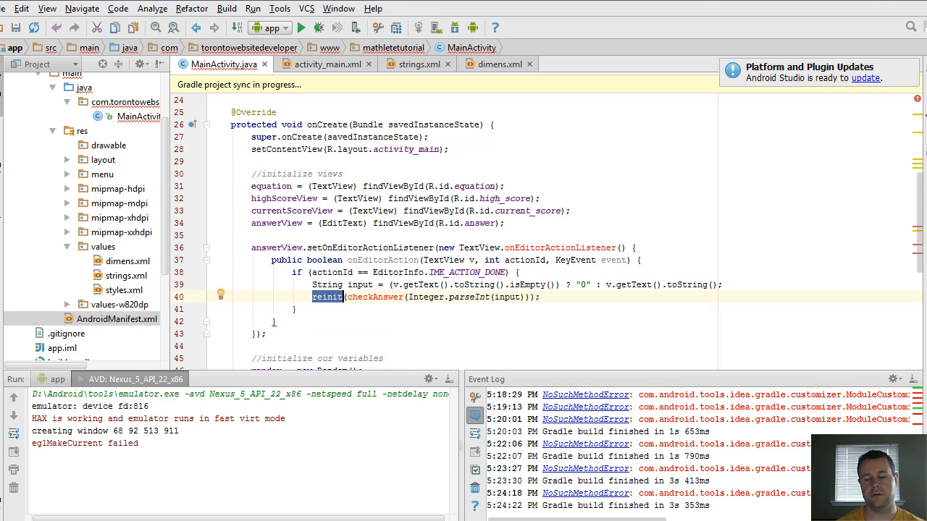
pyautogui.moveTo(328, 297)
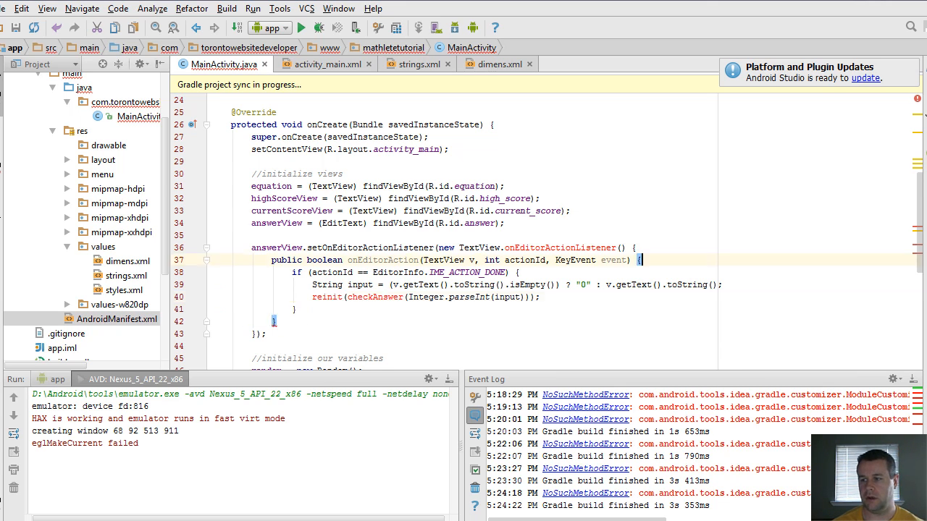
# - Declare boolean handled = false at the top of onEditorAction
pyautogui.write('boolean')
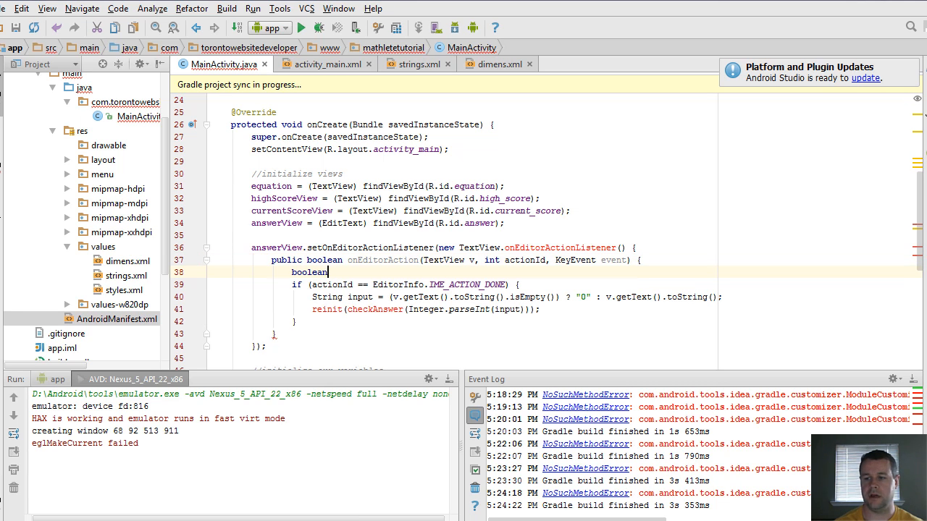
pyautogui.write('handled =')
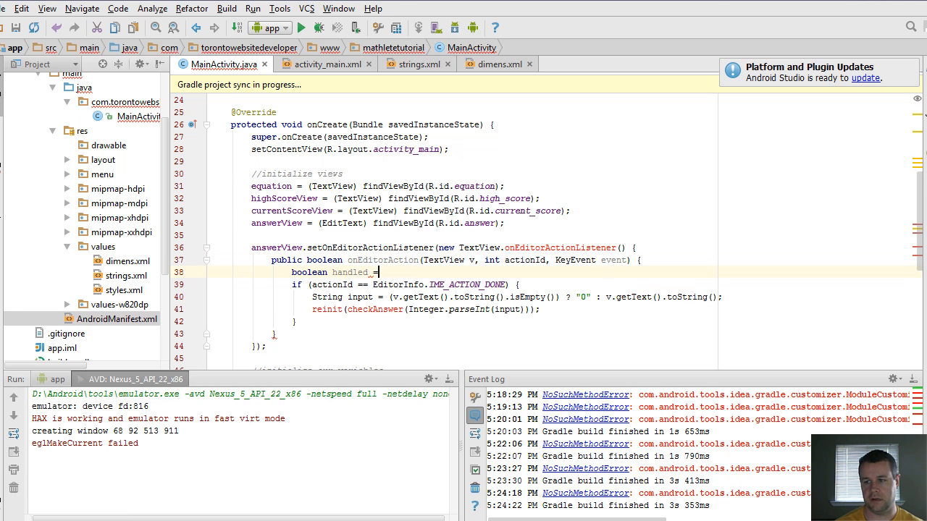
pyautogui.write('= false;')
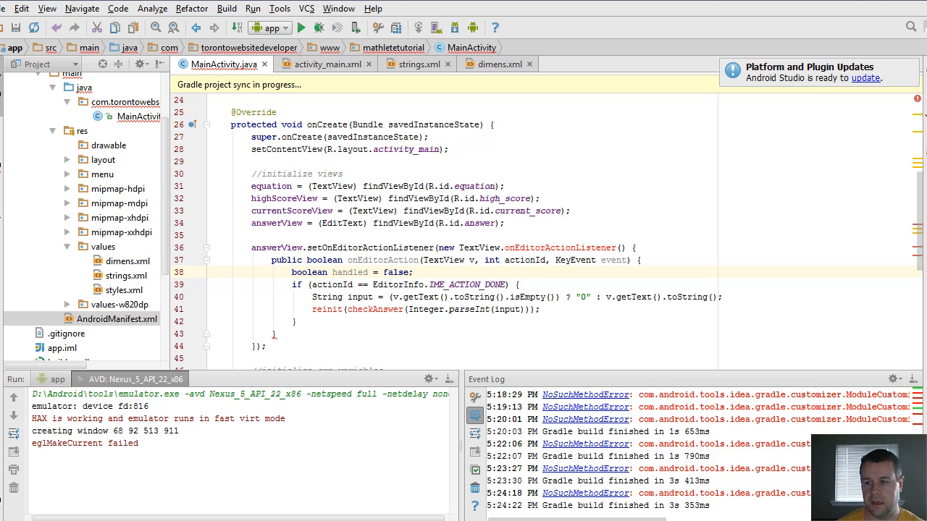
pyautogui.doubleClick(351, 272)
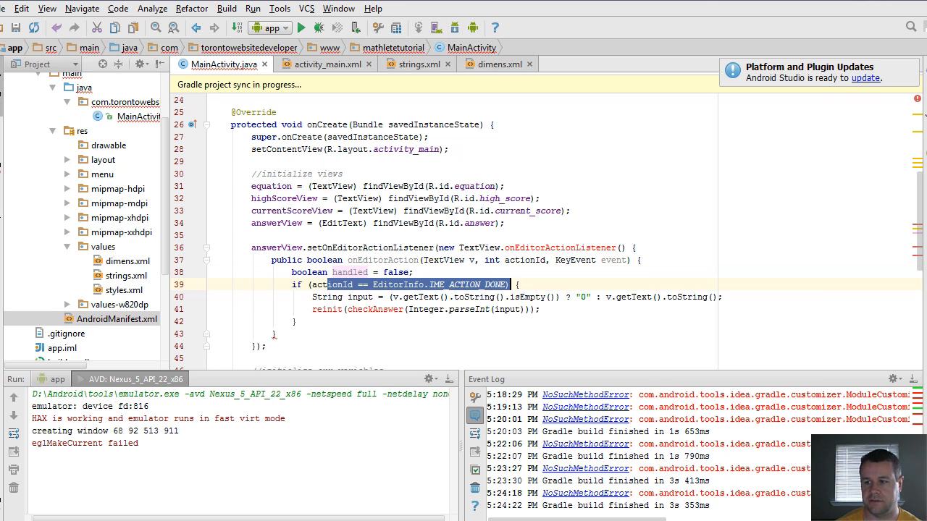
# - Set handled = true after reinit in the done branch and return handled at the end
pyautogui.doubleClick(331, 283)
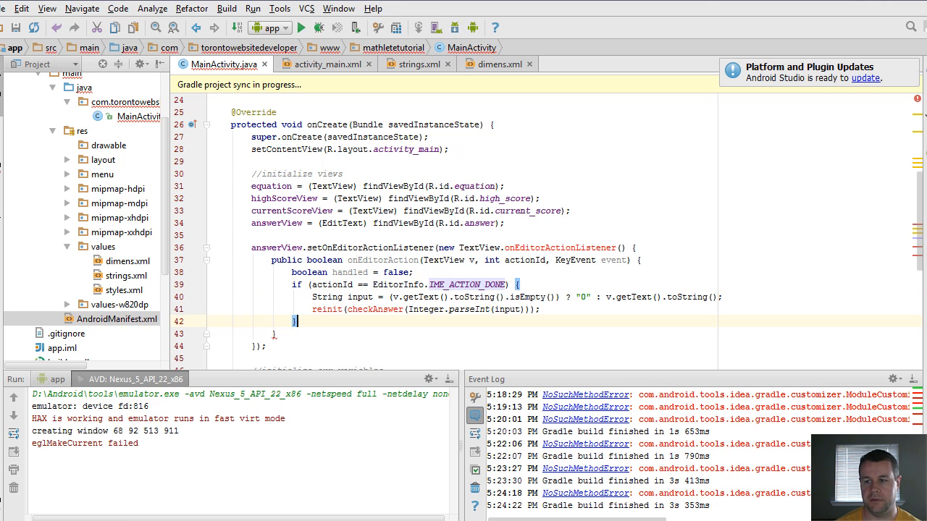
pyautogui.write('handled = true;')
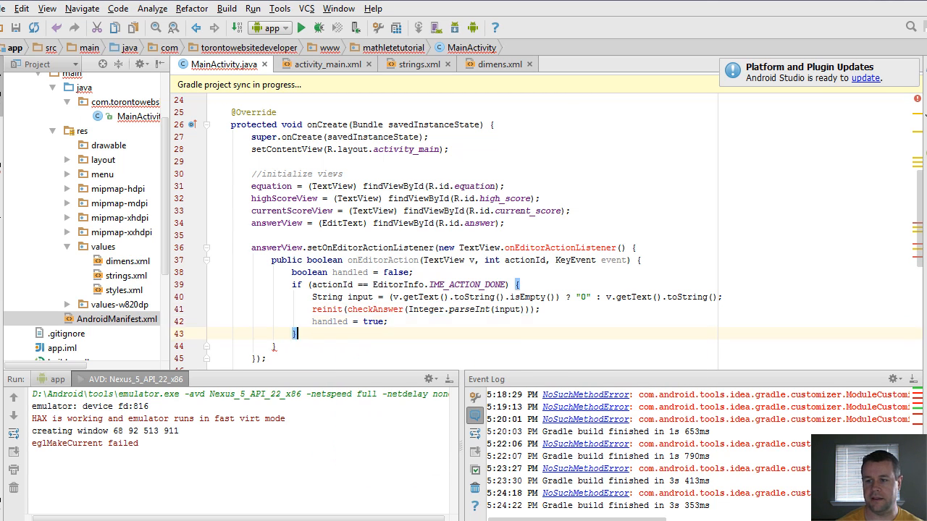
pyautogui.write('return')
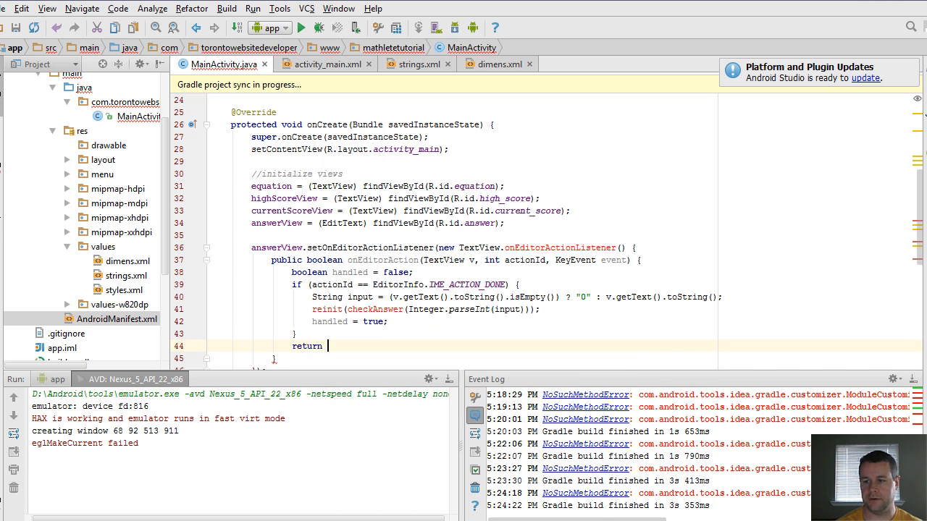
pyautogui.write('handled;')
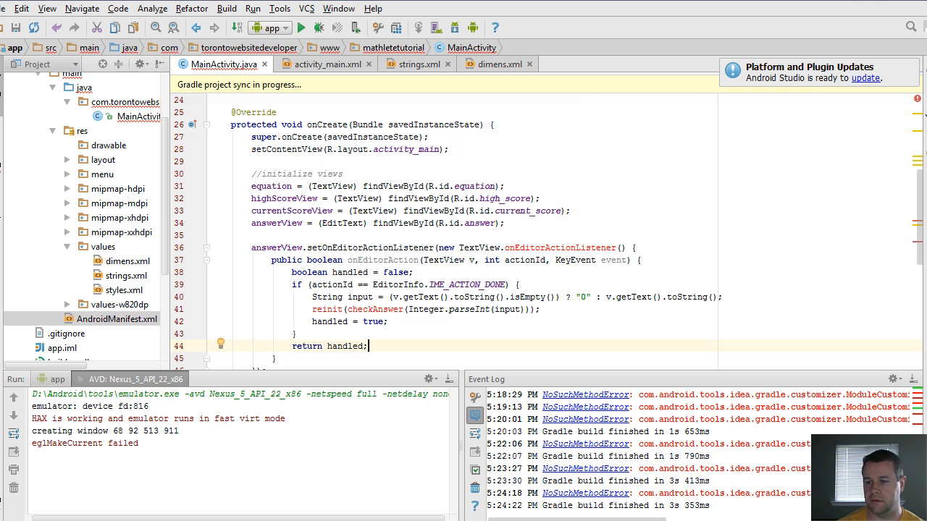
# - Write protected boolean checkAnswer(int userAnswer) below init() returning userAnswer == answer
pyautogui.scroll(-3)
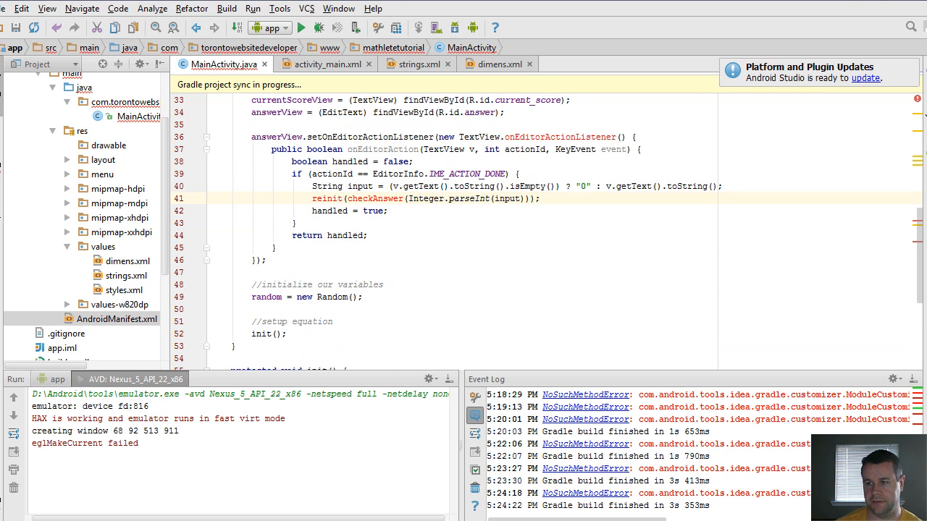
pyautogui.doubleClick(376, 199)
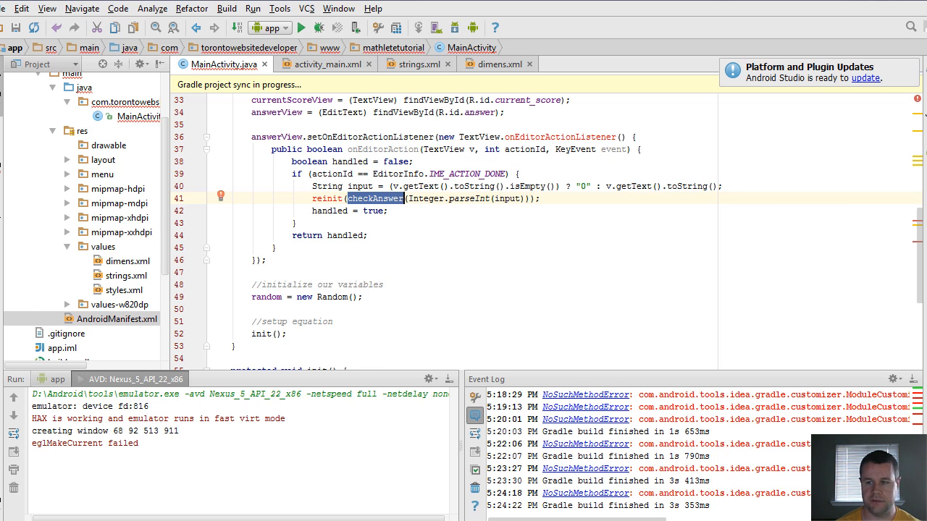
pyautogui.scroll(-3)
pyautogui.write('protected vo')
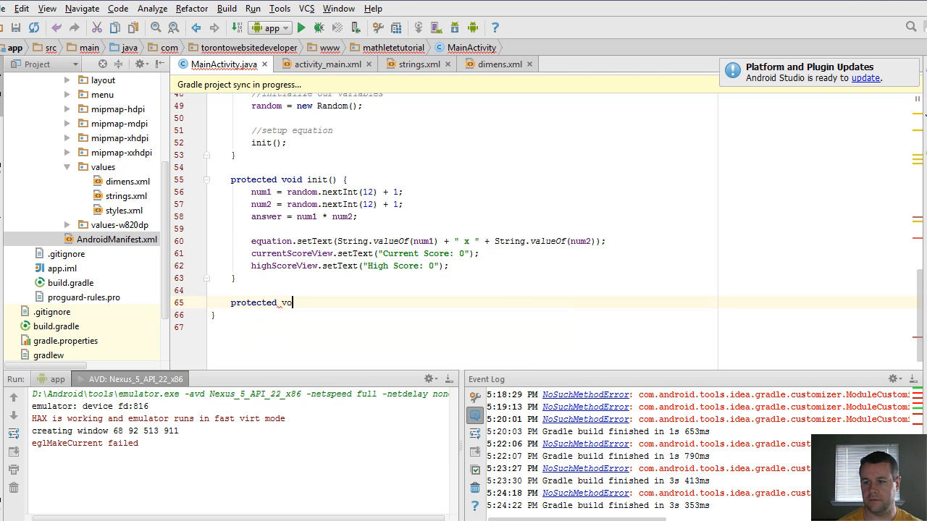
pyautogui.write('boolean')
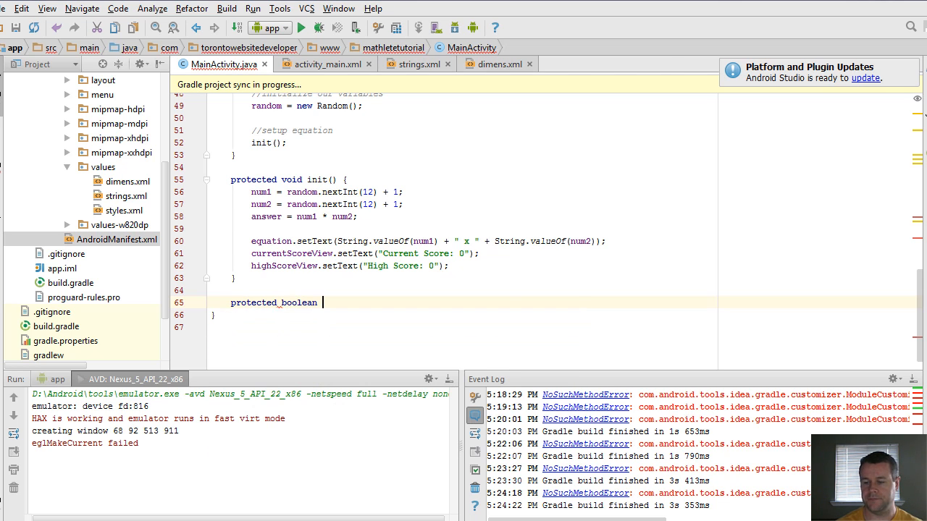
pyautogui.write('checkAnswer (')
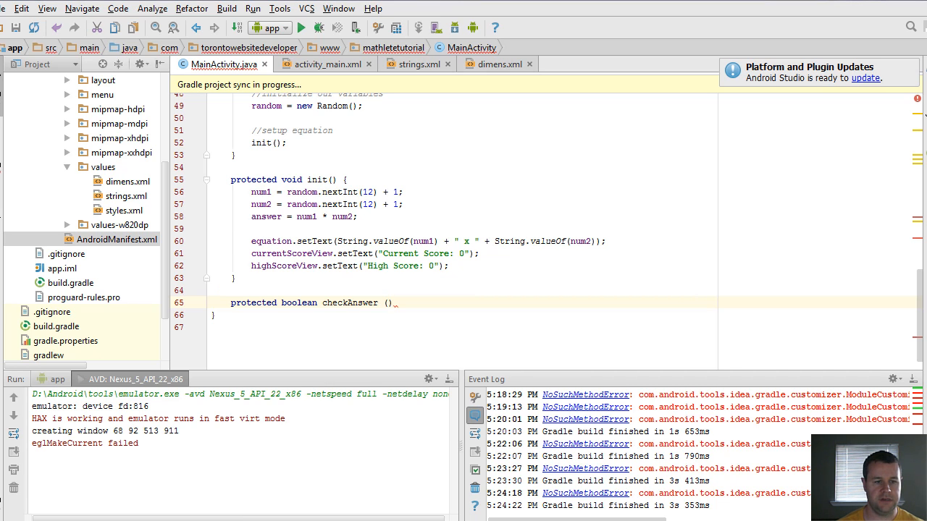
pyautogui.write('i')
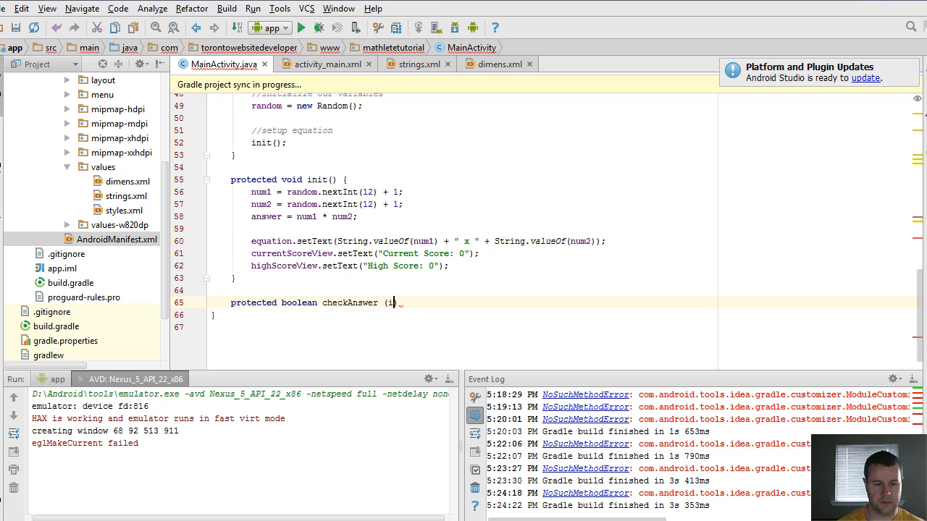
pyautogui.write('nt_userAnswer) { return userA')
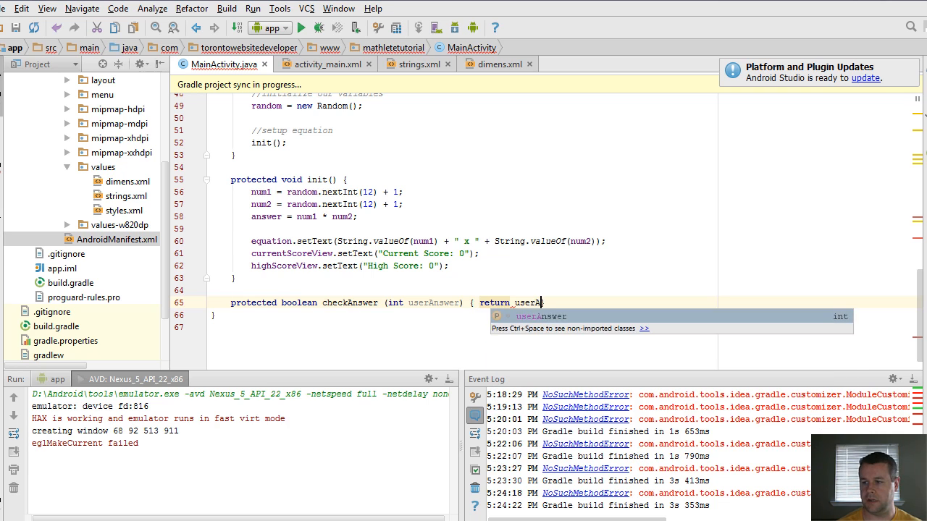
pyautogui.write('== _answer; }')
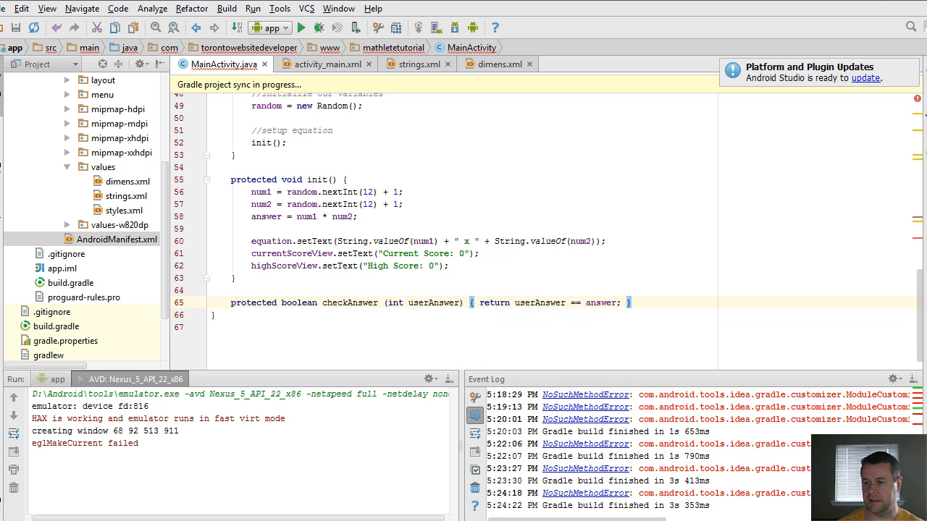
pyautogui.scroll(3)
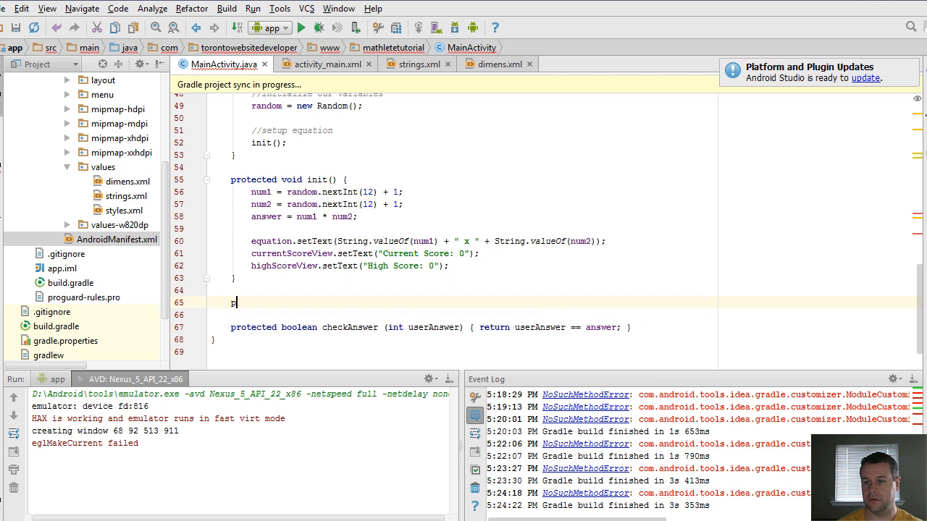
# - Start protected reinit(boolean rightAnswer) with comments for right answer, wrong answer and initializing views again
pyautogui.write('protected void reinit() {')
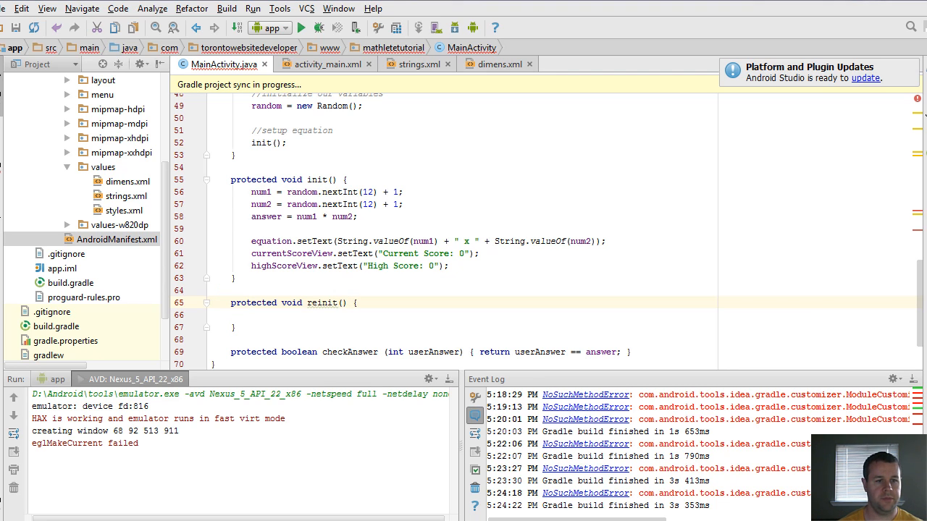
pyautogui.doubleClick(322, 302)
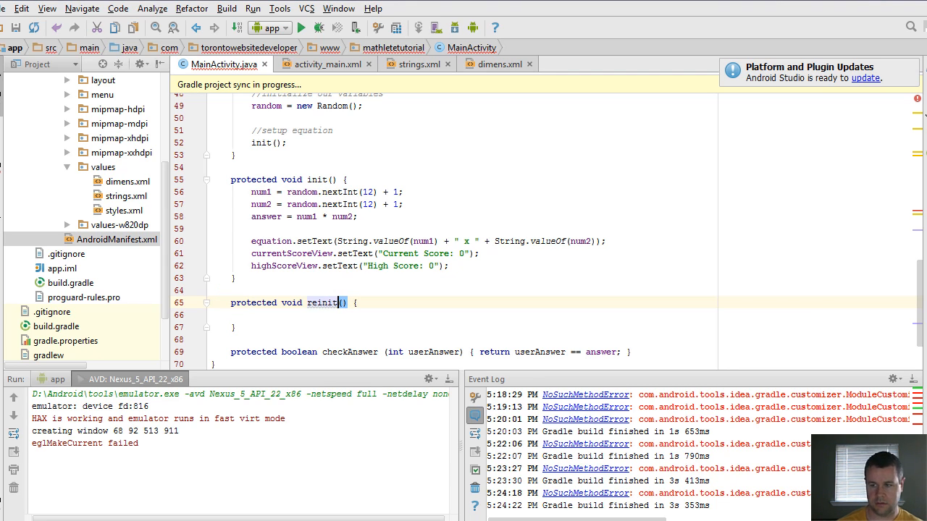
pyautogui.write('boolean')
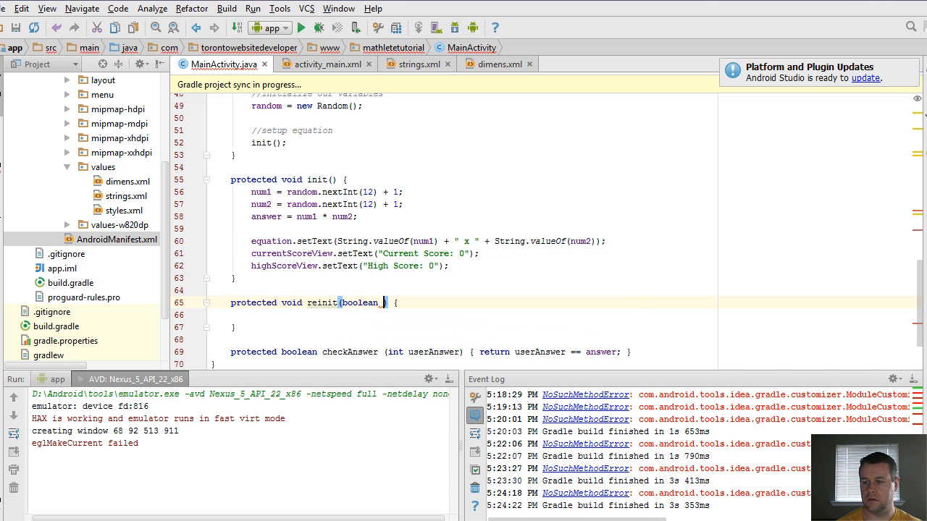
pyautogui.write('rightAnswer')
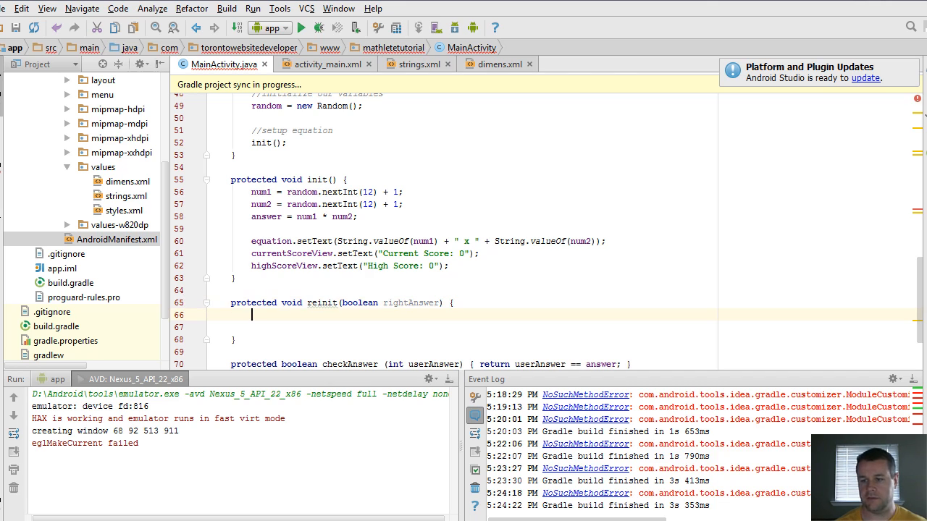
pyautogui.write('//if its the right answer')
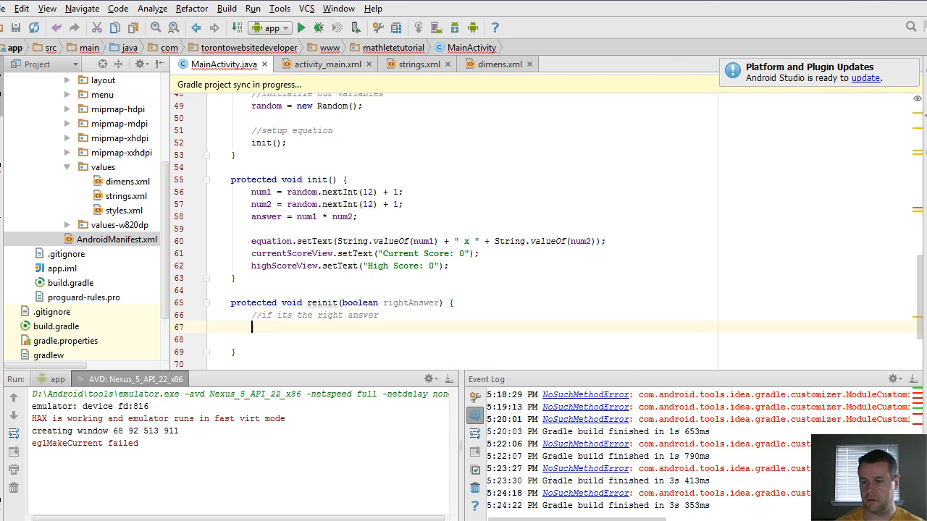
pyautogui.write('//if its th')
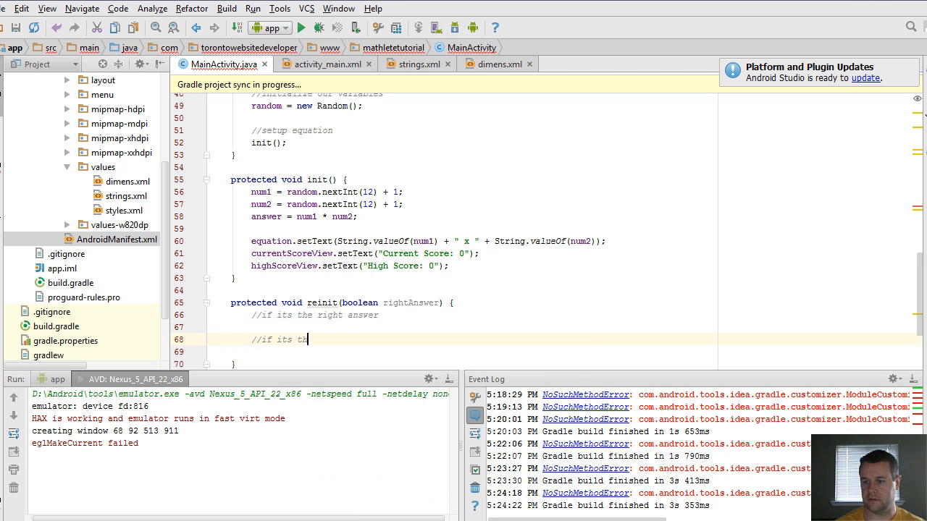
pyautogui.write('he wrong answer')
pyautogui.write('//initialize our views')
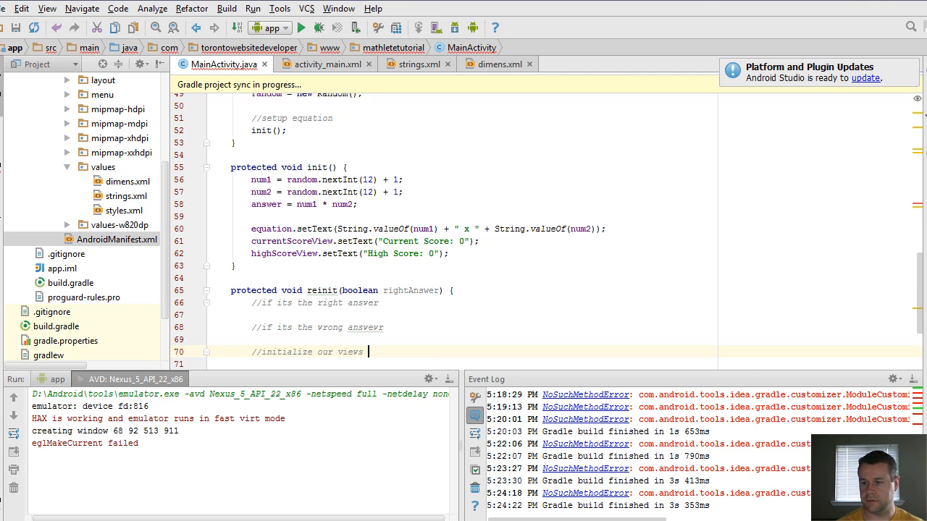
pyautogui.write('again')
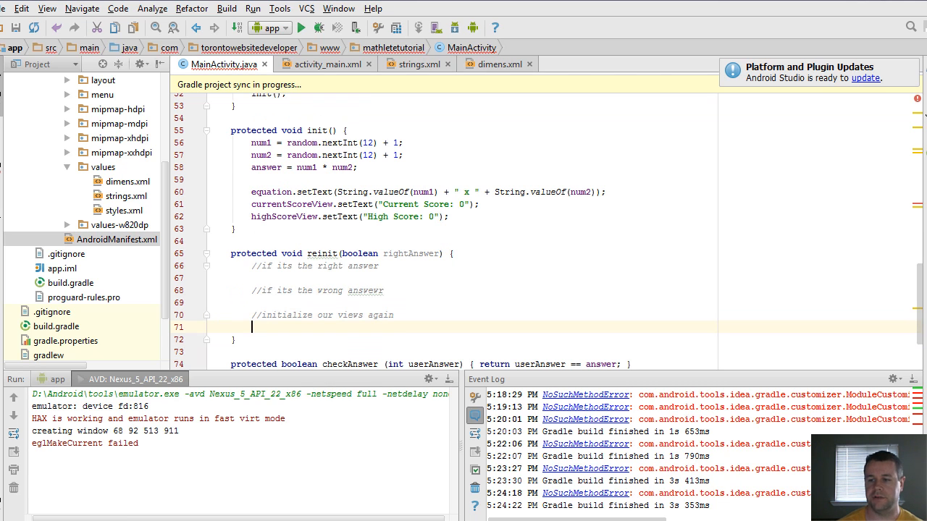
# - Clear answerView with setText(null) and call init() to refresh the views
pyautogui.write('i')
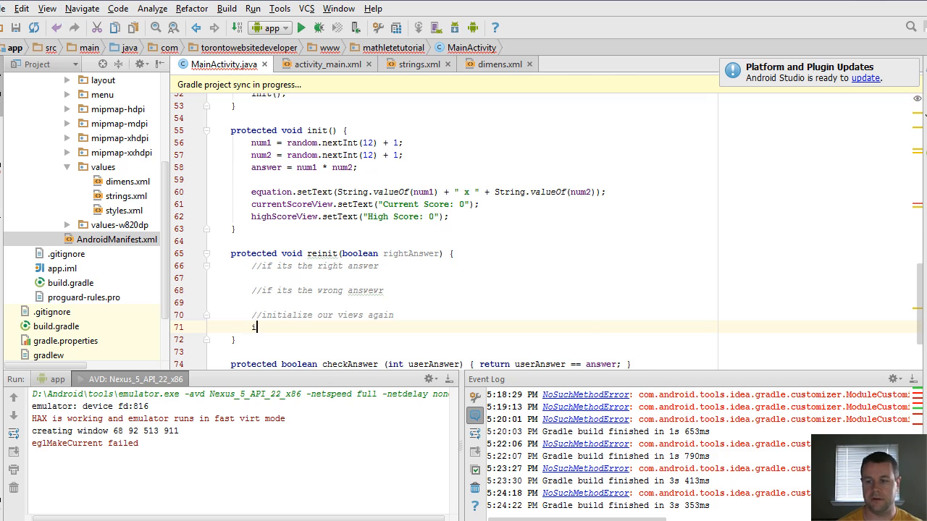
pyautogui.write('nit();')
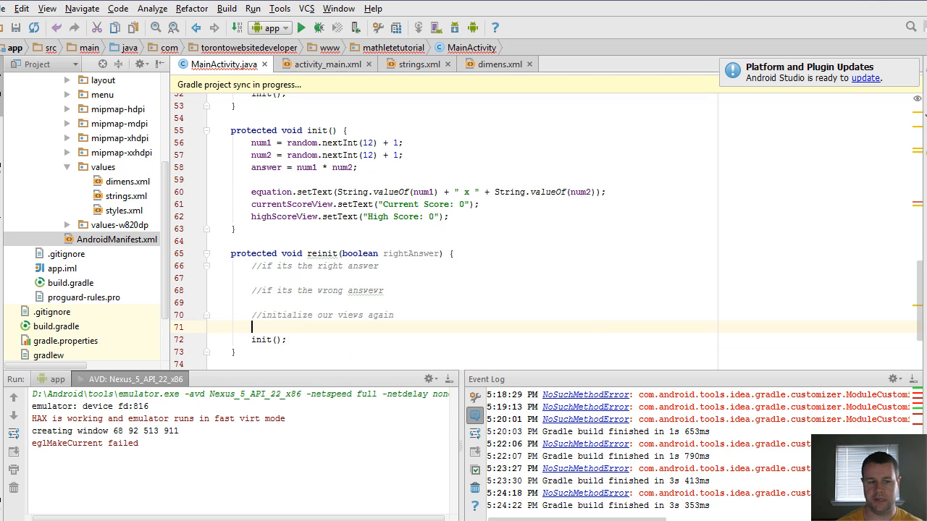
pyautogui.write('answerView.setText();')
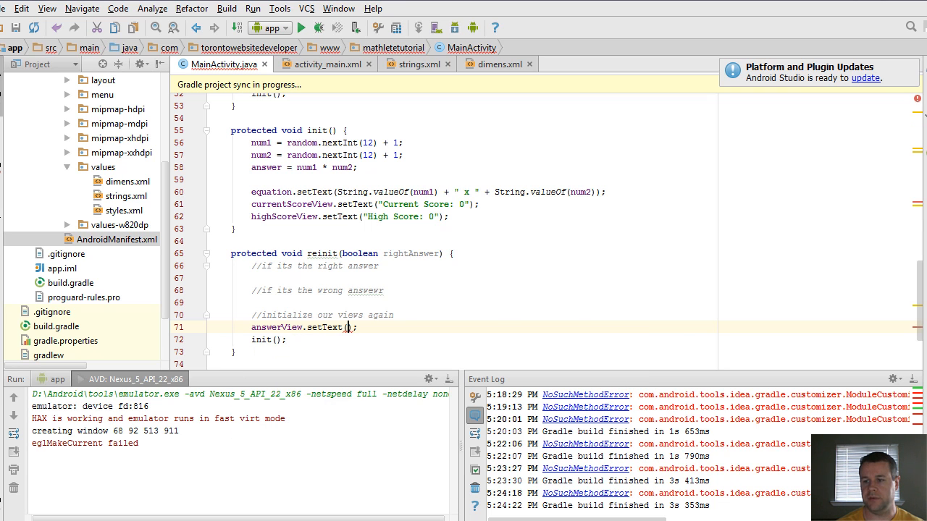
pyautogui.write('null')
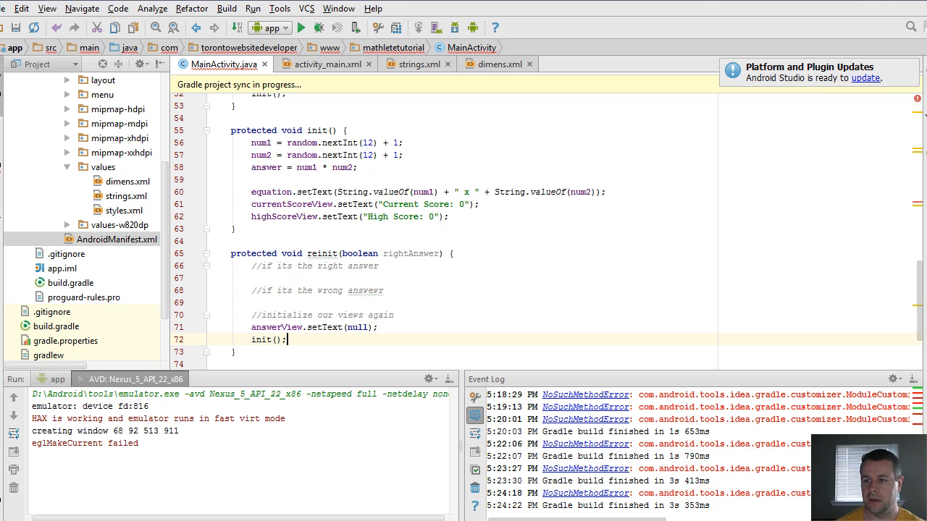
# - In reinit, increment currentScore if rightAnswer, otherwise reset currentScore to 0
pyautogui.write('if')
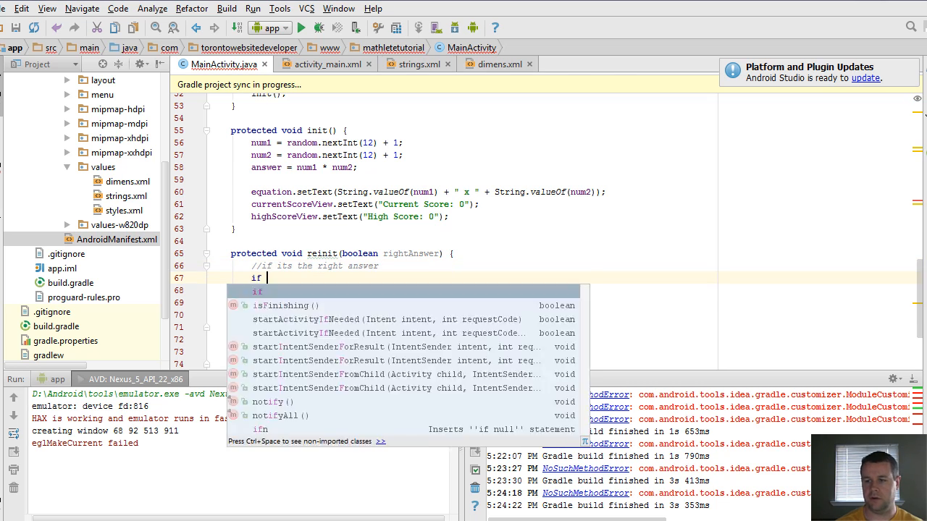
pyautogui.write('(rightAnswer) {')
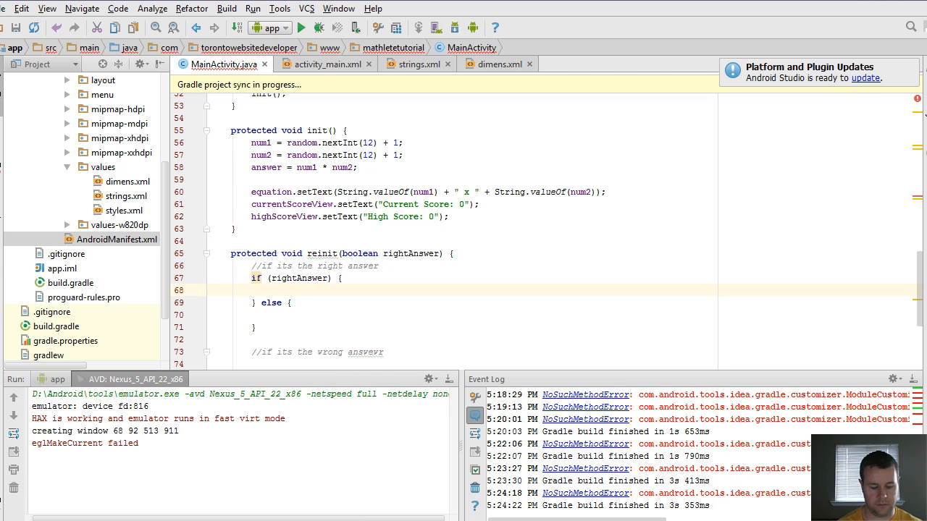
pyautogui.write('currentScore++;')
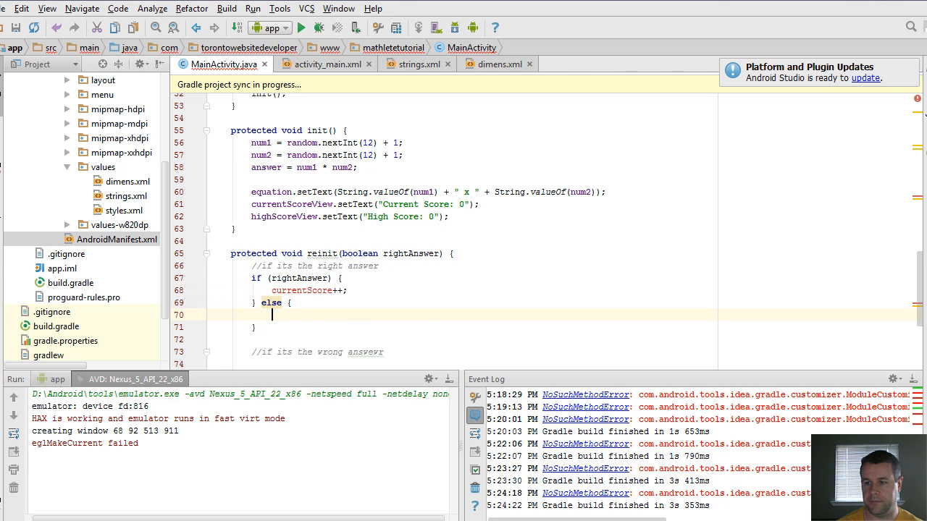
pyautogui.write('currentScore')
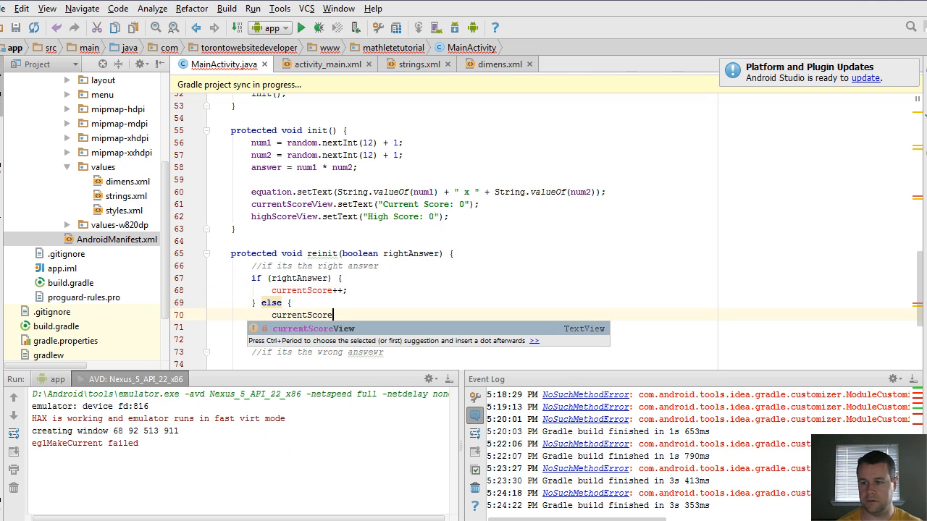
pyautogui.write('= 0;')
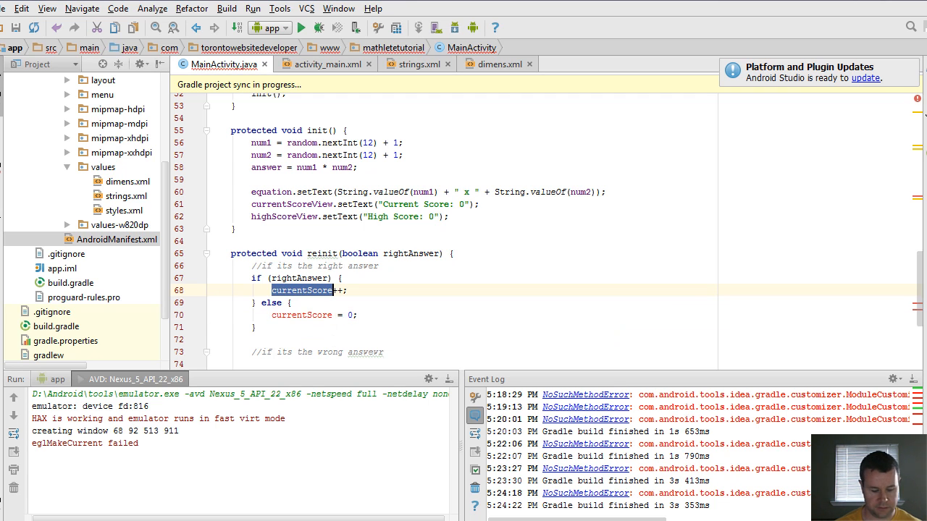
# - Declare private int currentScore and private int highScore fields in MainActivity
pyautogui.scroll(3)
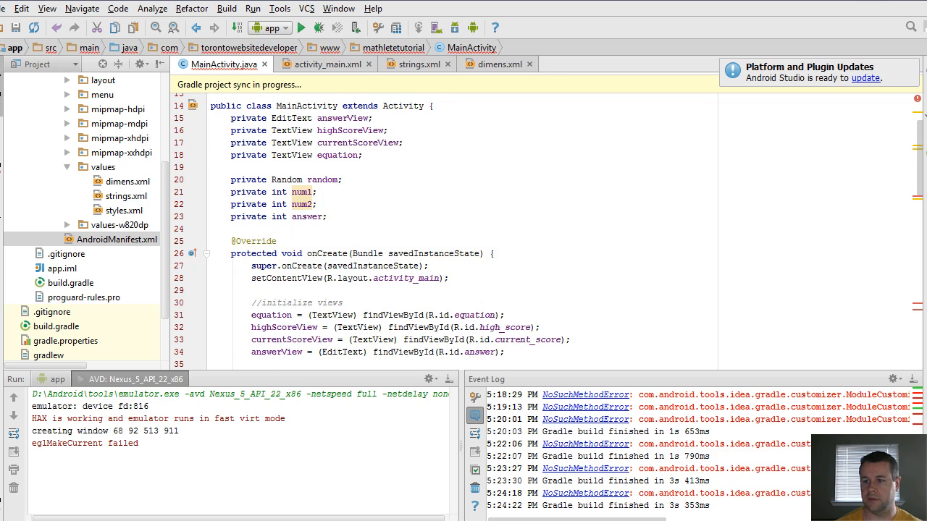
pyautogui.write('private')
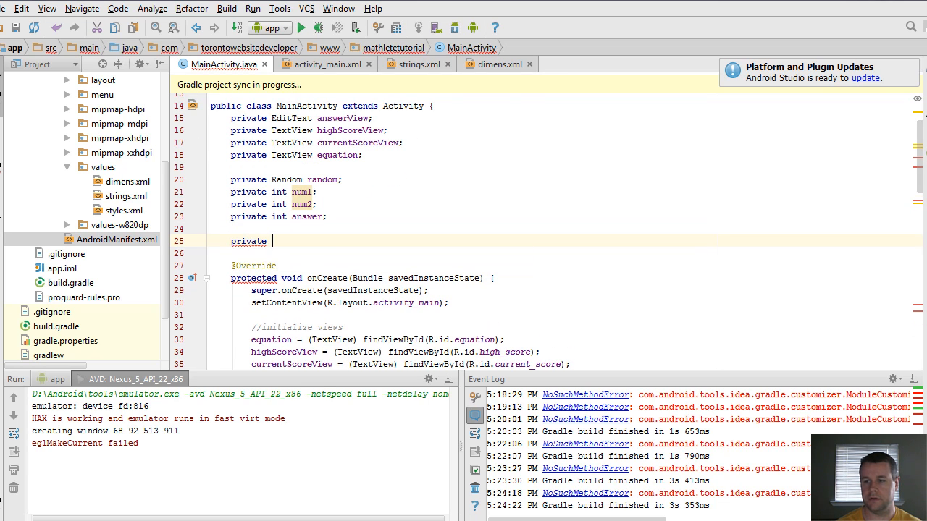
pyautogui.write('int currentScore;')
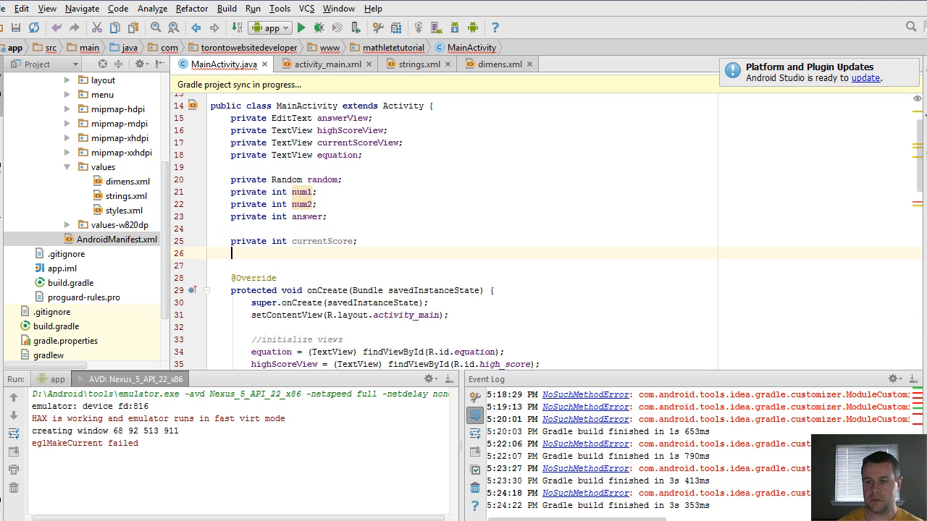
pyautogui.write('private int')
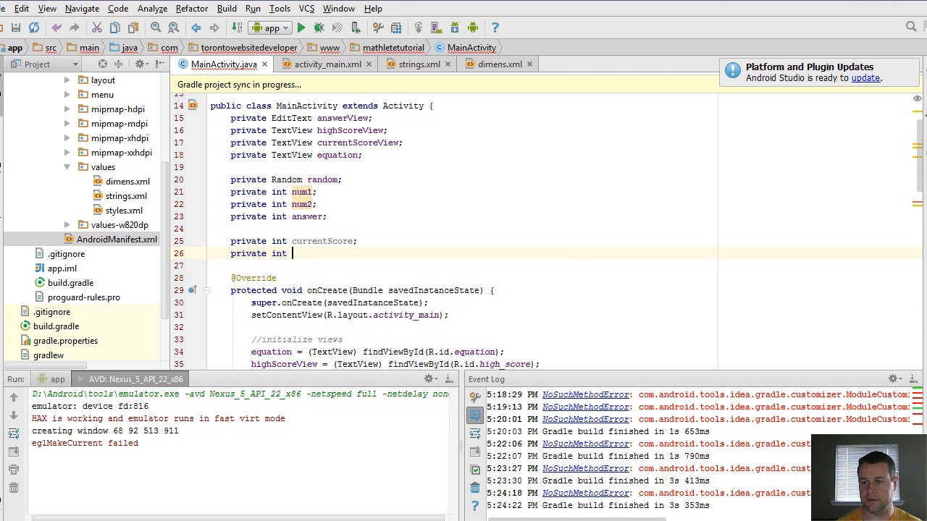
pyautogui.write('highScore;')
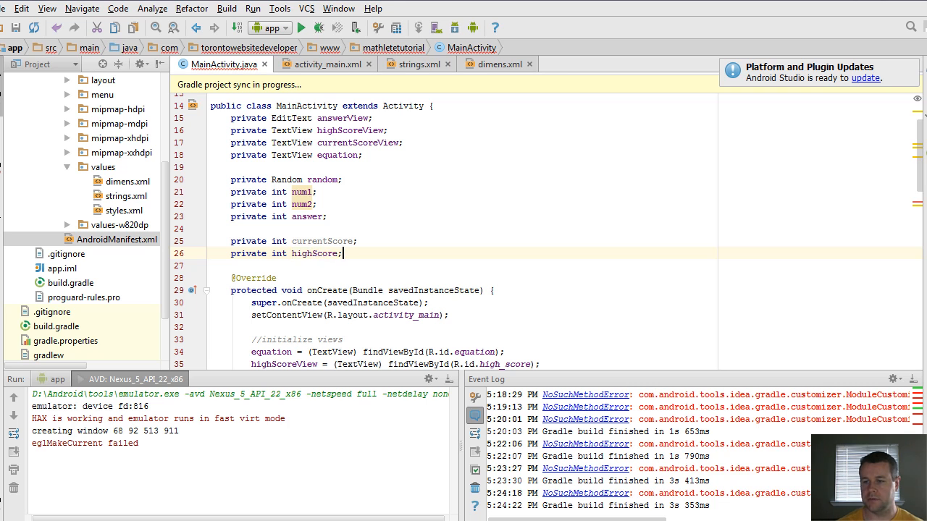
# - Initialize currentScore = 0 and highScore = 0 in onCreate after random = new Random()
pyautogui.scroll(-3)
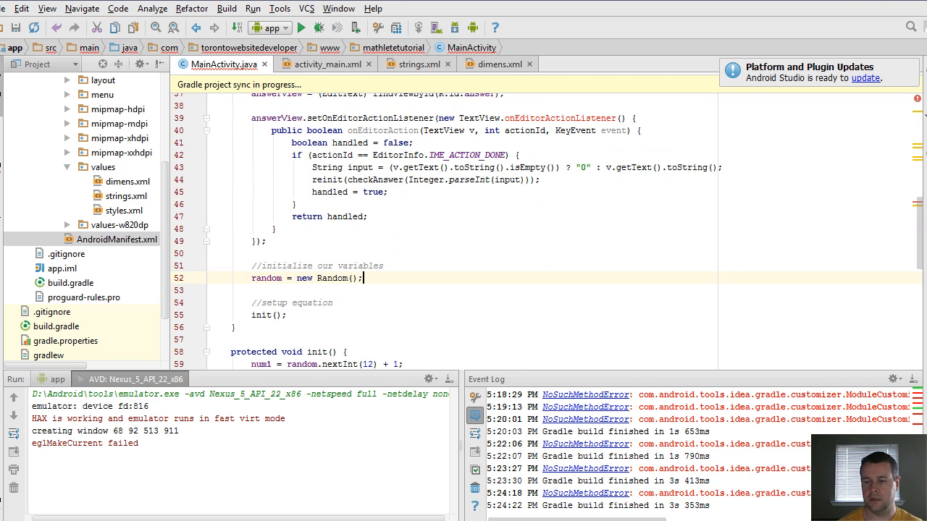
pyautogui.write('cure')
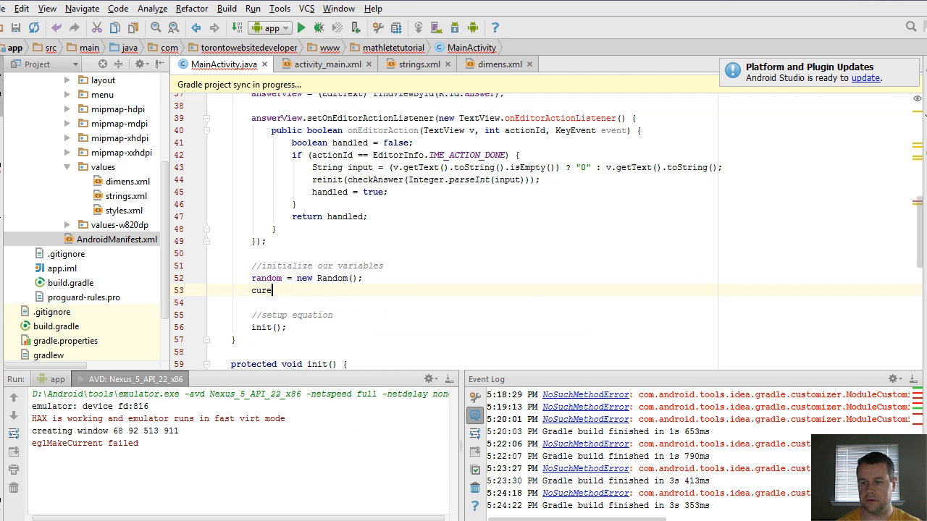
pyautogui.write('currentScore = 0;')
pyautogui.click(461, 303)
pyautogui.write('highScore = 0;')
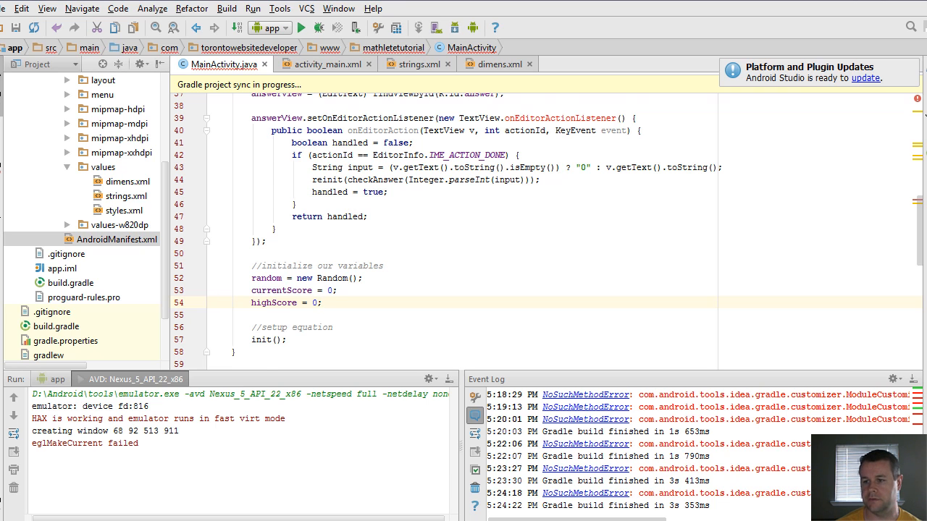
pyautogui.scroll(-3)
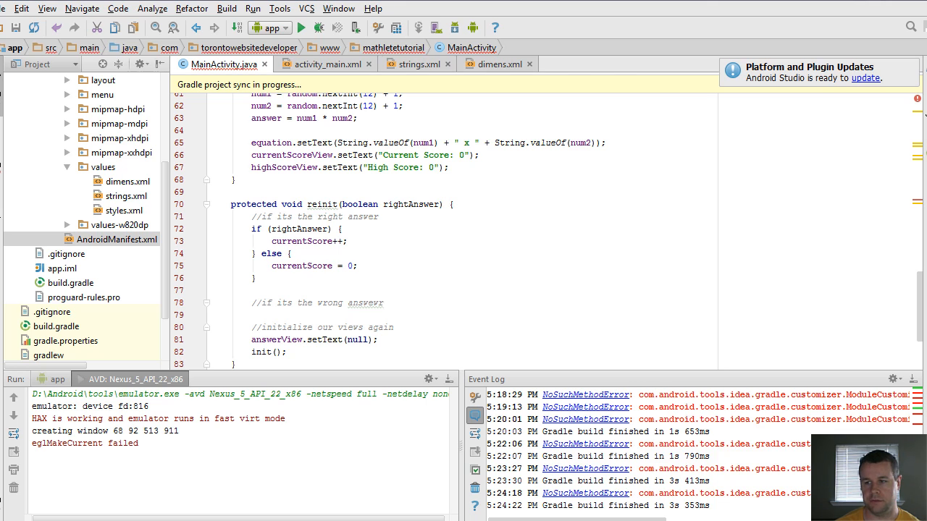
pyautogui.doubleClick(301, 267)
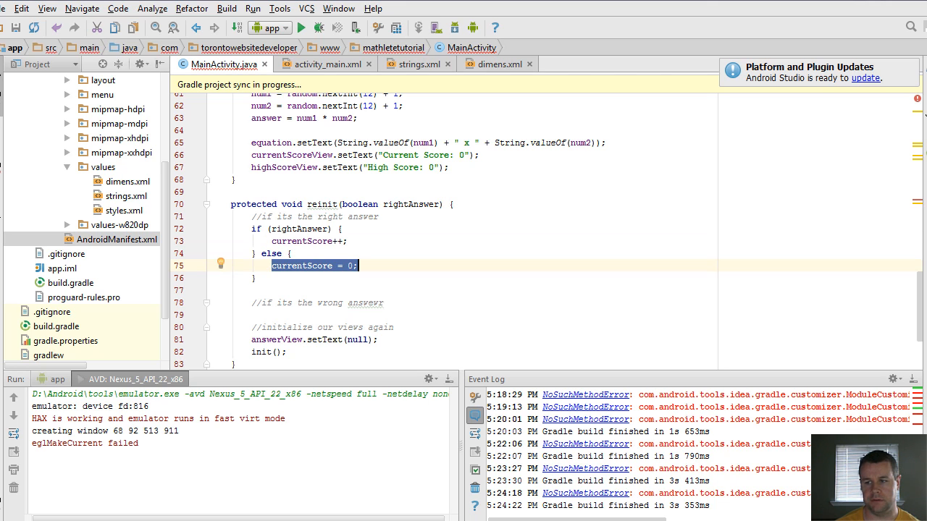
pyautogui.click(311, 241)
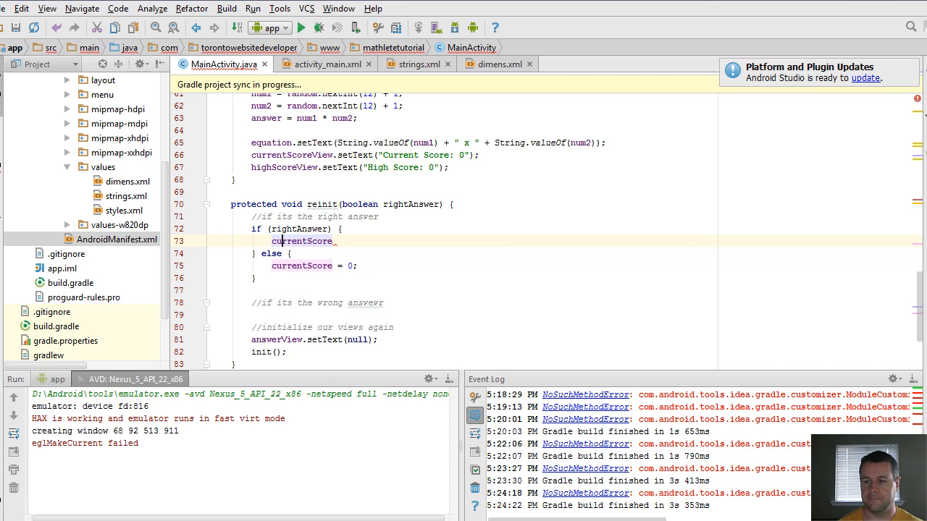
pyautogui.write('++')
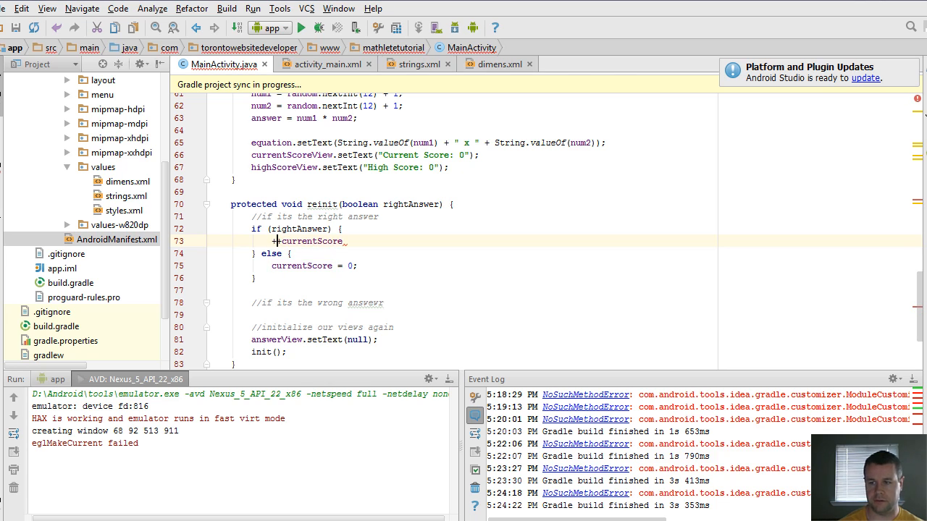
pyautogui.write('if(+')
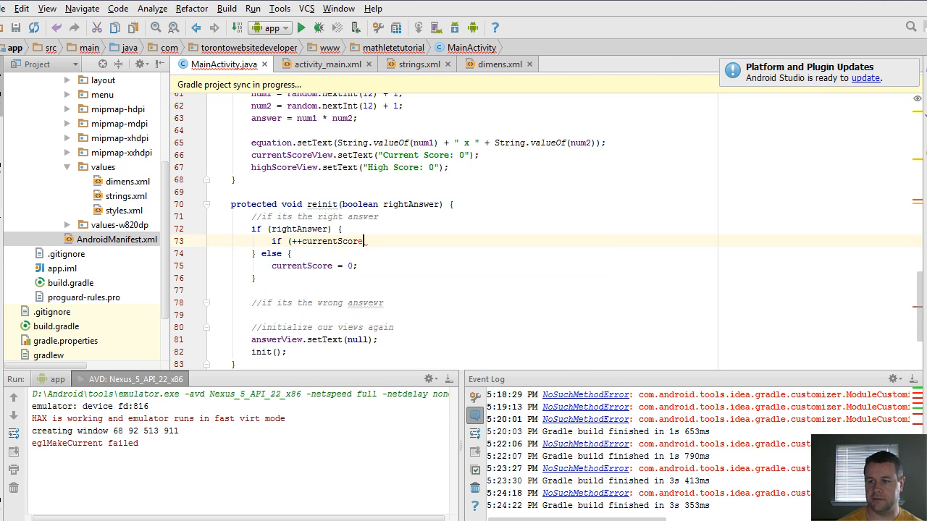
pyautogui.write('> highScore')
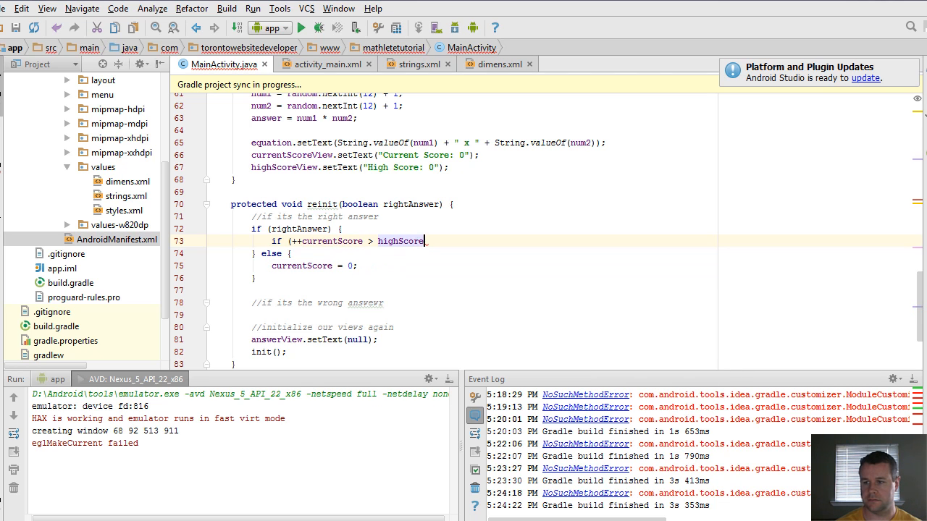
pyautogui.write('highScore = currentScore;')
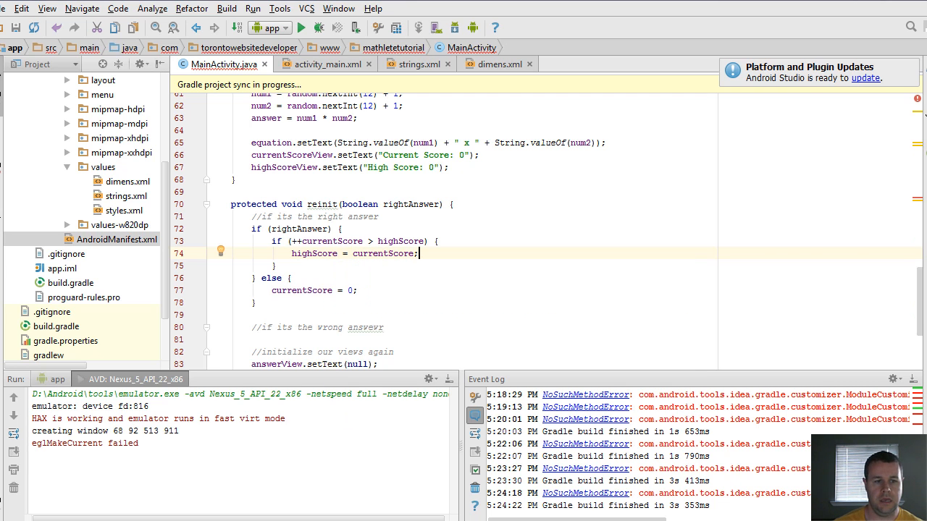
pyautogui.scroll(-3)
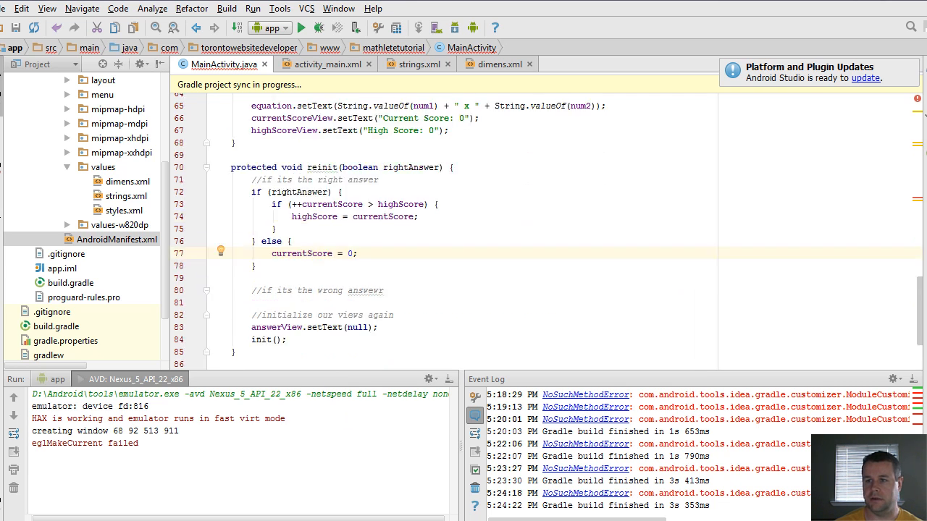
pyautogui.scroll(3)
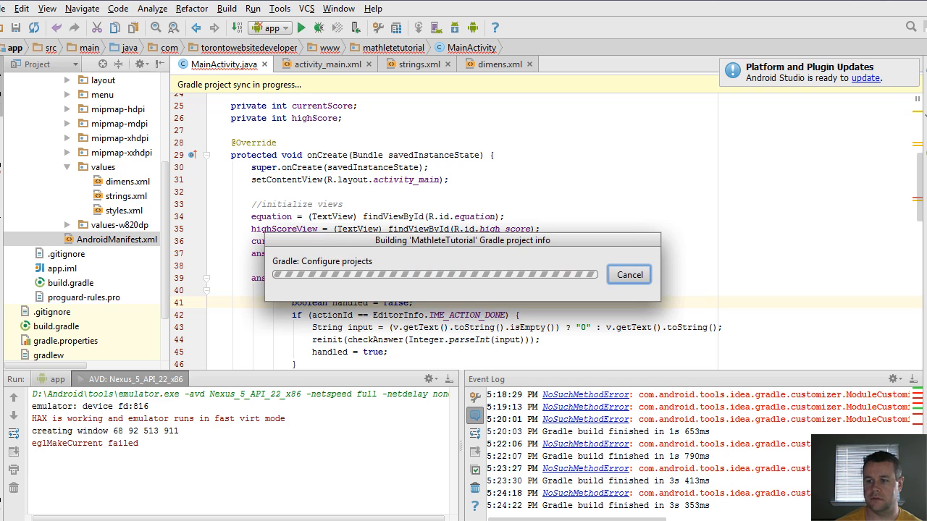
# - Fix the unresolved listener class in the OnEditorActionListener code, rebuild, and run the app
pyautogui.click(628, 275)
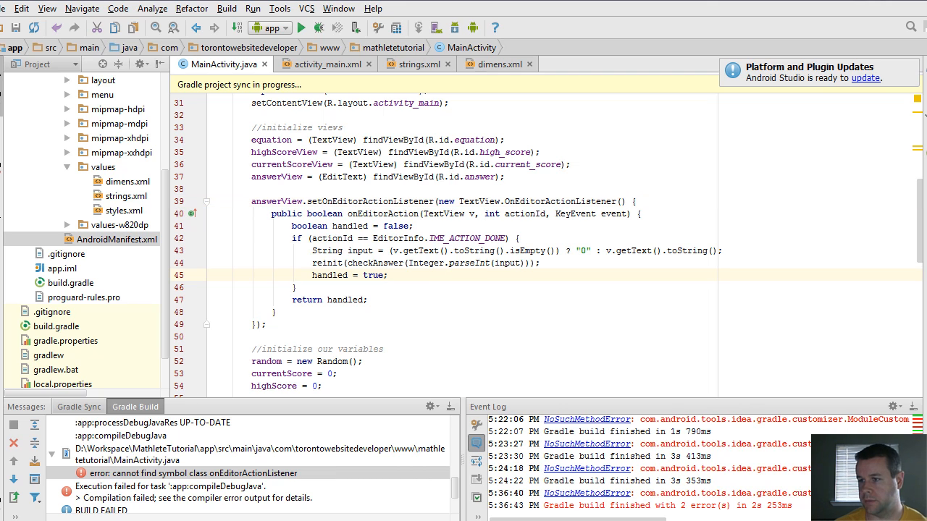
pyautogui.doubleClick(446, 202)
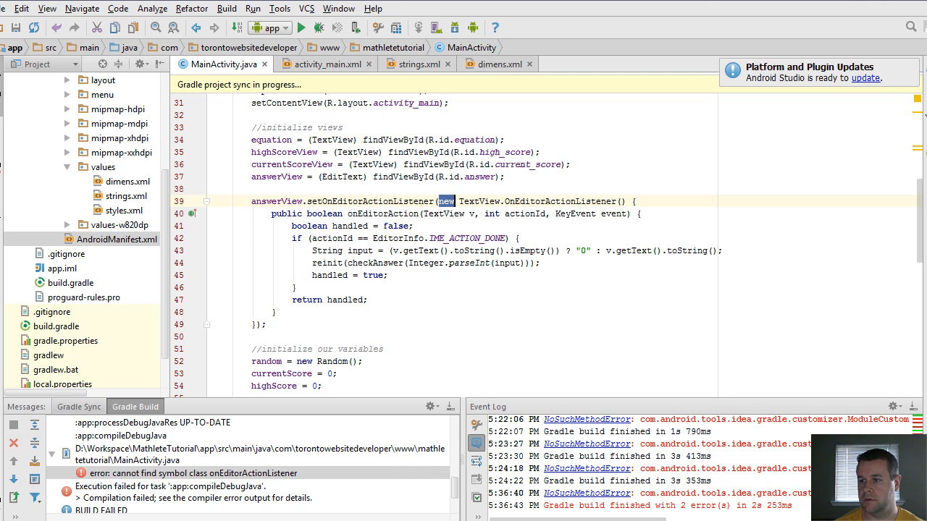
pyautogui.doubleClick(559, 202)
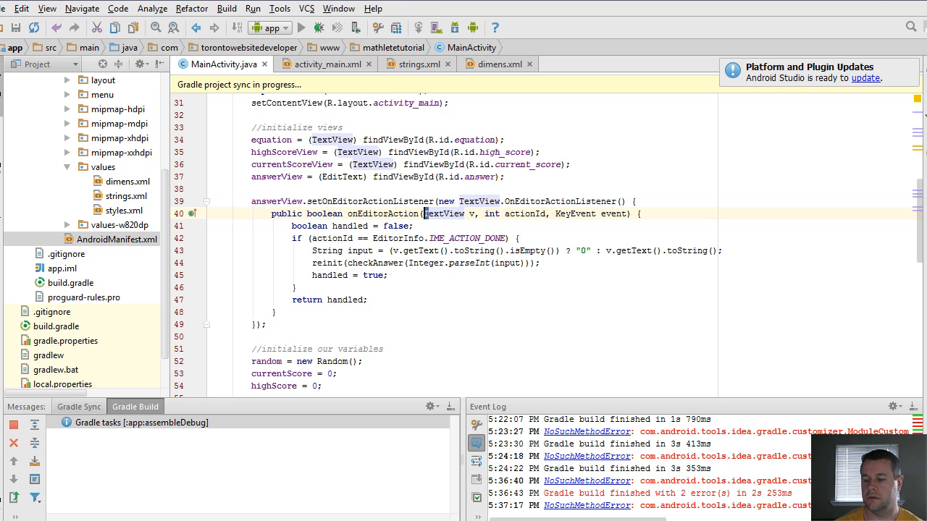
pyautogui.click(277, 28)
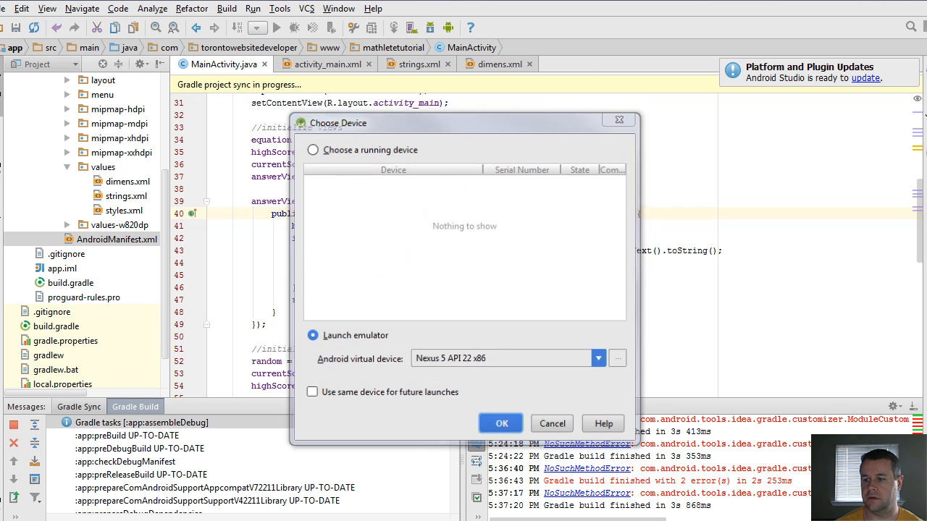
# - Launch the app on the Nexus 5 API 22 x86 emulator, then bring up AndroidManifest.xml
pyautogui.click(501, 423)
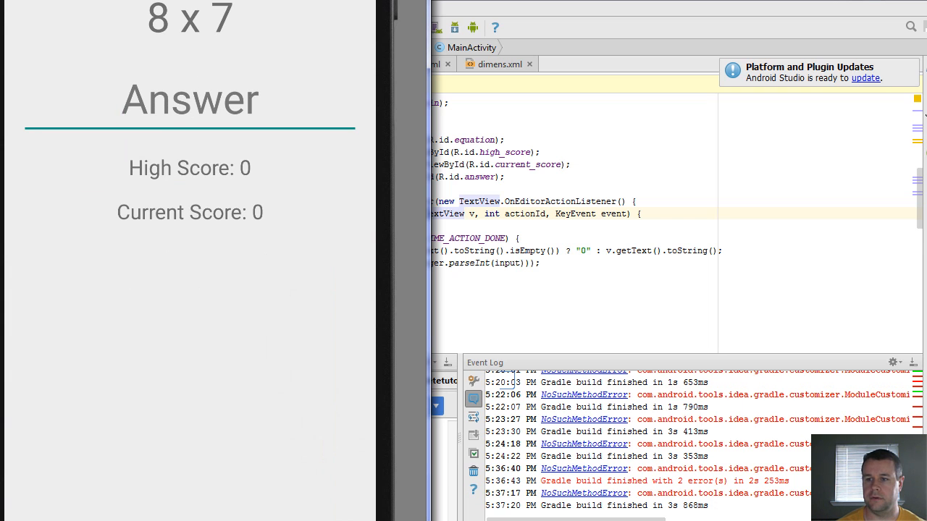
pyautogui.click(189, 98)
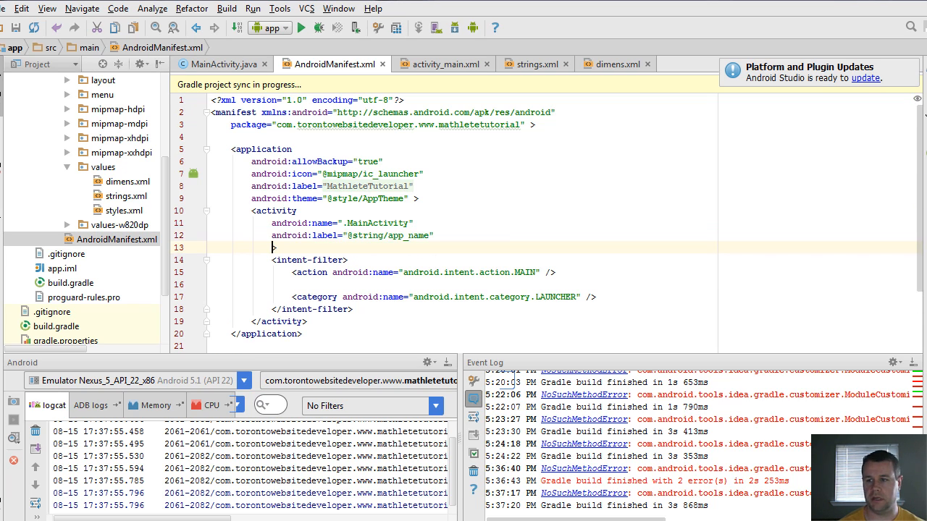
# - Add android:windowSoftInputMode="stateVisible" to MainActivity in the manifest and rerun the app
pyautogui.write('android:windowSoftInputMode="stateVisible"')
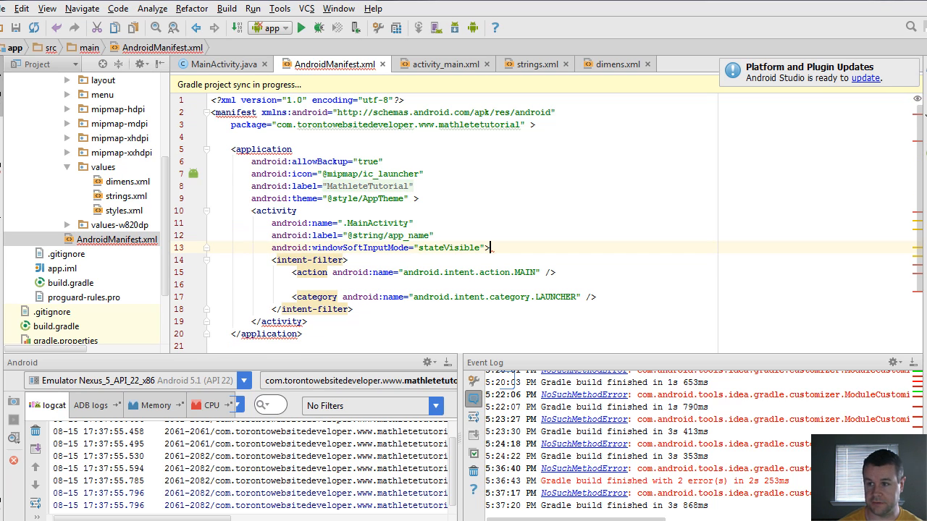
pyautogui.doubleClick(360, 248)
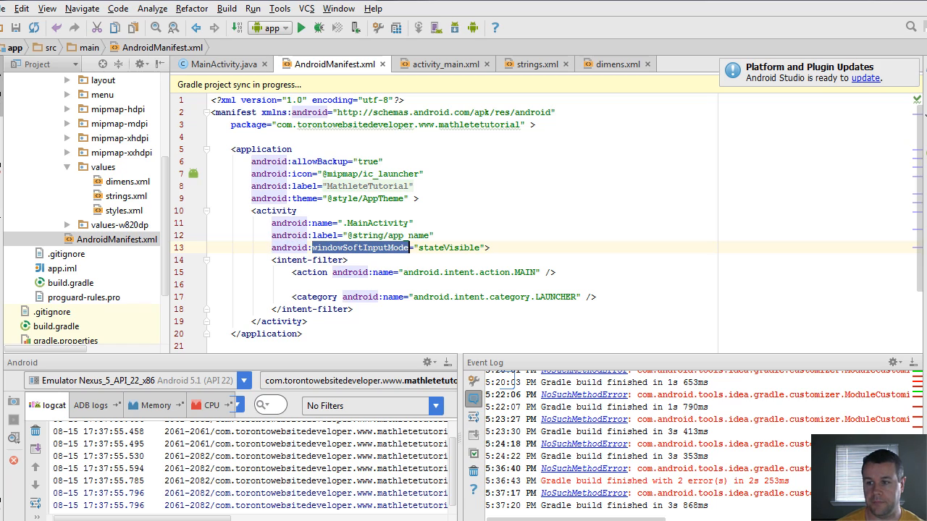
pyautogui.doubleClick(449, 248)
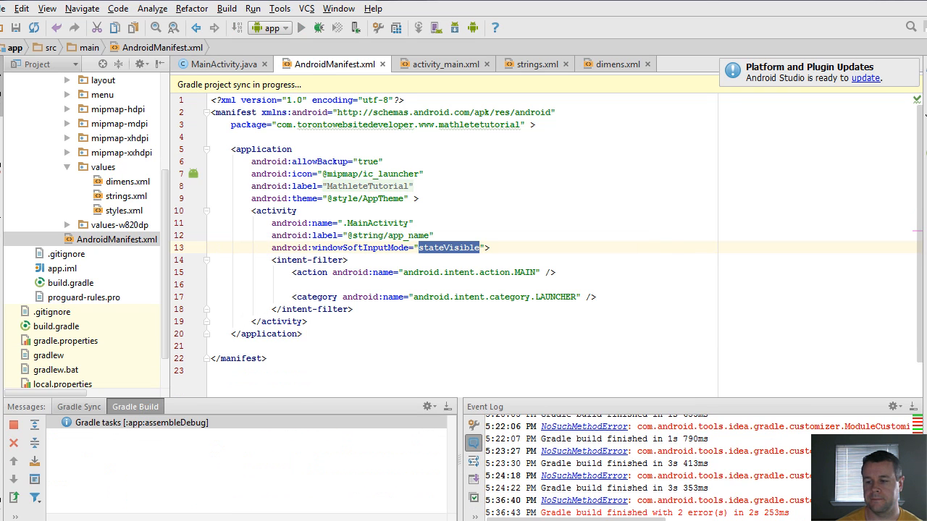
pyautogui.click(301, 27)
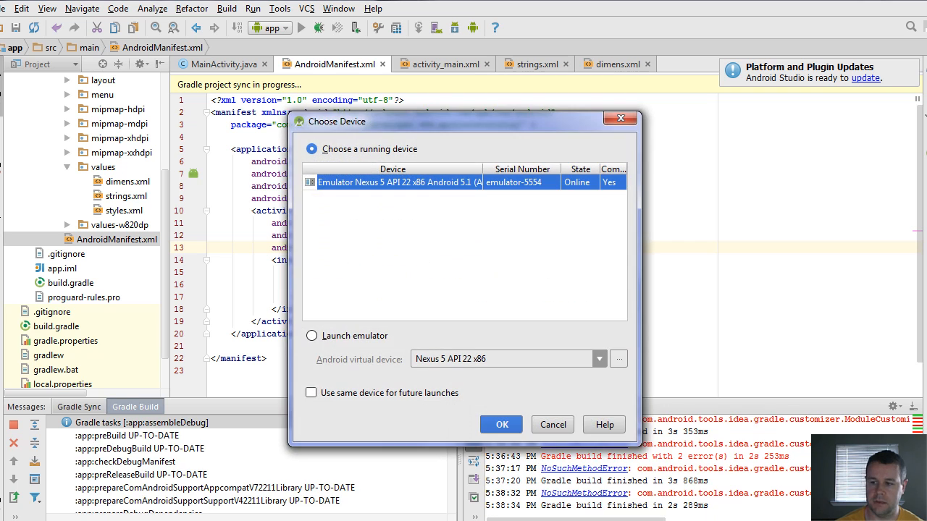
# - Relaunch on the running emulator to confirm the keyboard shows, then return to MainActivity.java
pyautogui.click(501, 425)
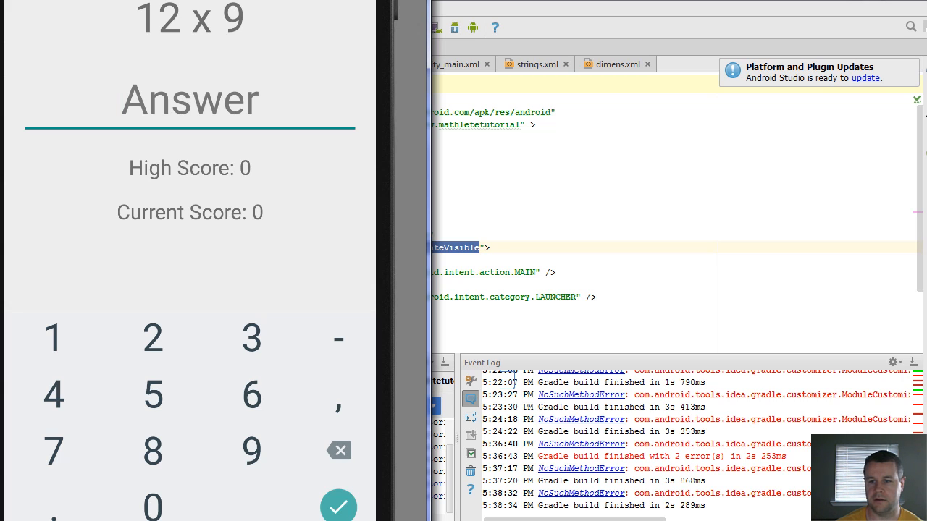
pyautogui.click(52, 336)
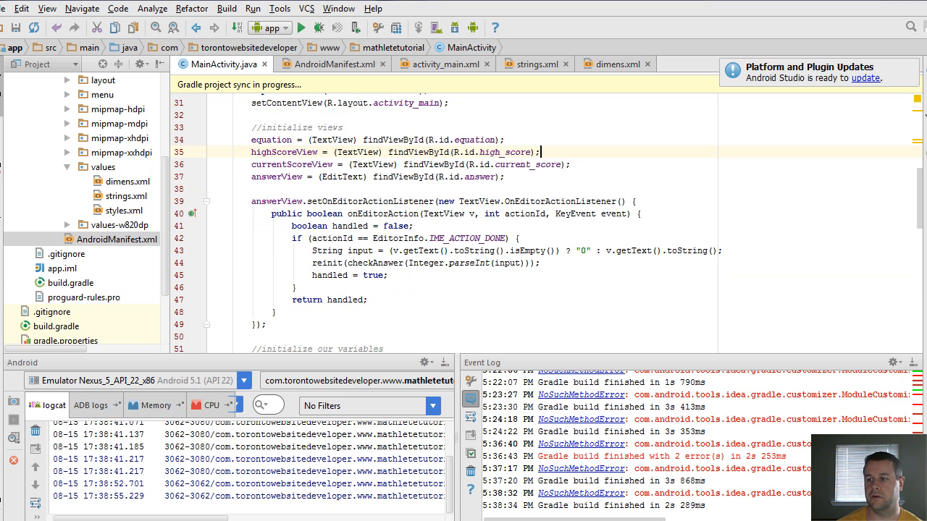
# - Make the labels show "Current Score: " + currentScore and "High Score: " + highScore, then rerun
pyautogui.scroll(-3)
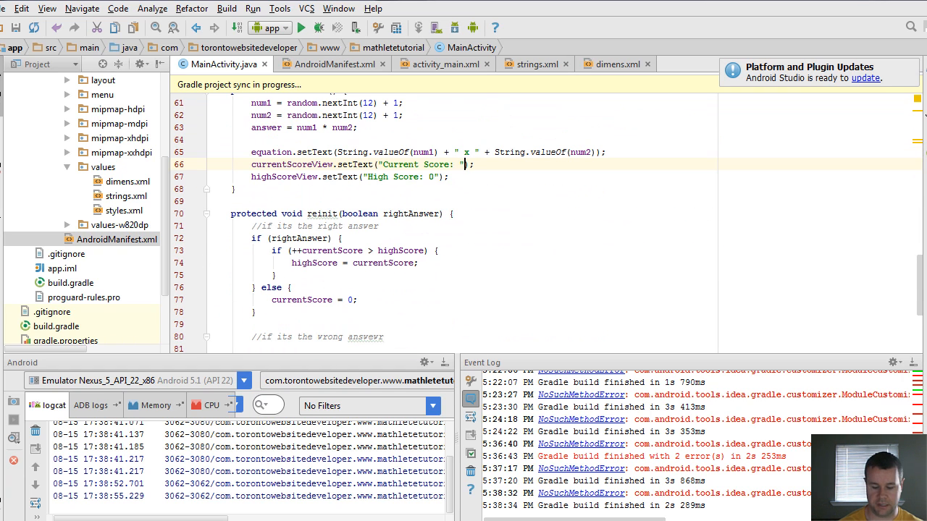
pyautogui.write('currentScore')
pyautogui.click(351, 177)
pyautogui.write(' + ')
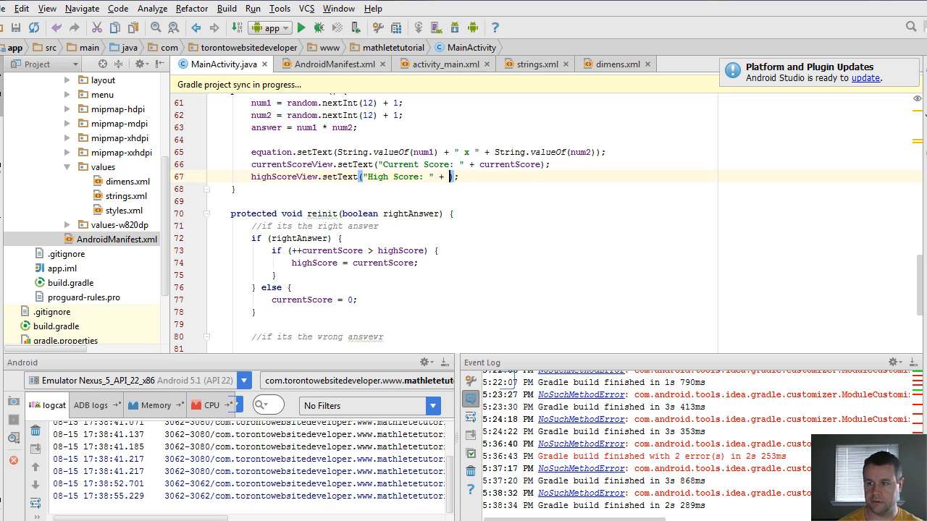
pyautogui.write('highScore')
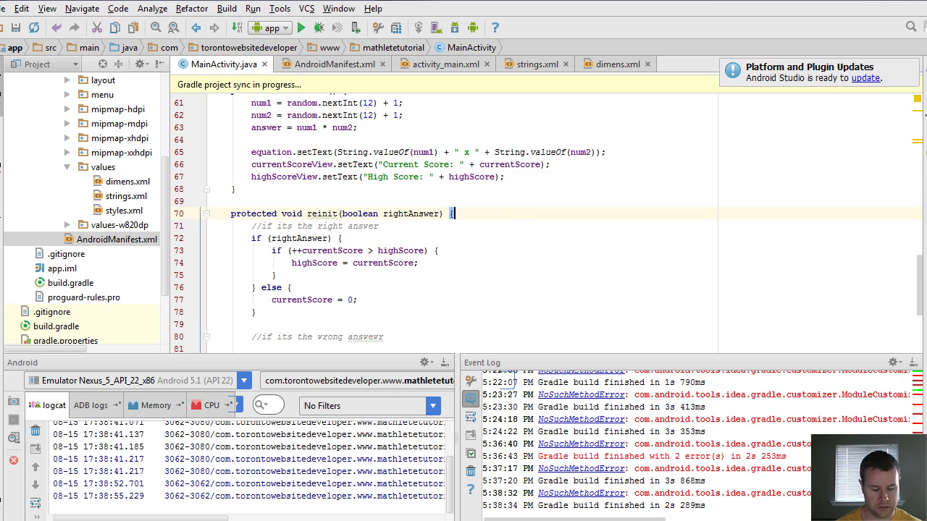
pyautogui.click(301, 27)
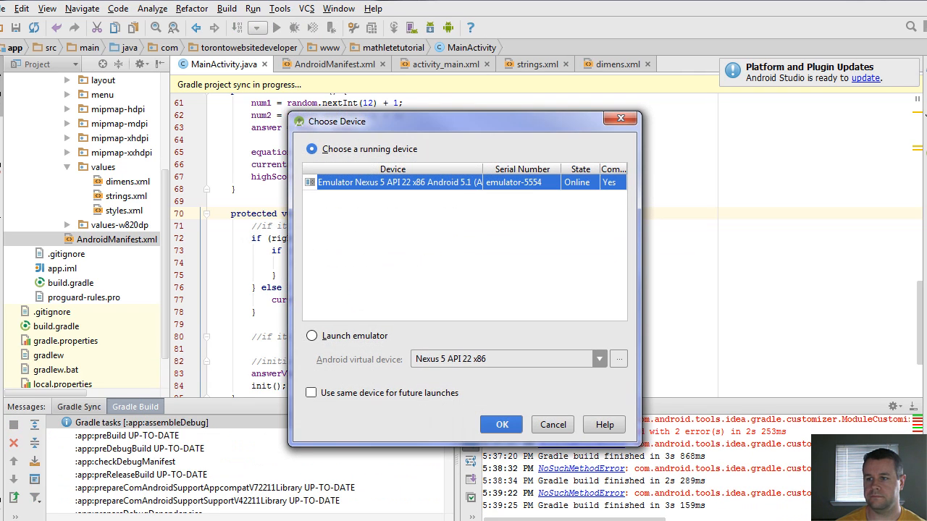
# - Deploy to the running emulator and submit the answer 30 for 3 x 10
pyautogui.click(501, 424)
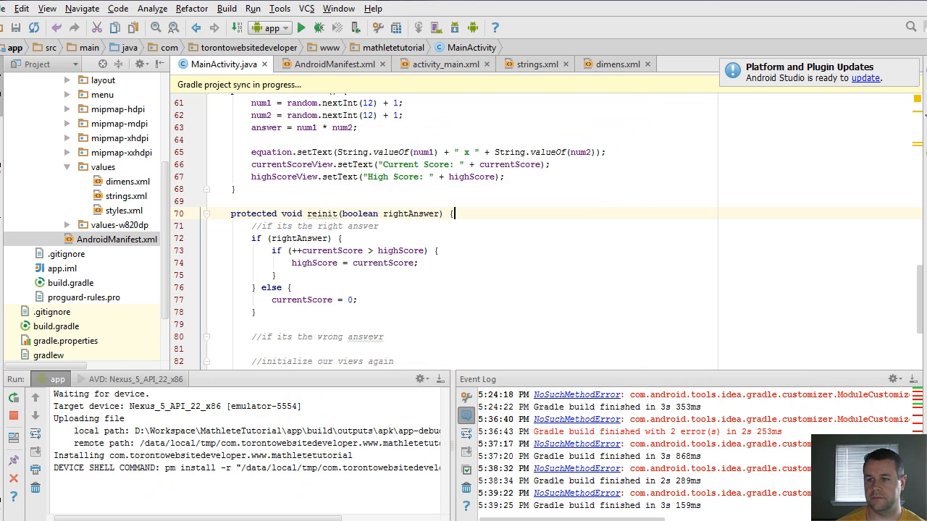
pyautogui.click(301, 26)
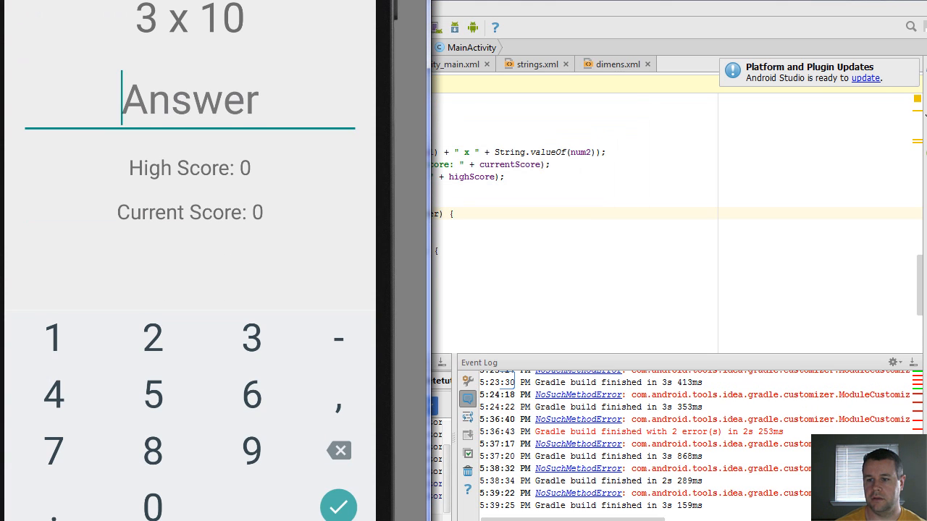
pyautogui.write('30')
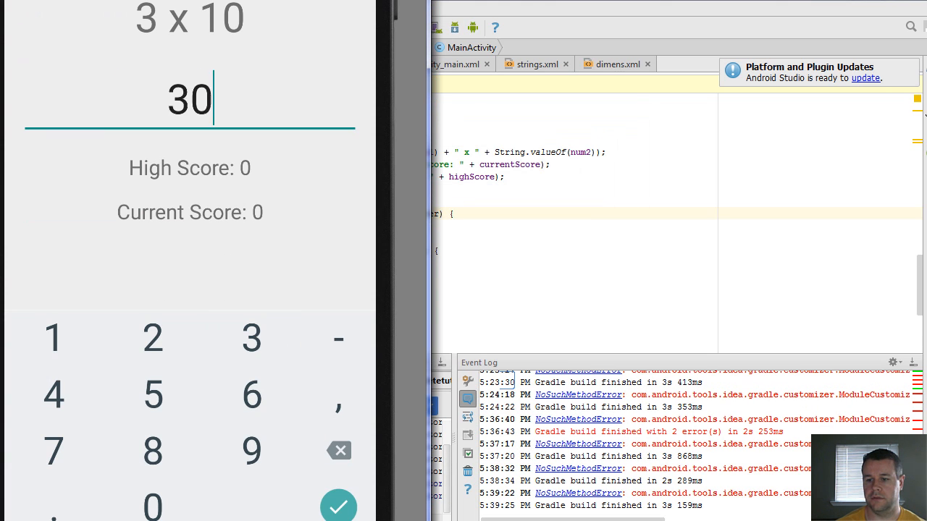
pyautogui.click(339, 504)
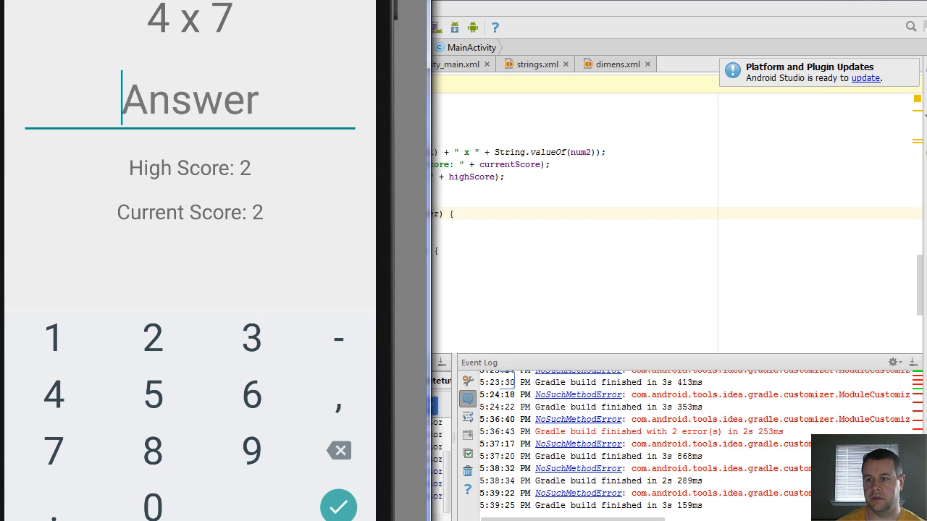
# - Answer further questions with the keypad until Current Score and High Score reach 3
pyautogui.click(152, 506)
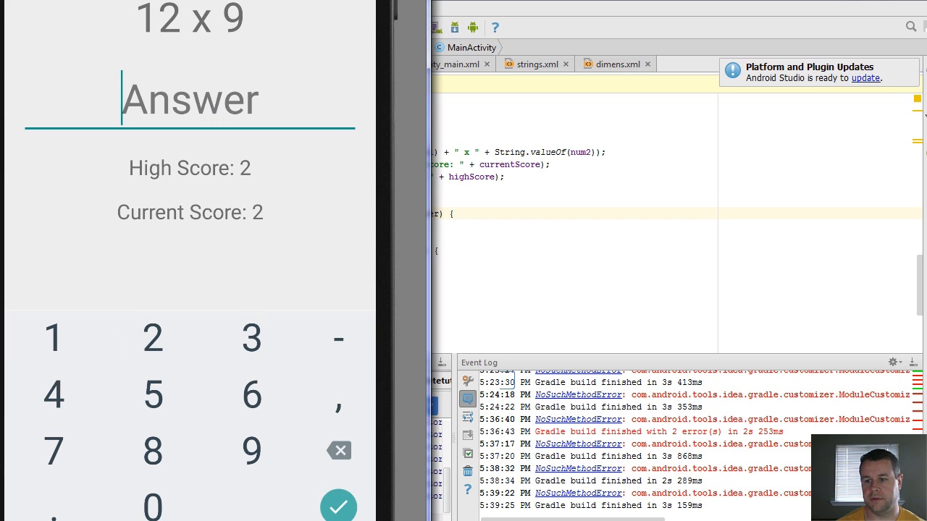
pyautogui.click(52, 335)
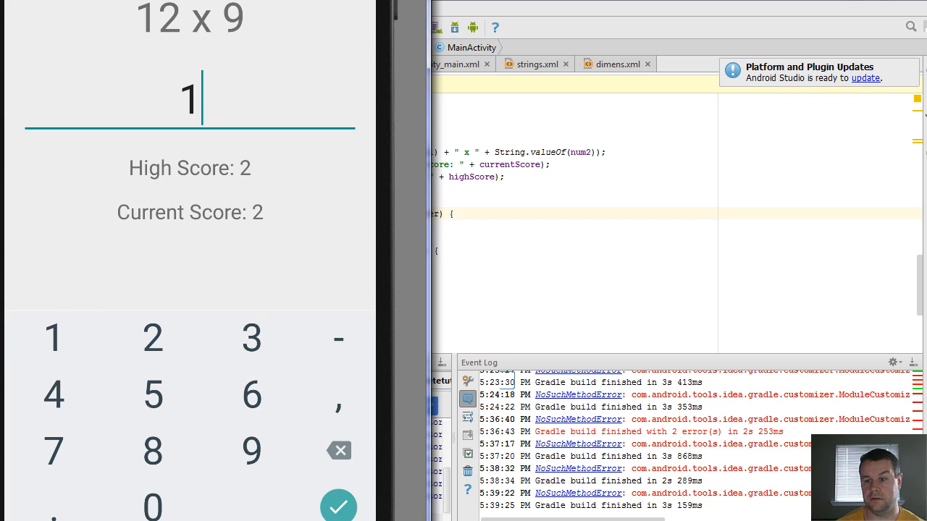
pyautogui.click(339, 505)
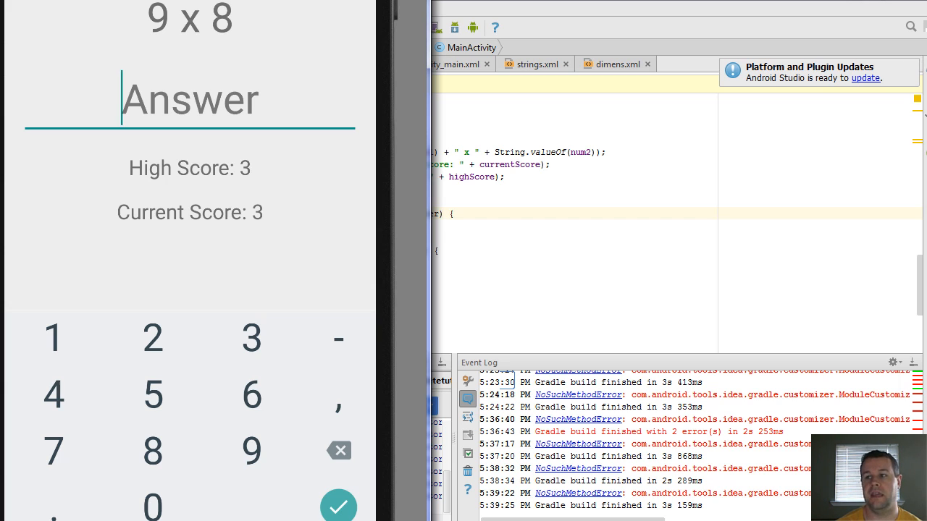
pyautogui.moveTo(457, 64)
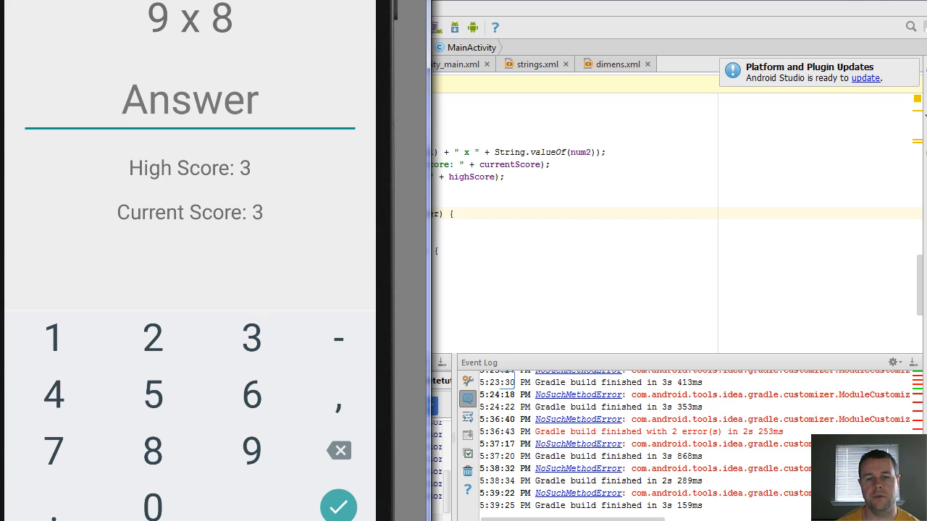
pyautogui.click(190, 99)
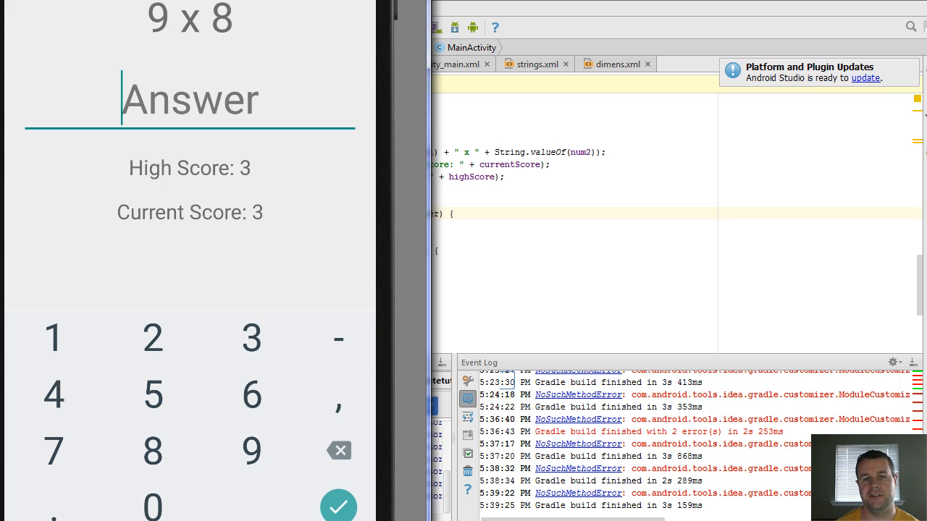